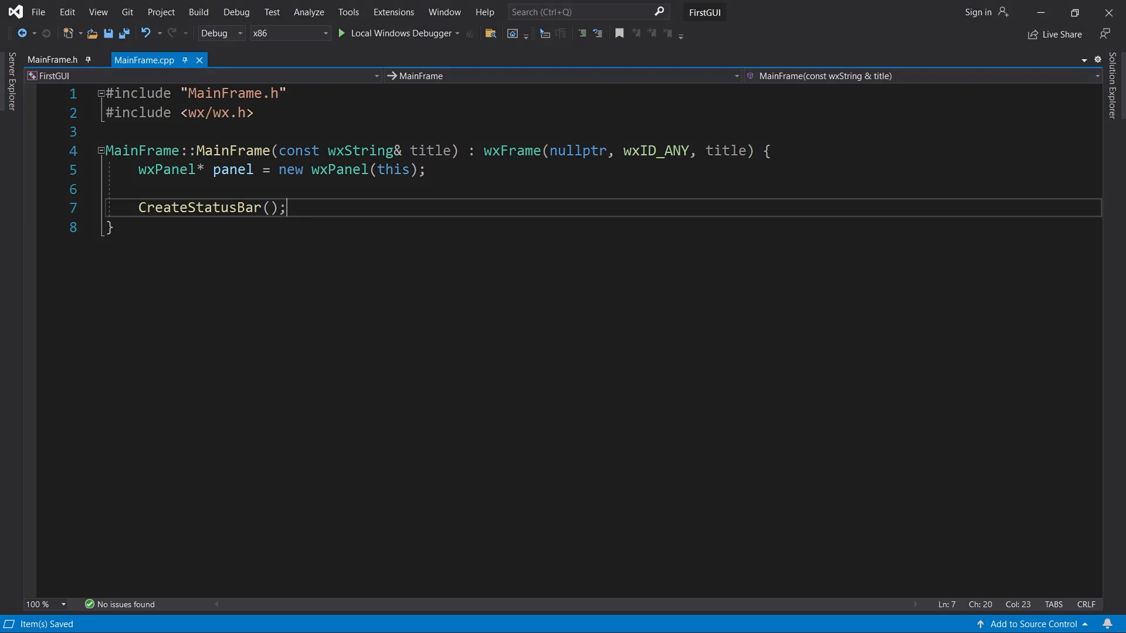
Switch the editor from the MainFrame constructor to the MainFrame.h header.
double_click(201, 208)
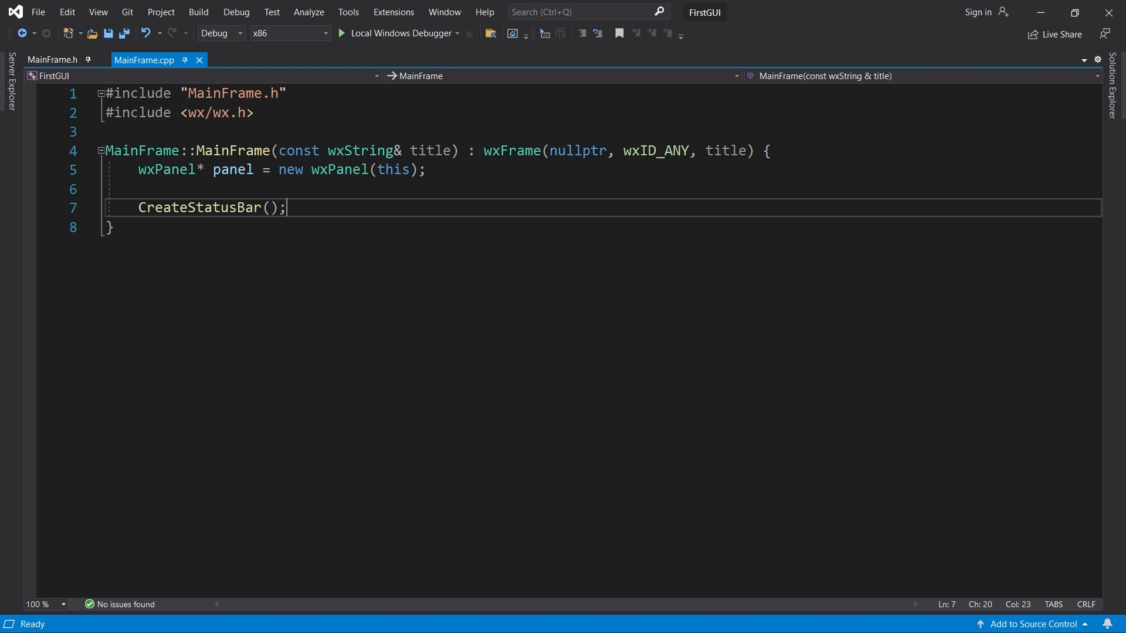
mouse_move(429, 320)
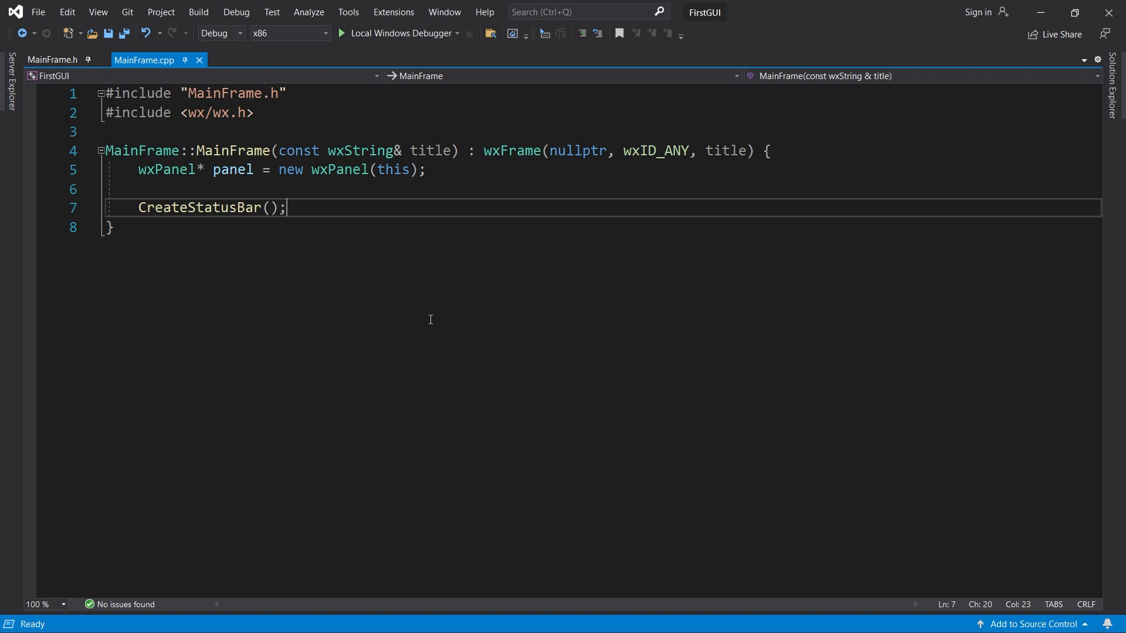
click(51, 60)
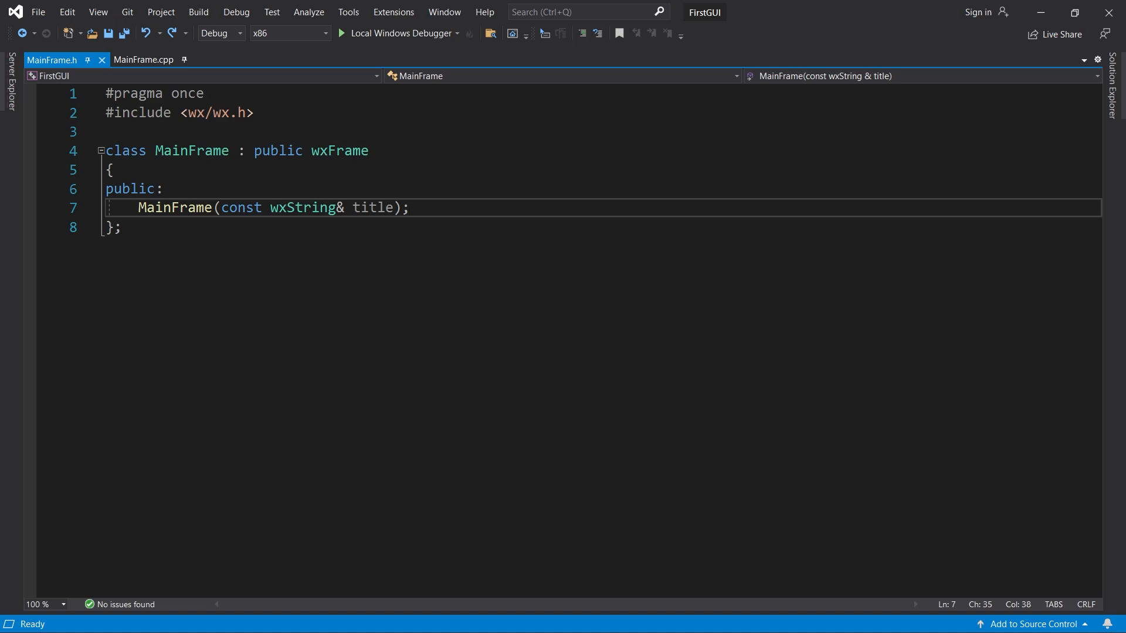
Add private: void OnMouseEvent(wxMouseEvent& evt); to MainFrame.h, save, and return to MainFrame.cpp.
text(private:)
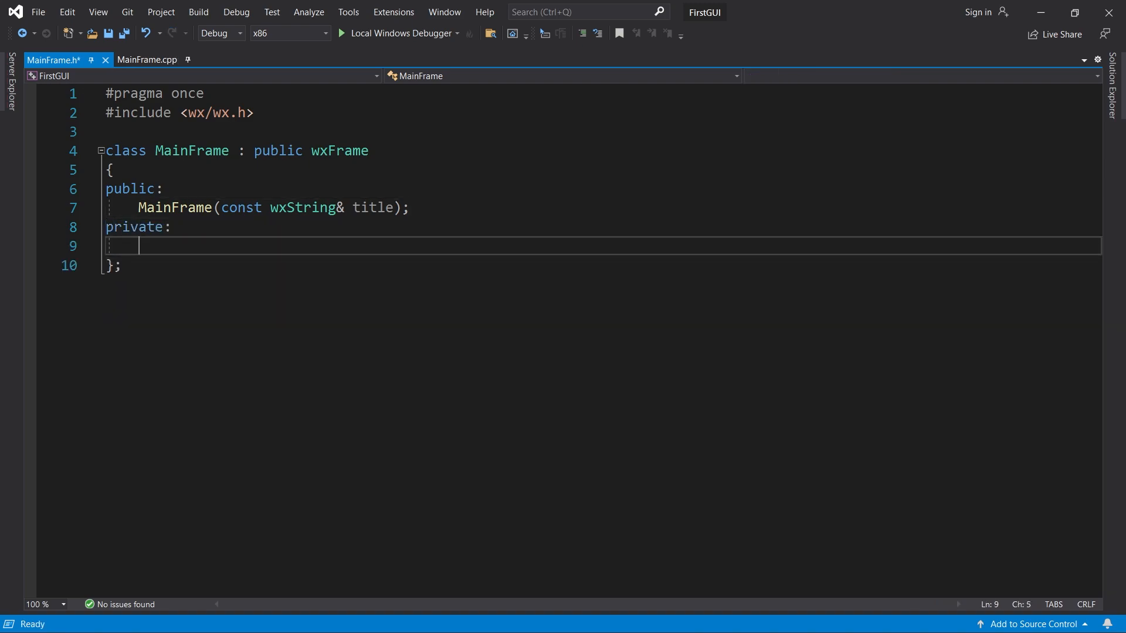
text(void OnMouseEvent)
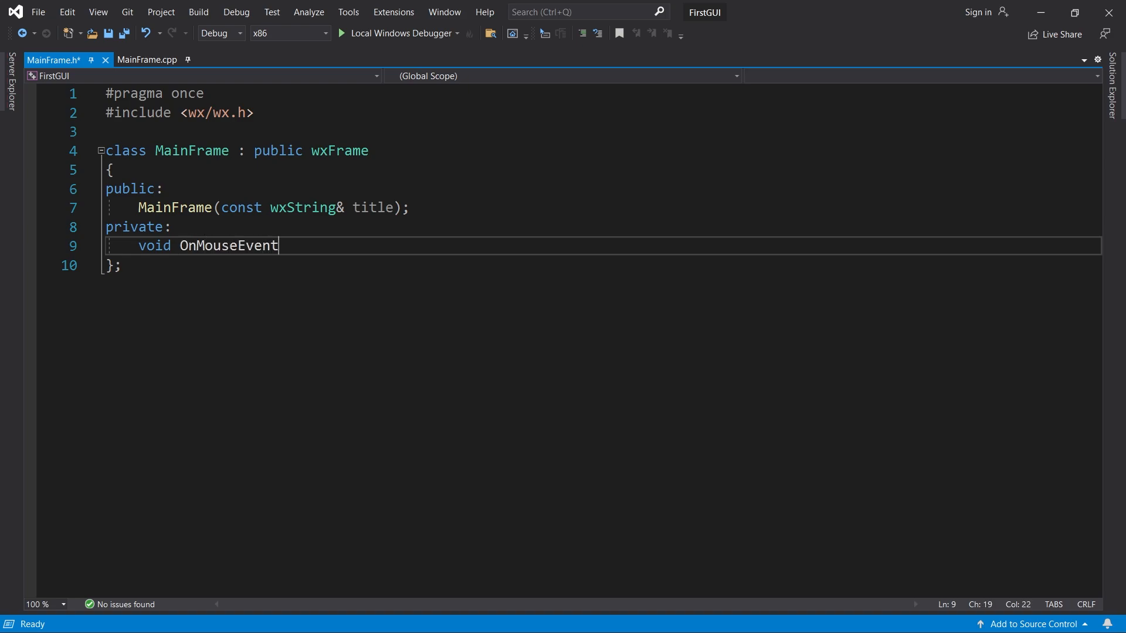
text((wxMouseEvent))
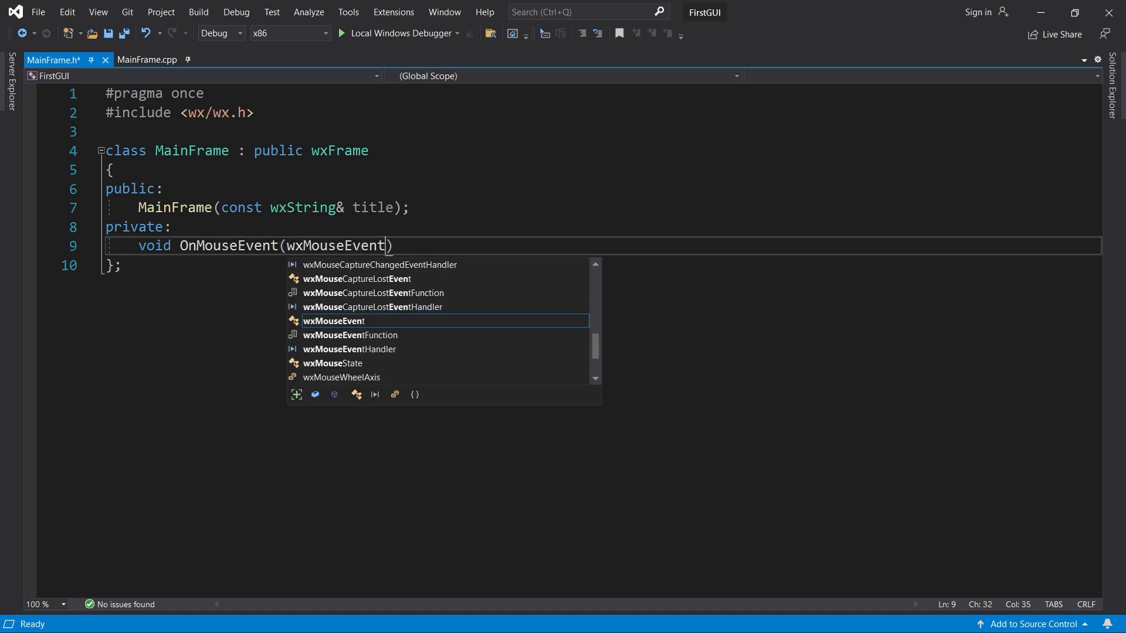
text(& evt);)
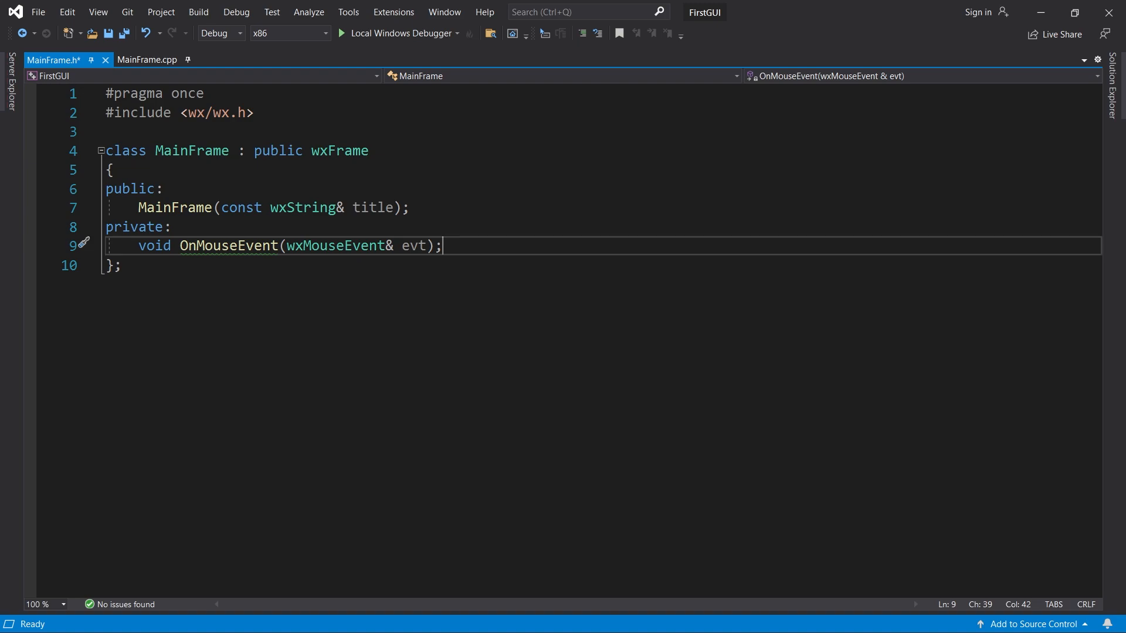
key(ctrl+s)
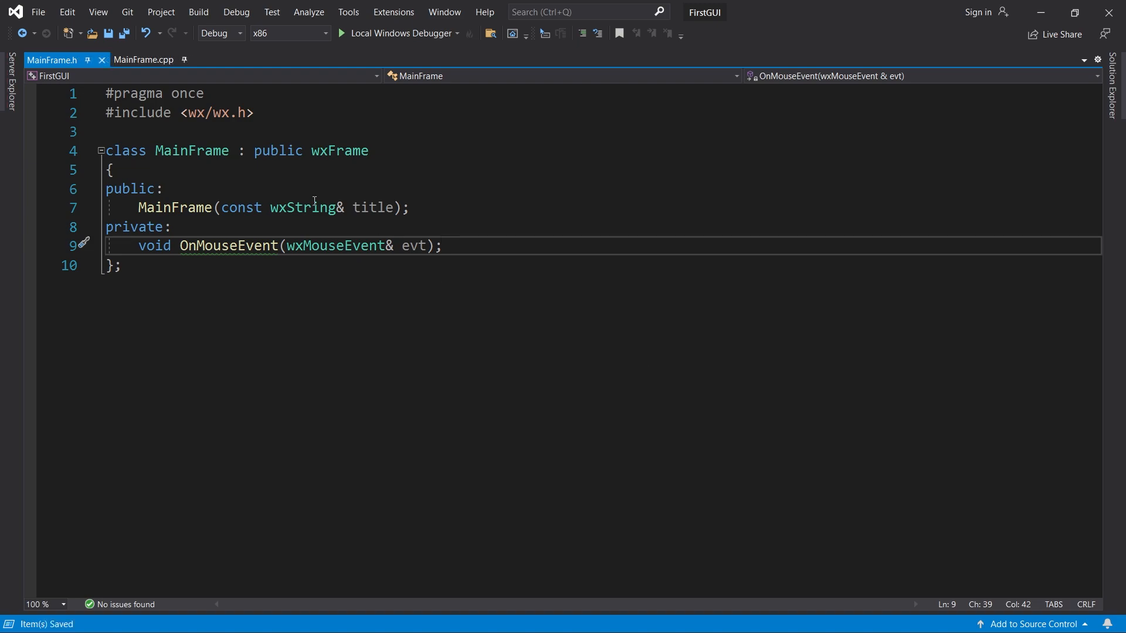
click(144, 60)
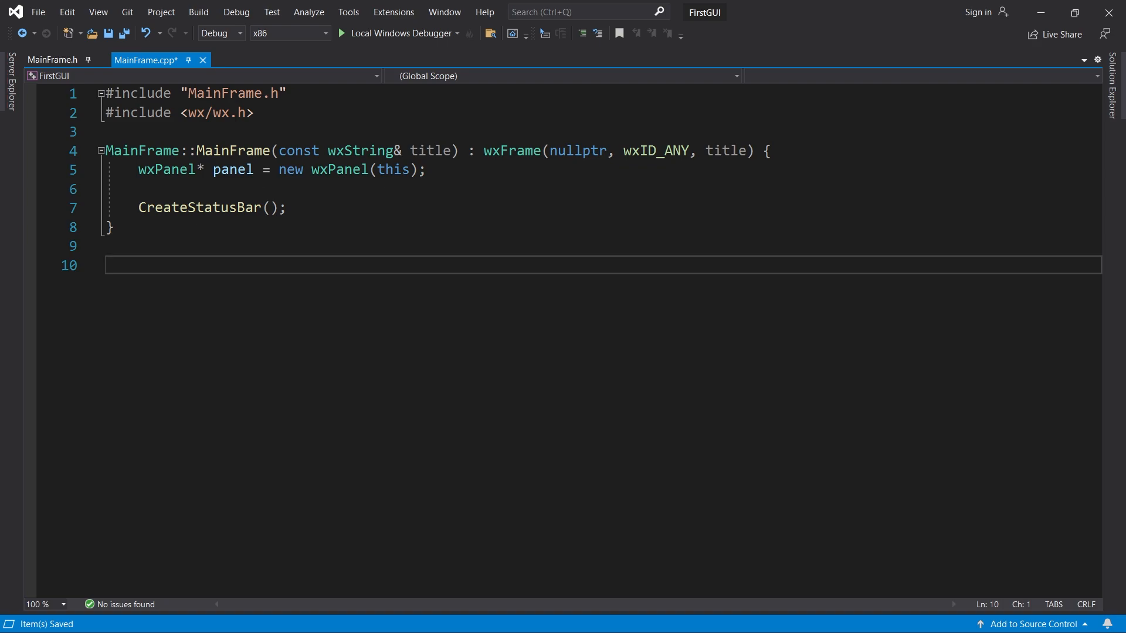
Write void MainFrame::OnMouseEvent(wxMouseEvent& evt) calling wxLogStatus("Mouse Event Detected!").
text(void MainFr)
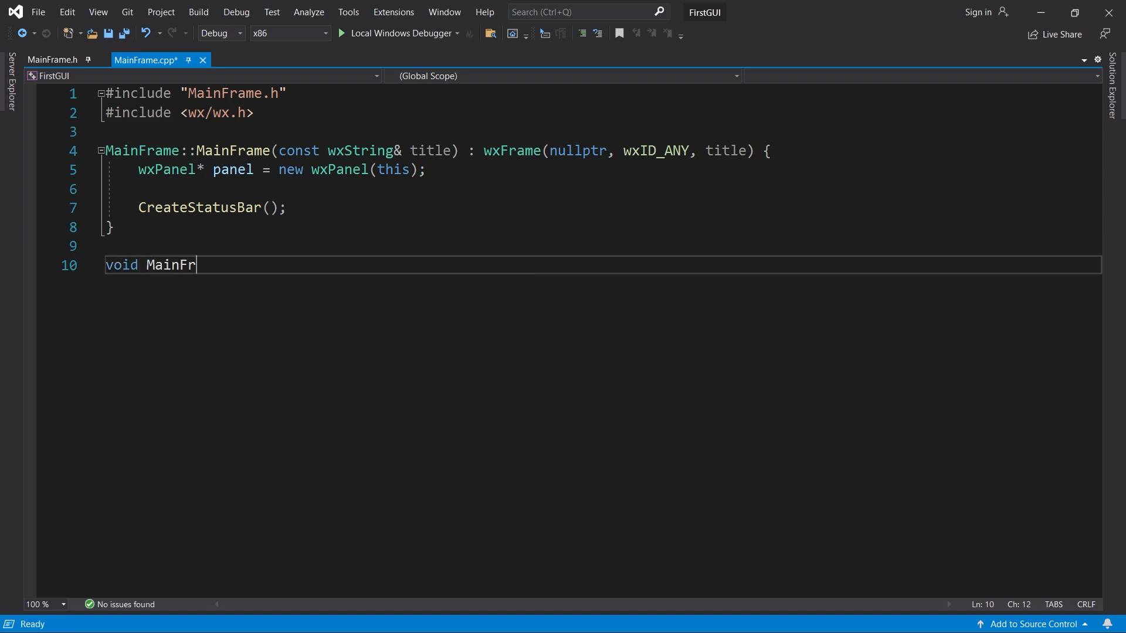
text(ame::OnMouseEvent)
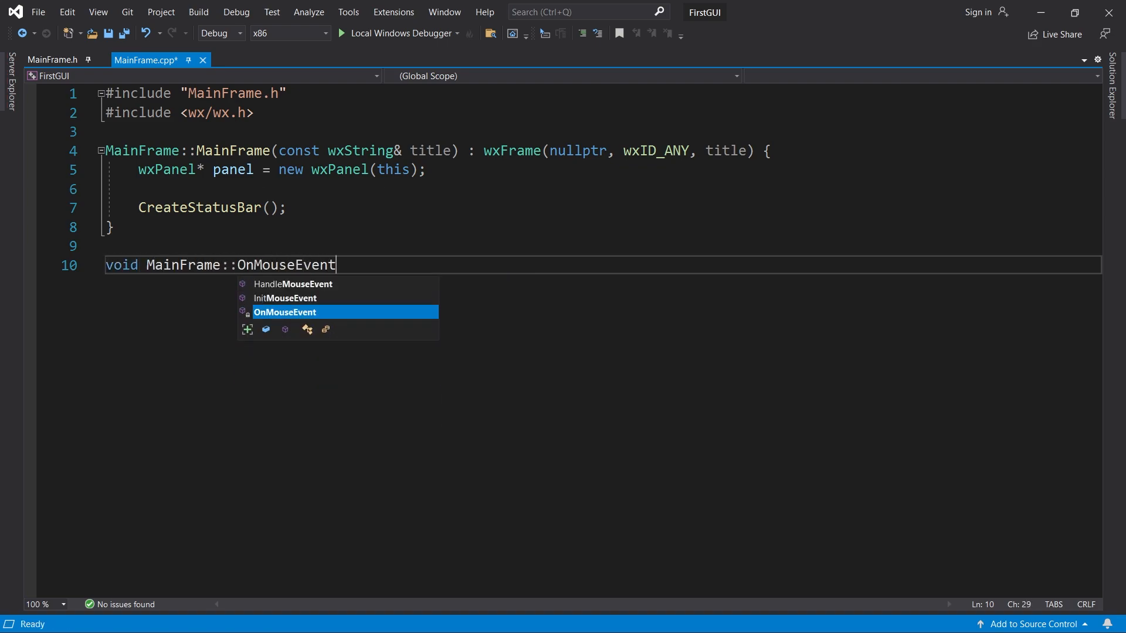
text((wxMouseEvent& evt) {)
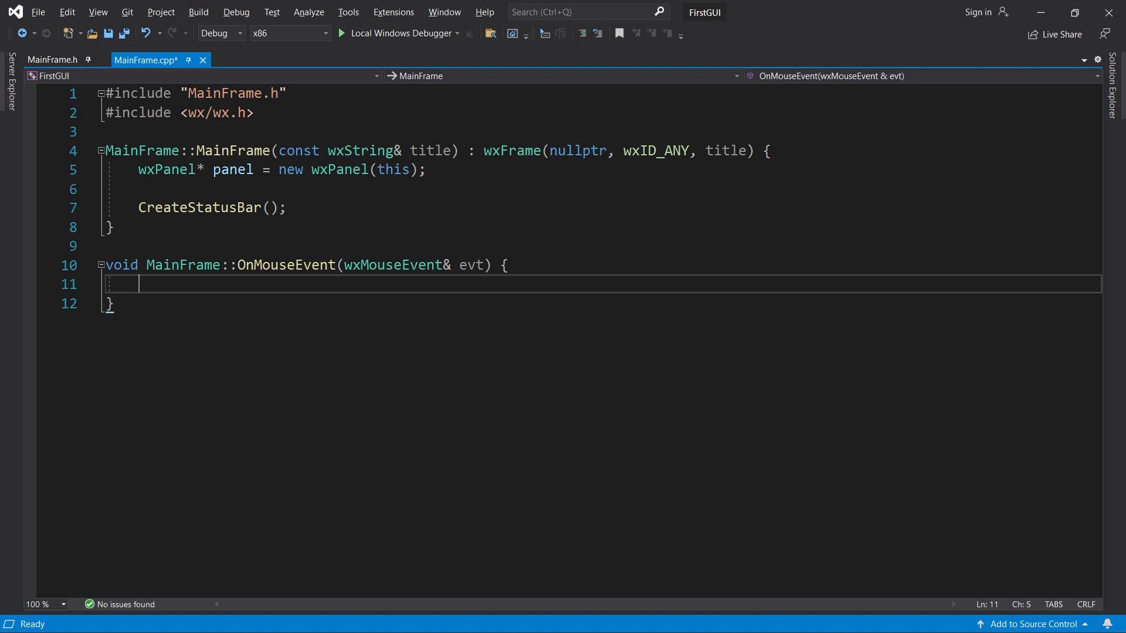
text(wxLogStatus()
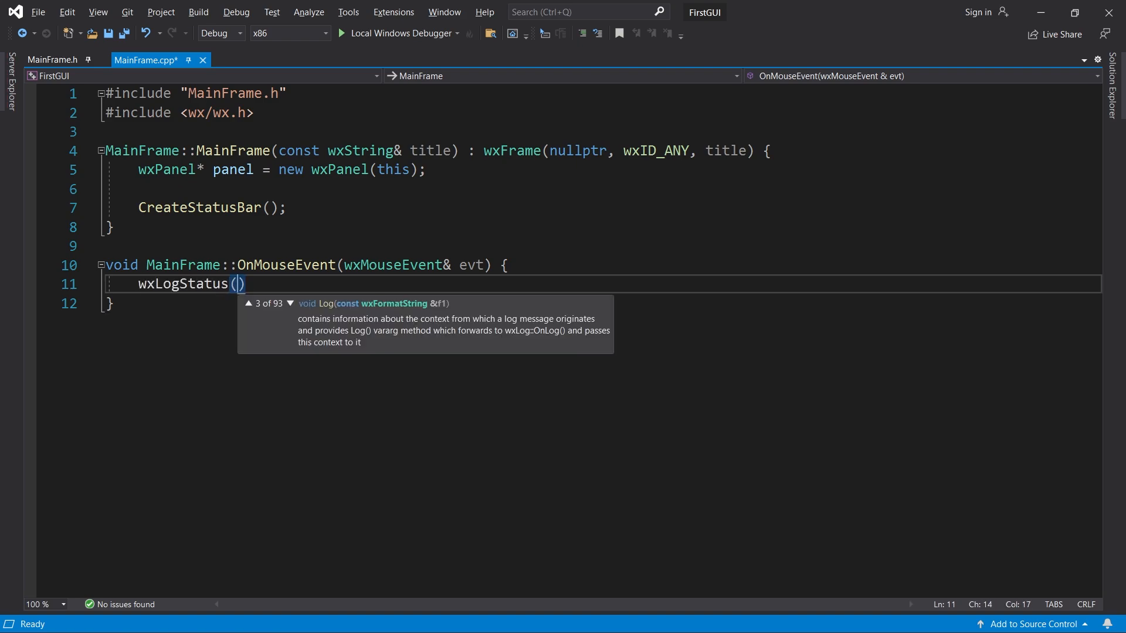
text("Mouse Event Dete)
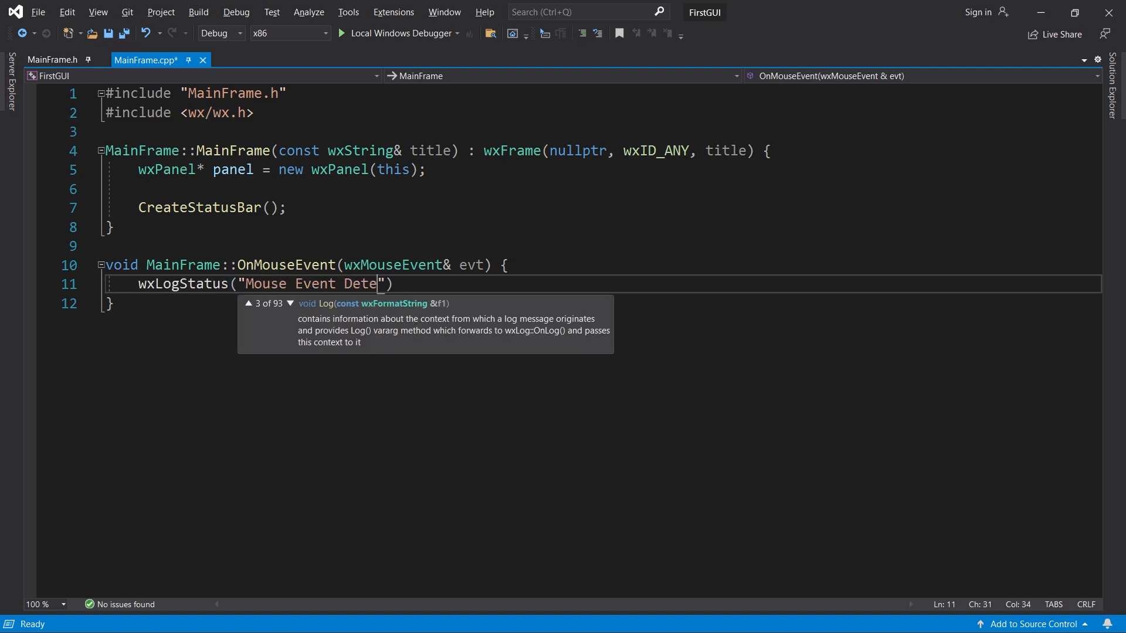
text(cted!");)
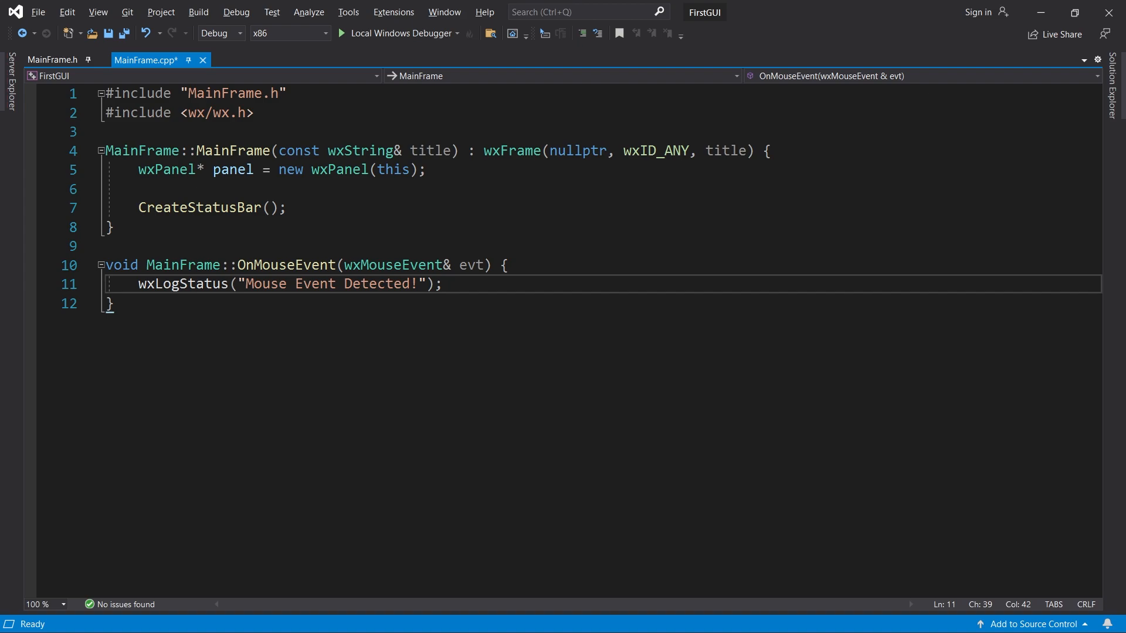
Add panel->Bind(wxEVT_LEFT_DOWN, &MainFrame::OnMouseEvent, this); below CreateStatusBar().
click(286, 207)
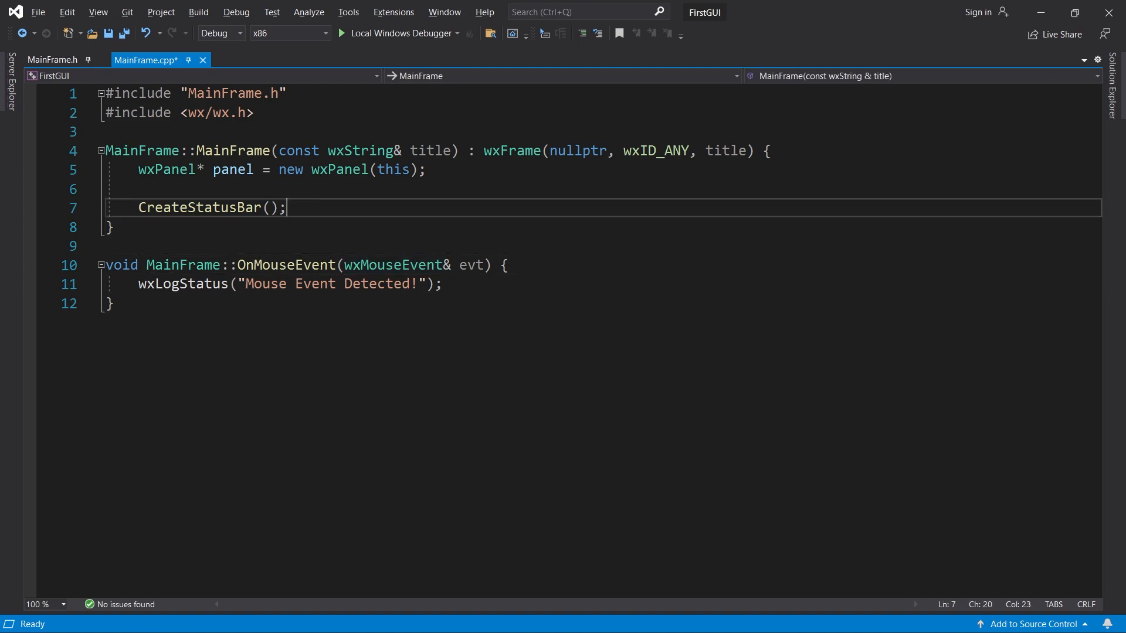
key(enter)
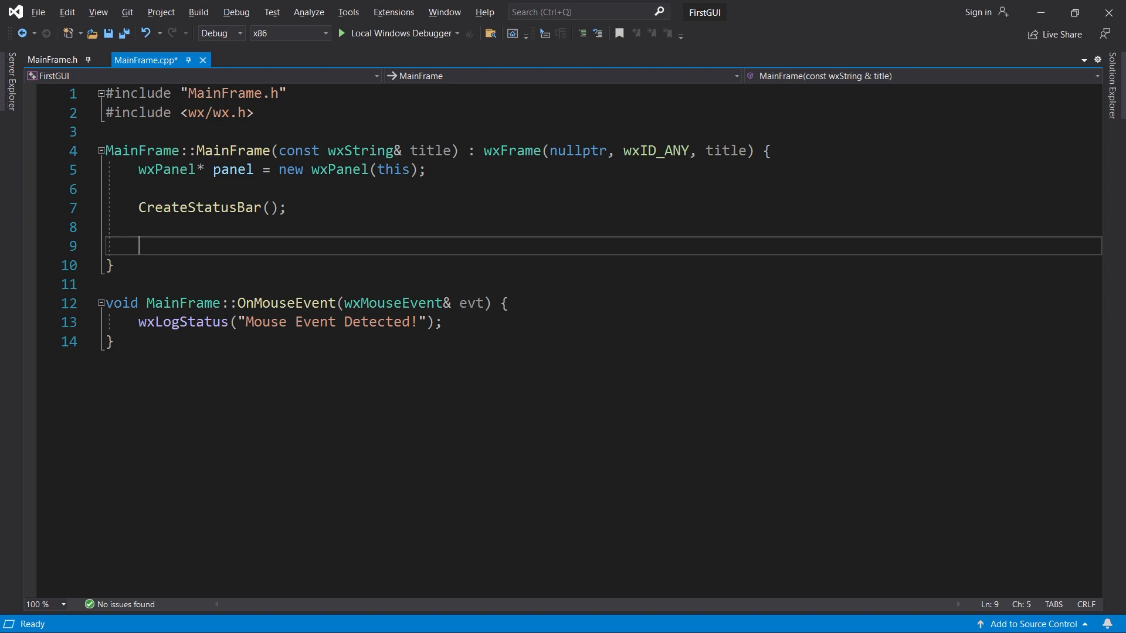
text(pa)
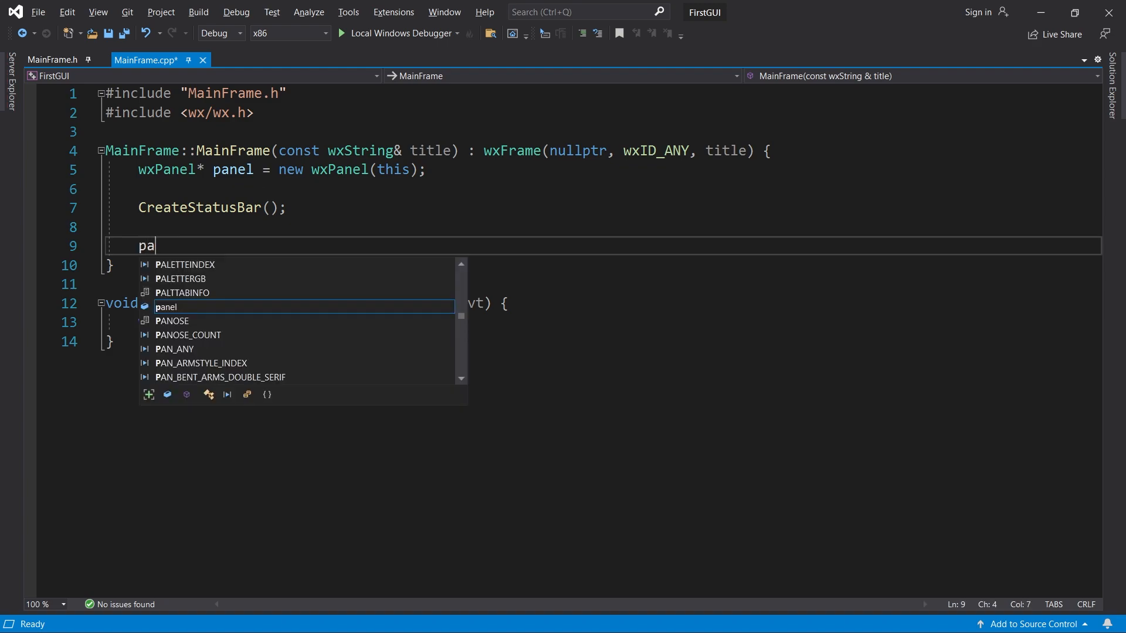
text(nel->Bind()
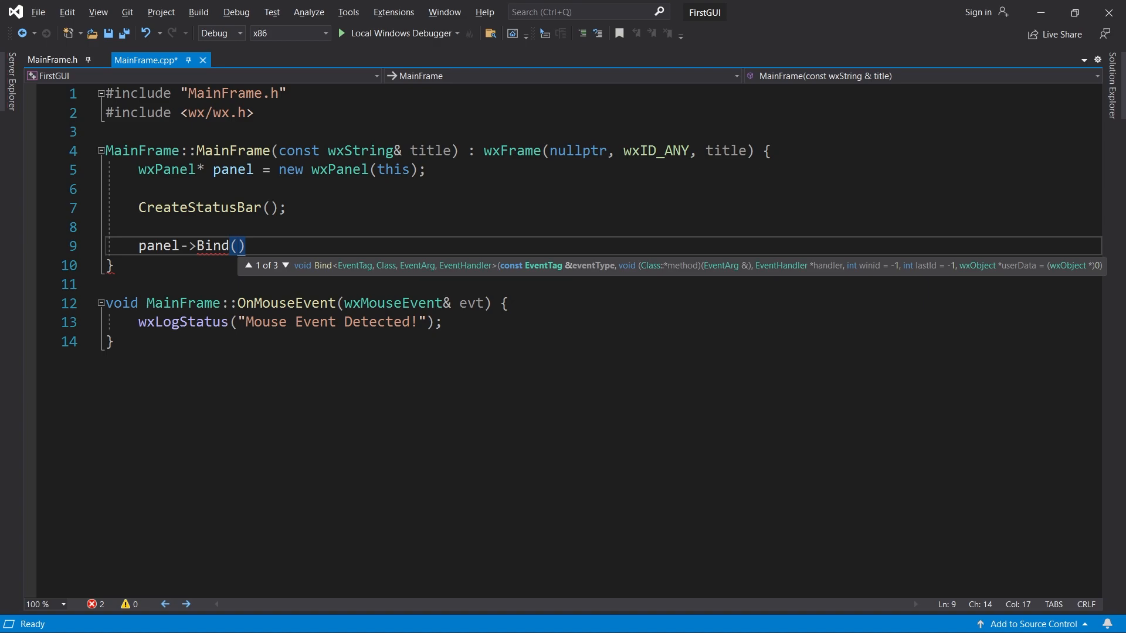
text(wxEVT_)
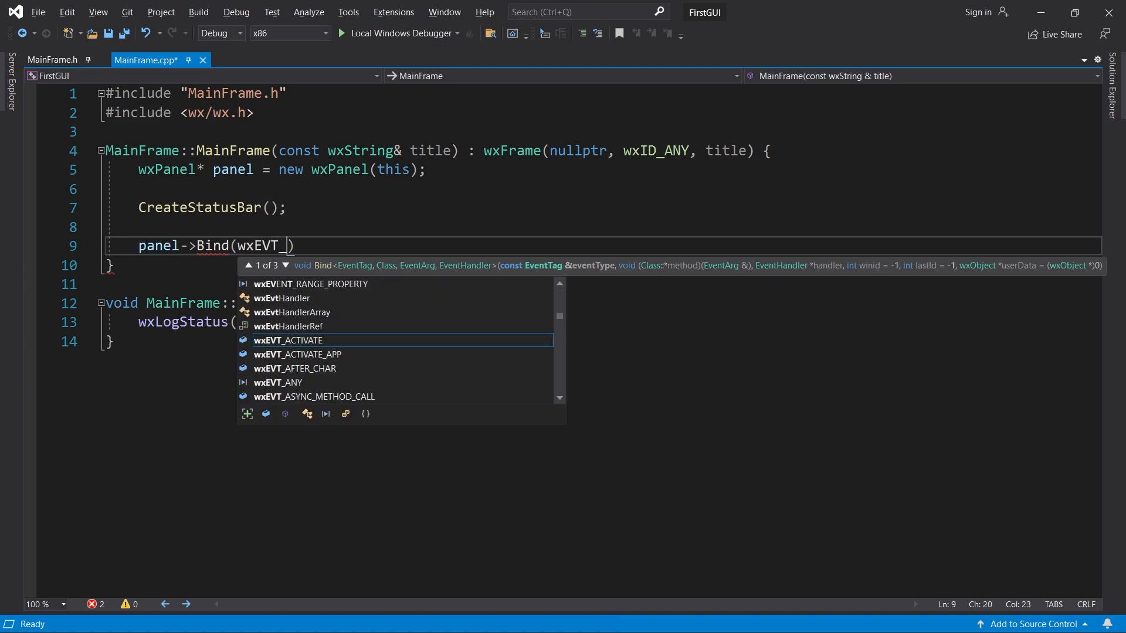
text(LEFT_DOWN,)
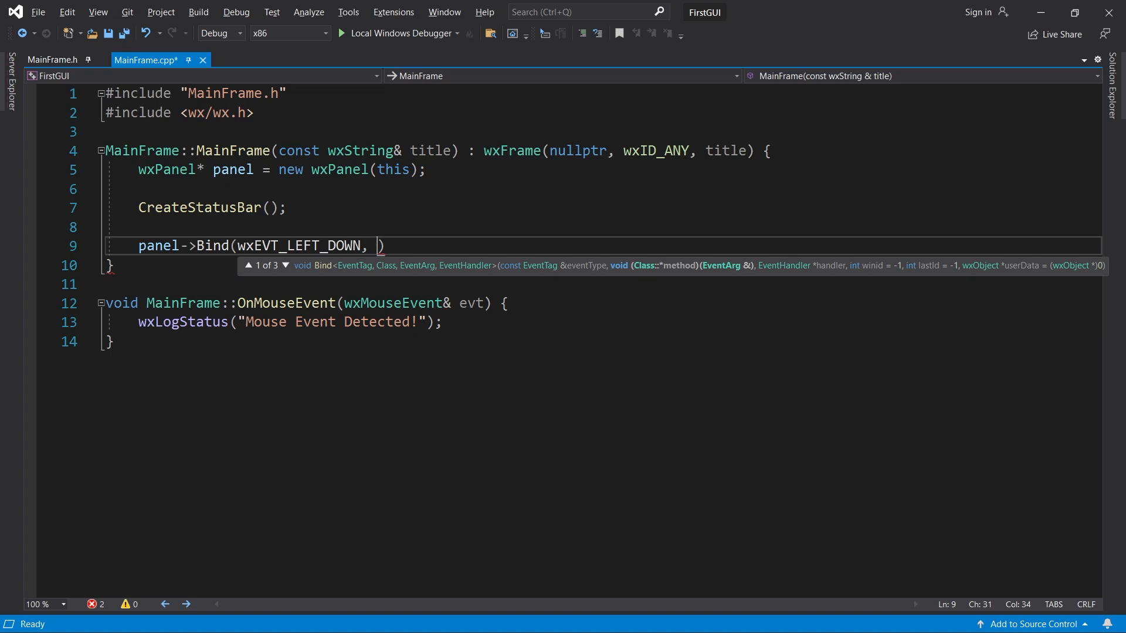
text(&M)
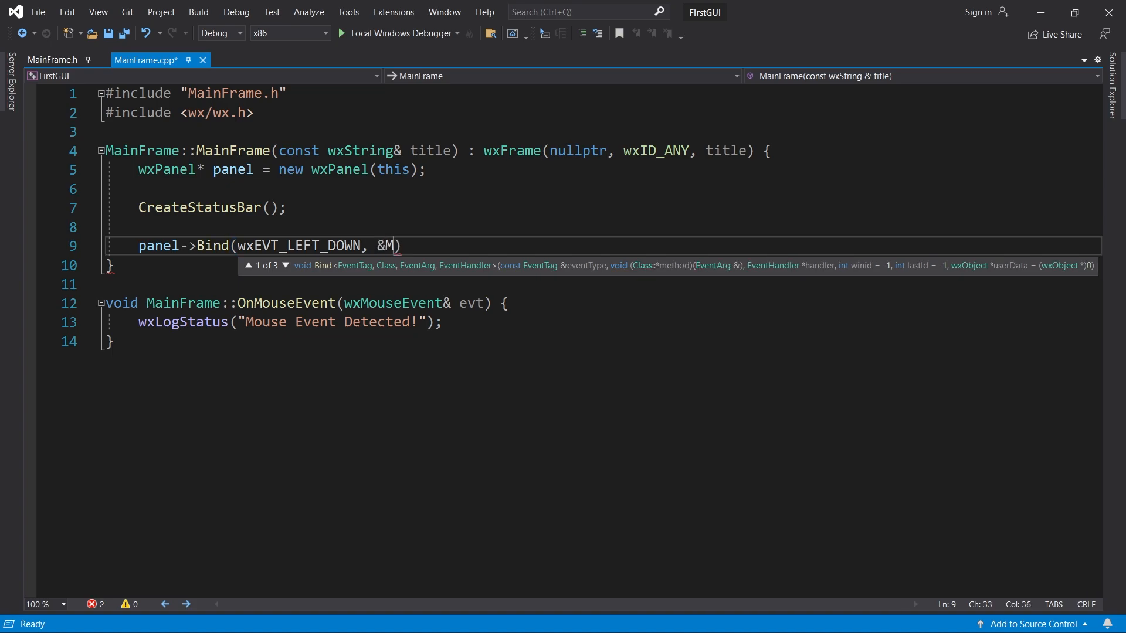
text(ainFrame::OnMouseEvent,)
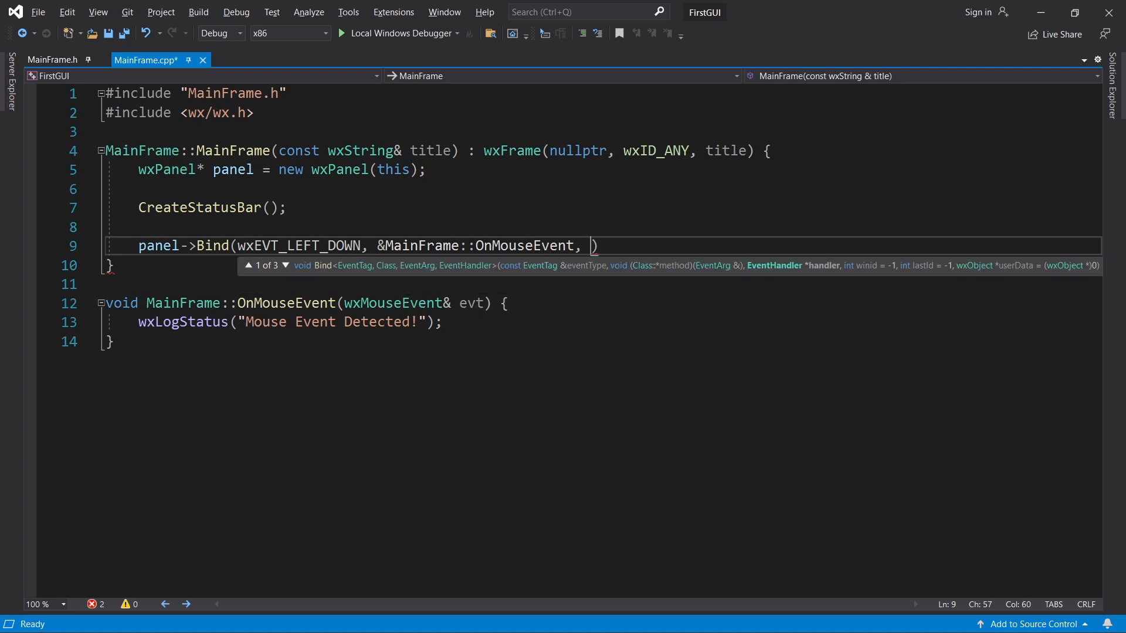
text(th)
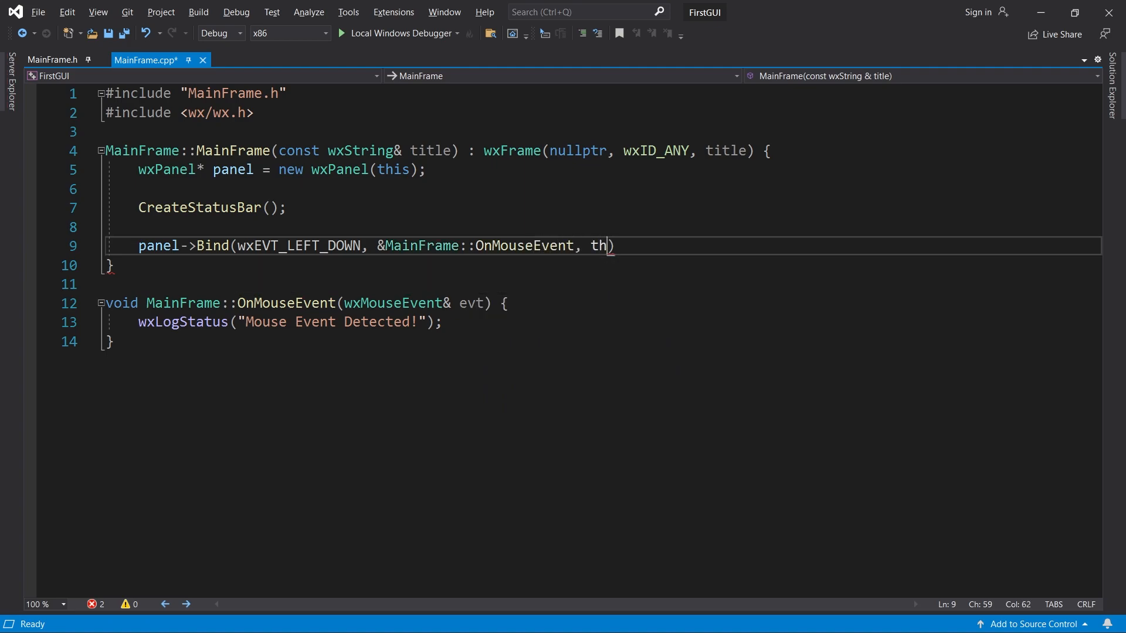
text(is);)
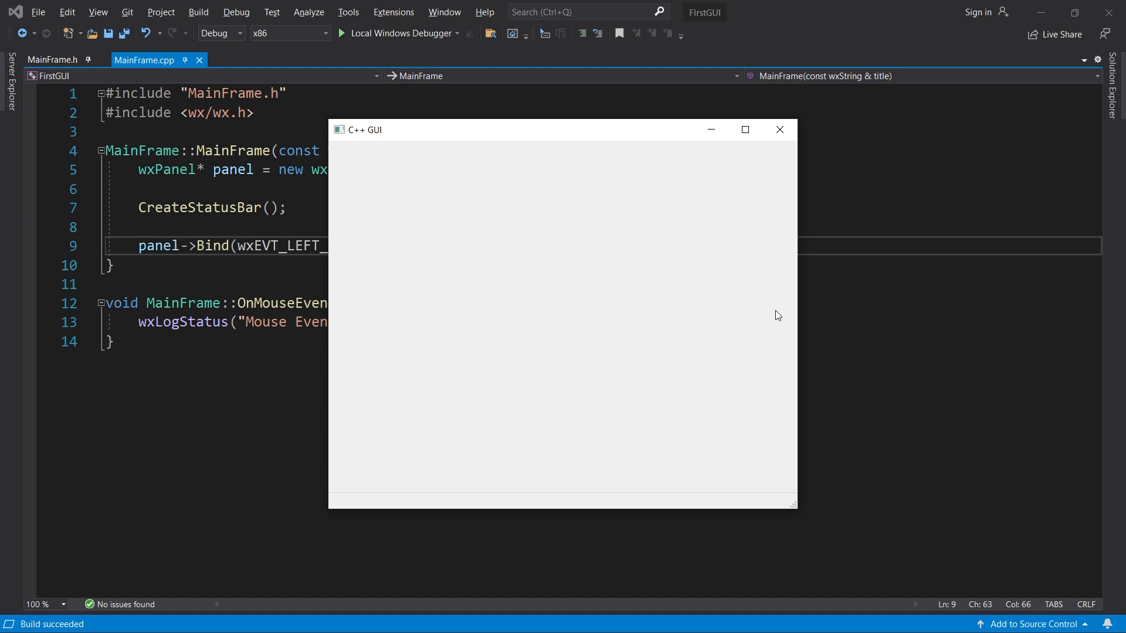
Click inside the running app window to trigger the mouse event.
click(524, 274)
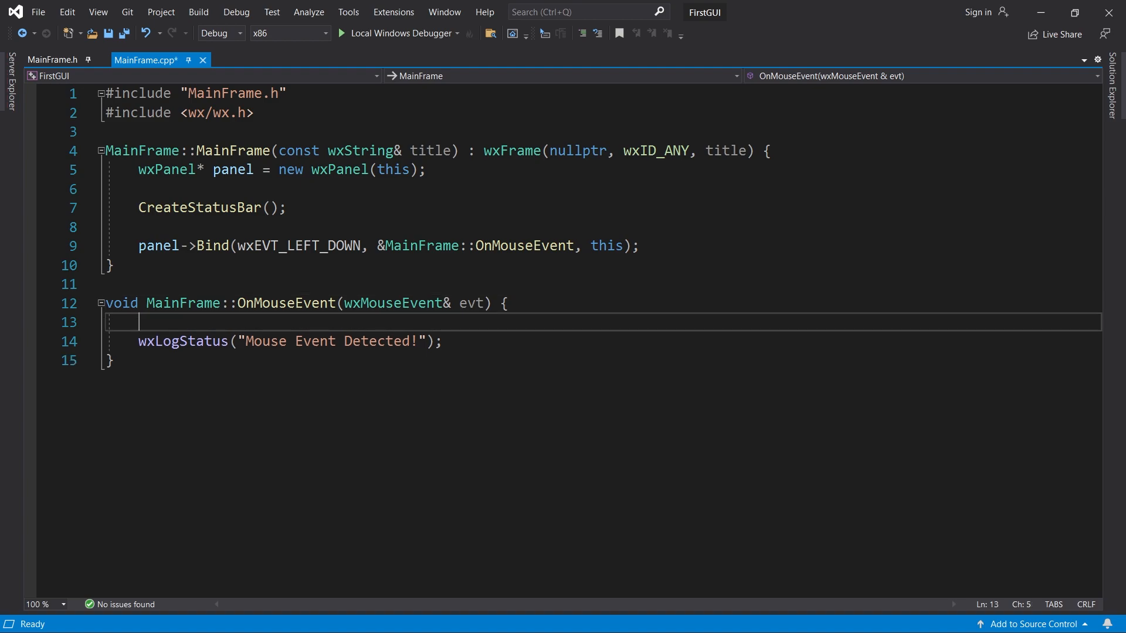
Store evt.GetPosition() in mousePos and log a wxString::Format message showing x and y.
text(wxPoint mousePos = evt.GetPosition()
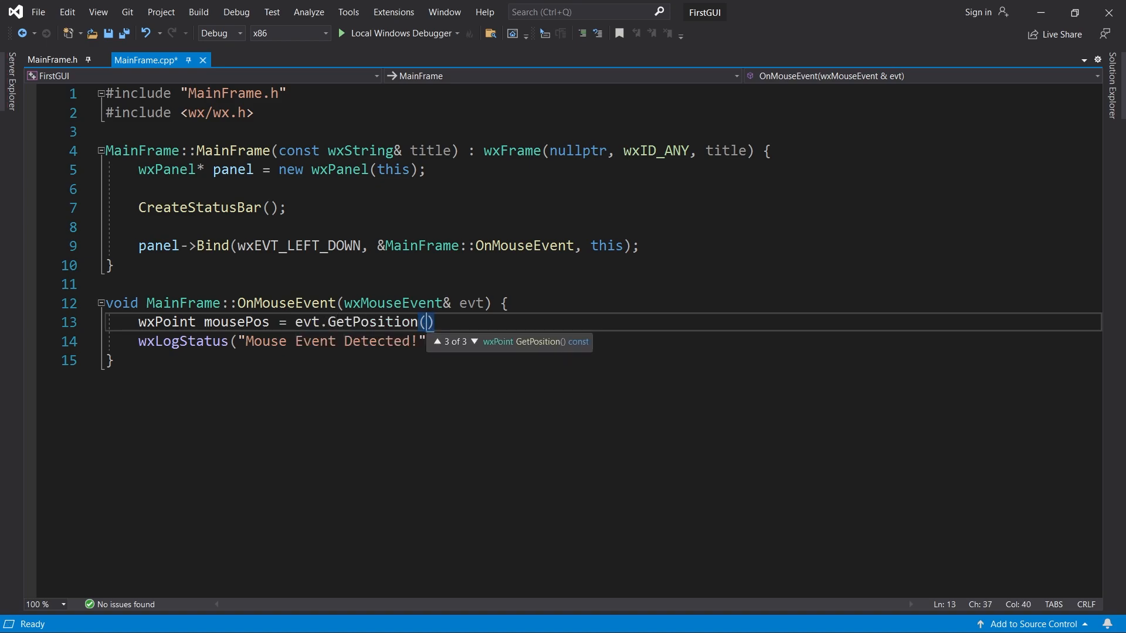
text(;)
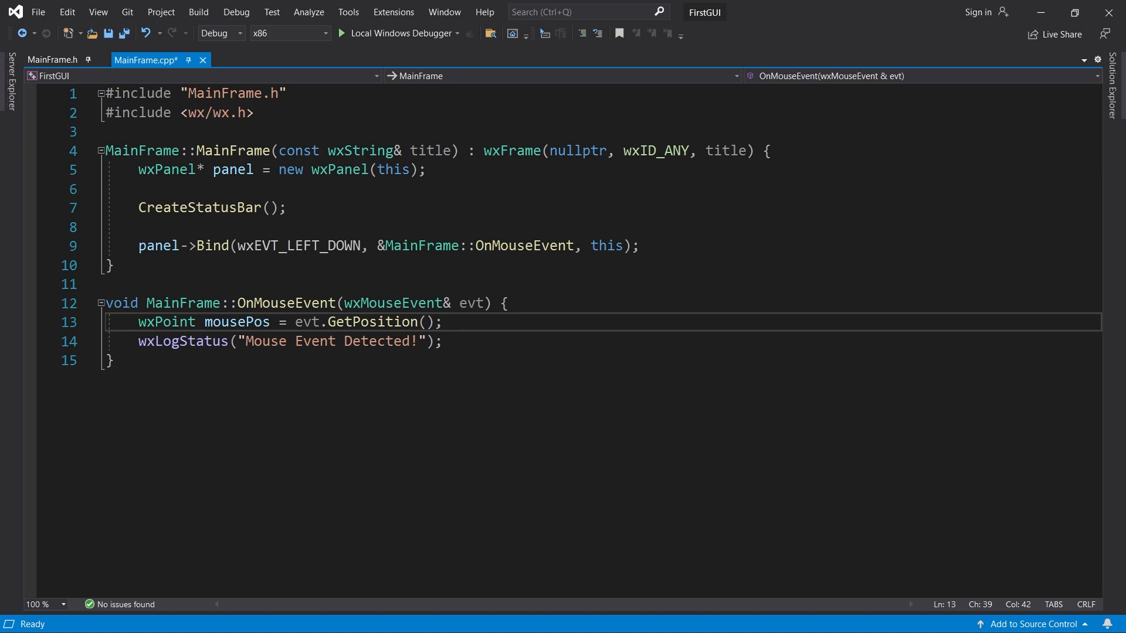
text(w)
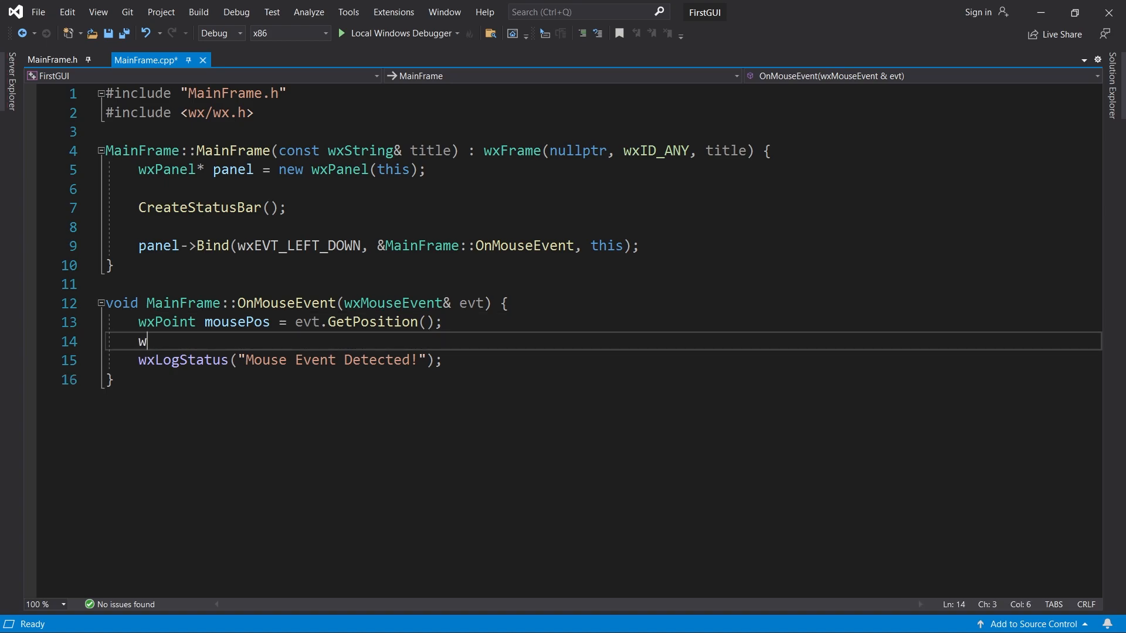
text(xString message =)
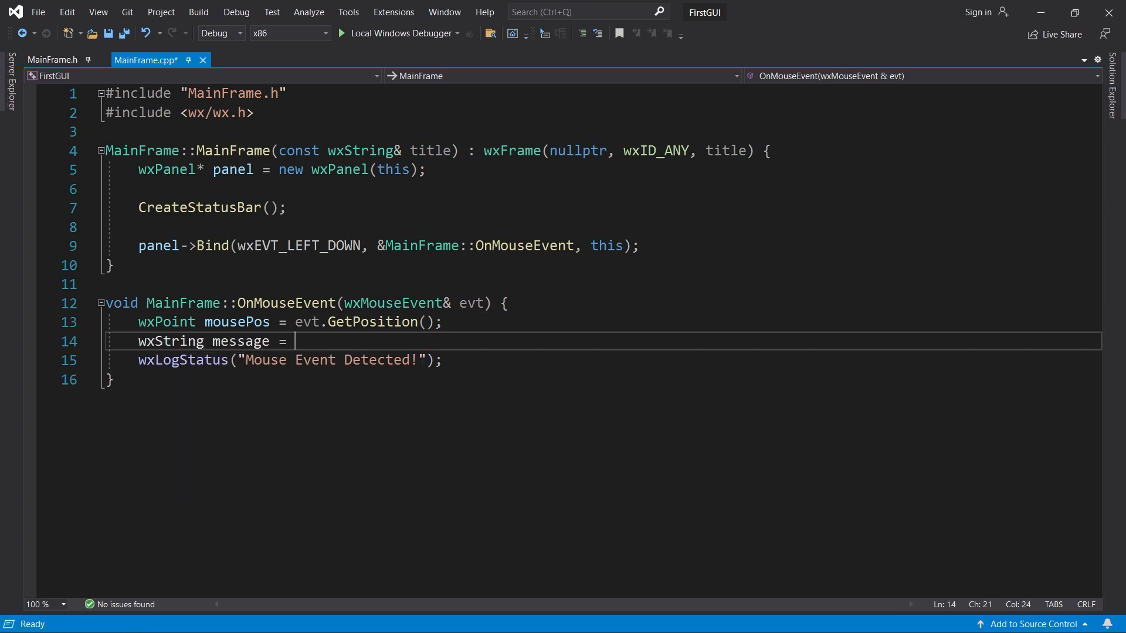
text(wxString::Format()
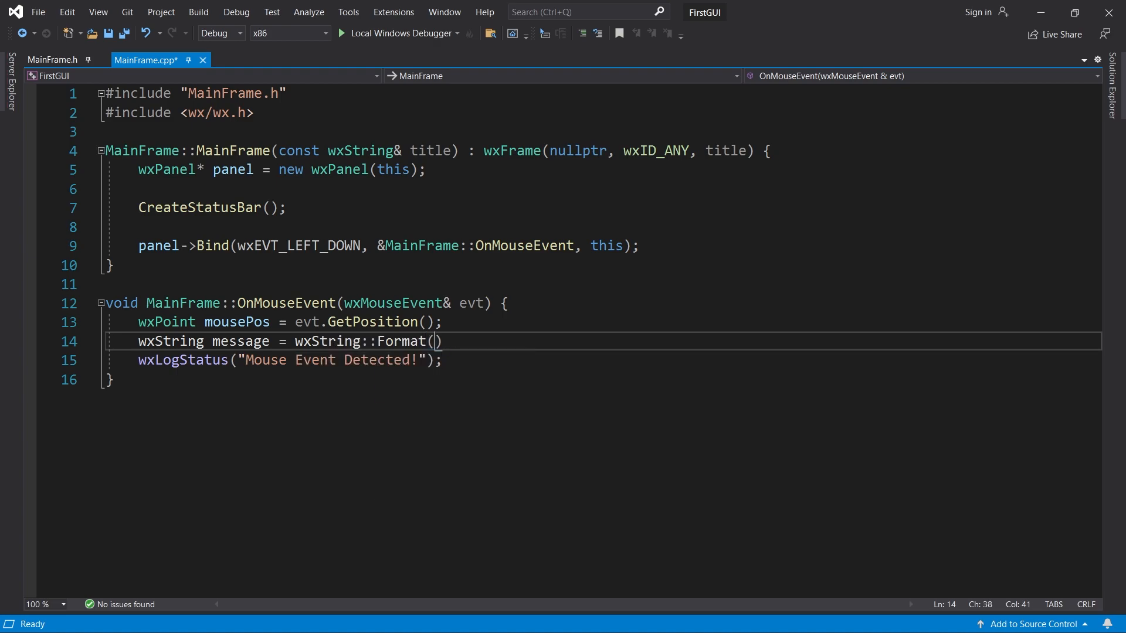
text("Mouse Event De")
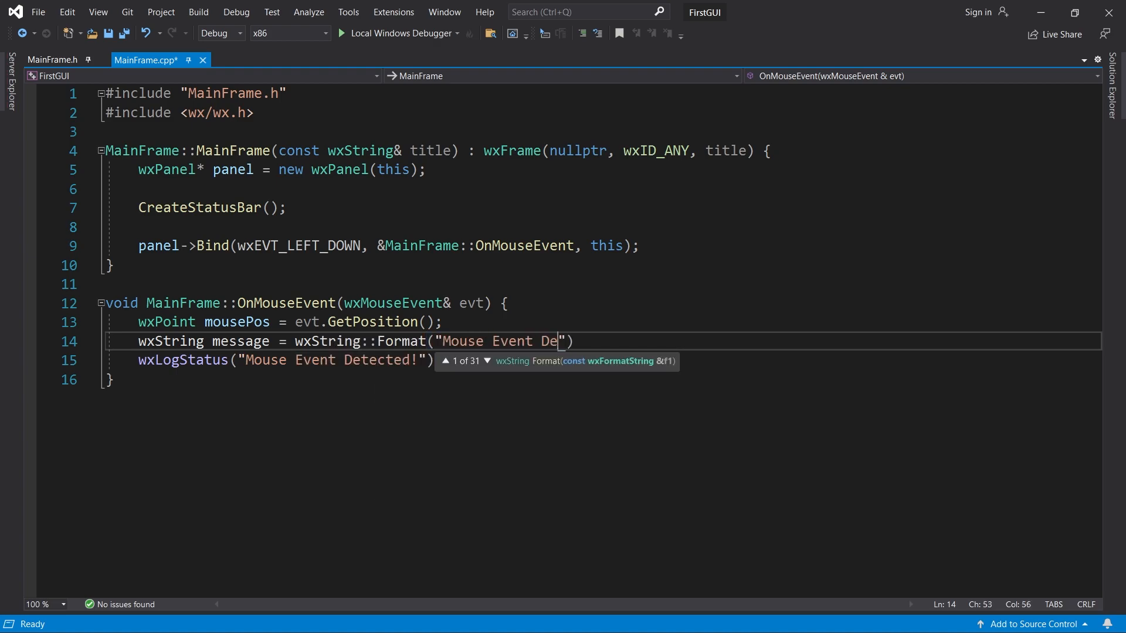
text(tected! (x=%d y=%d)
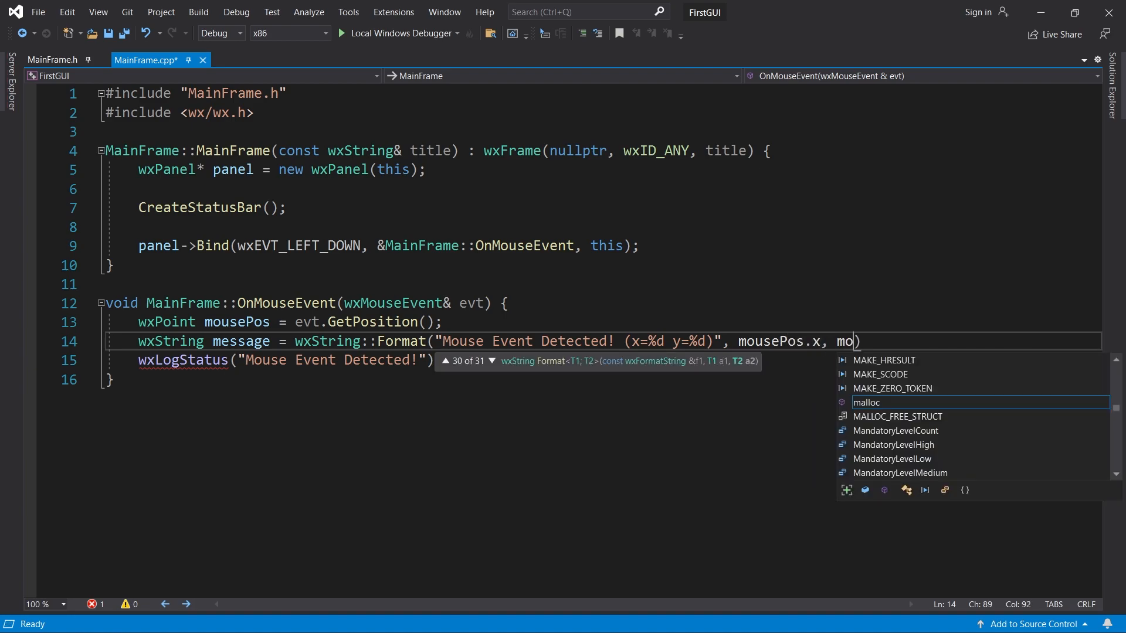
text(usePos.y);)
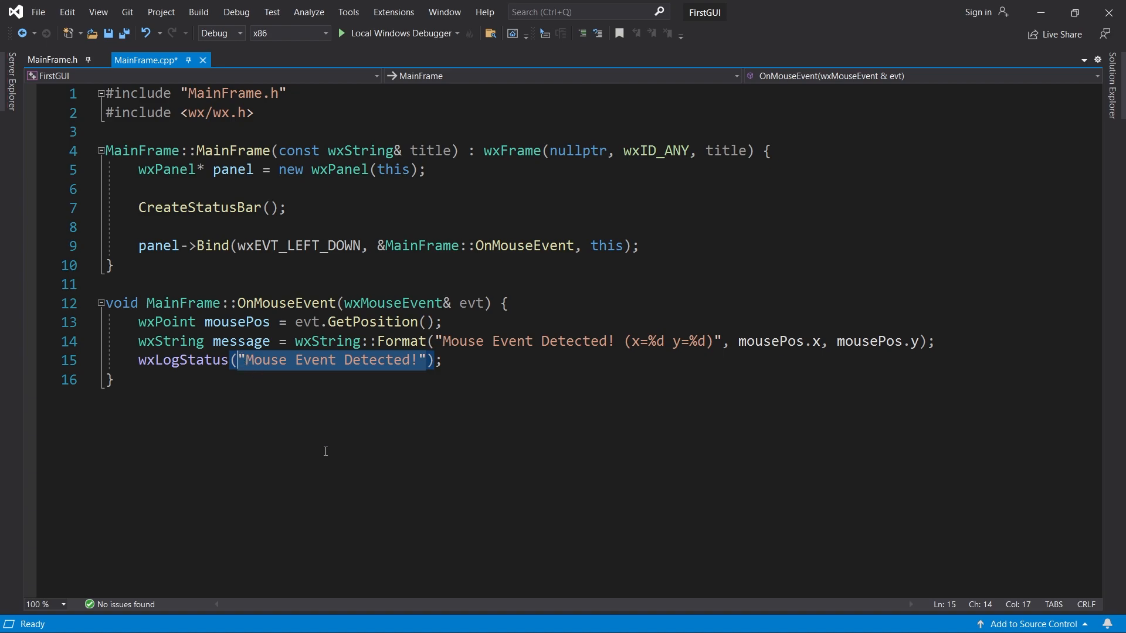
text(message);)
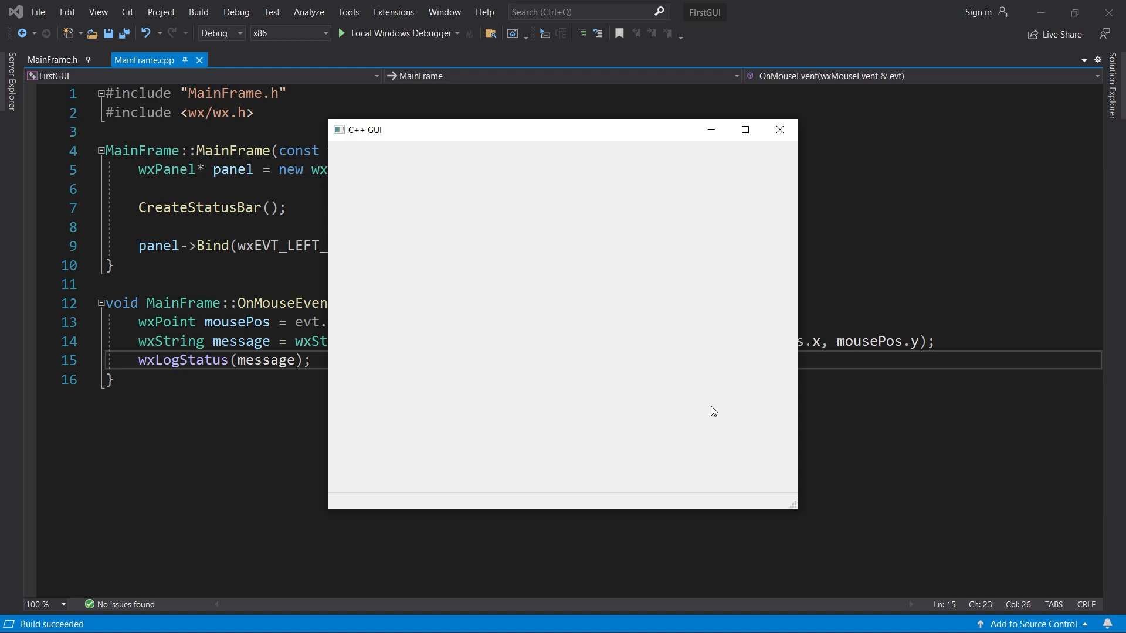
Click in the app window to show the click coordinates in the status bar.
click(399, 223)
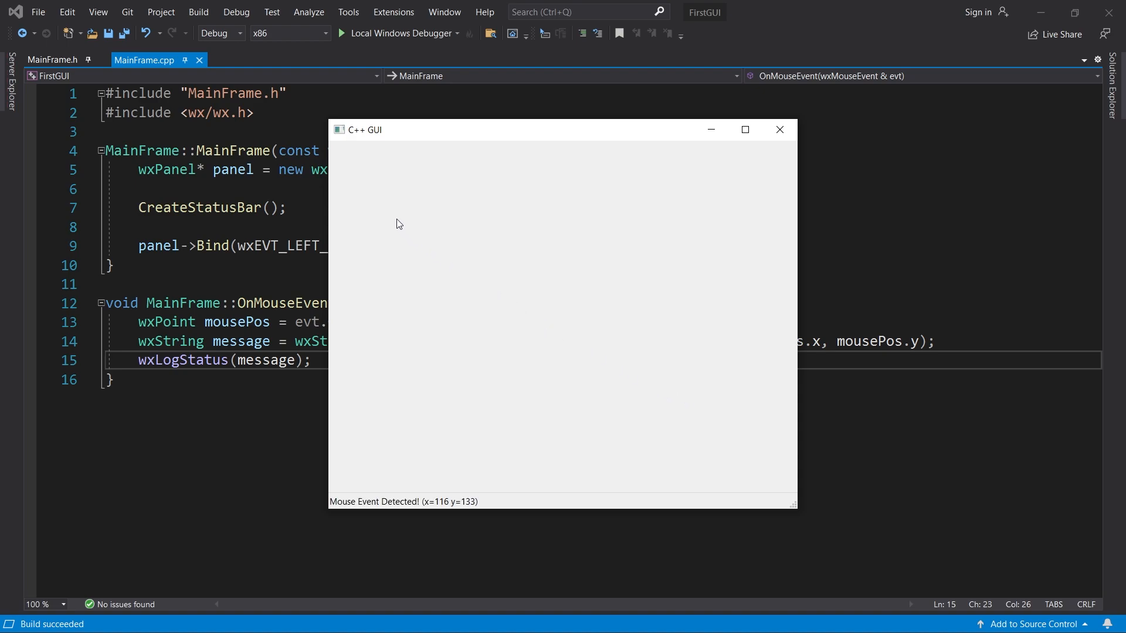
mouse_move(580, 190)
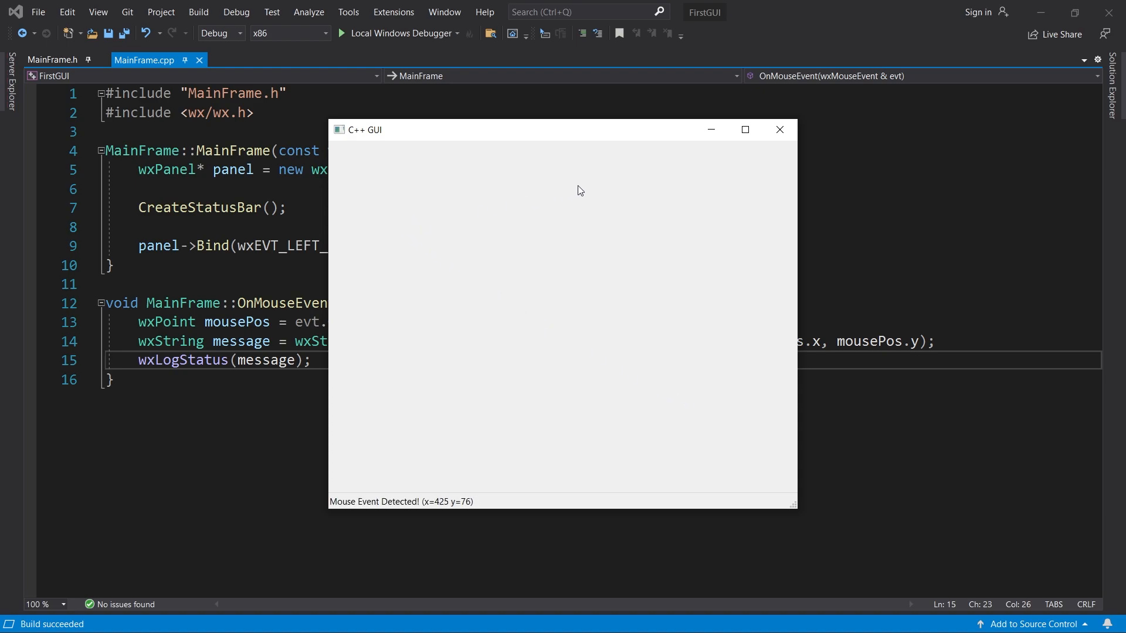
mouse_move(427, 354)
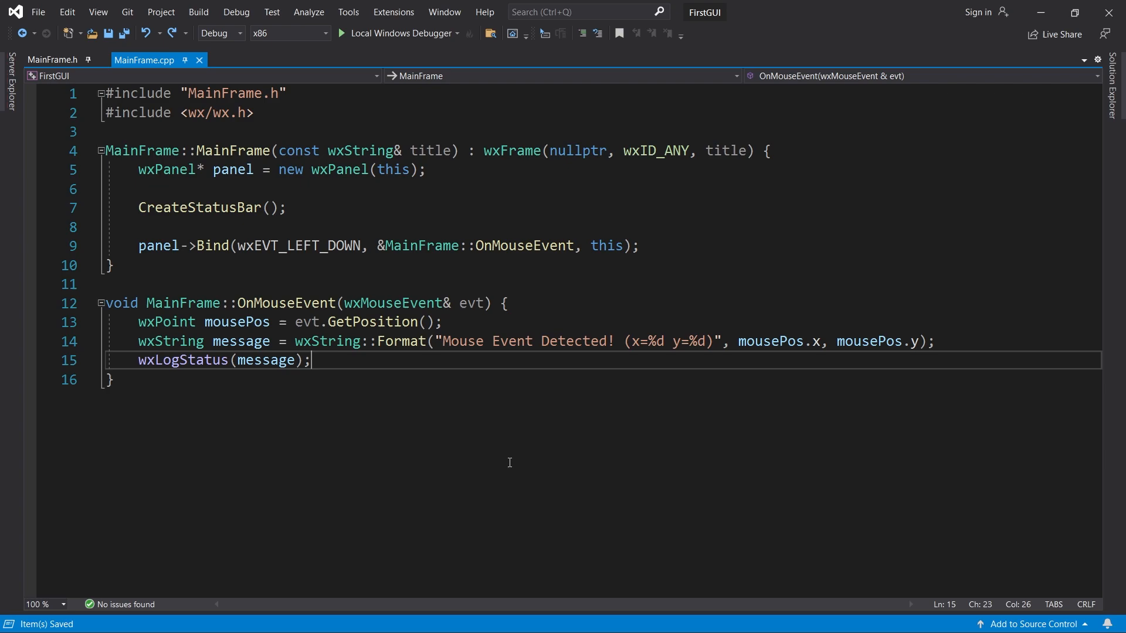
Replace wxEVT_LEFT_DOWN in Bind, trying RIGHT_DOWN and MIDDLE_DOWN before wxEVT_LEFT_DCLICK.
double_click(298, 245)
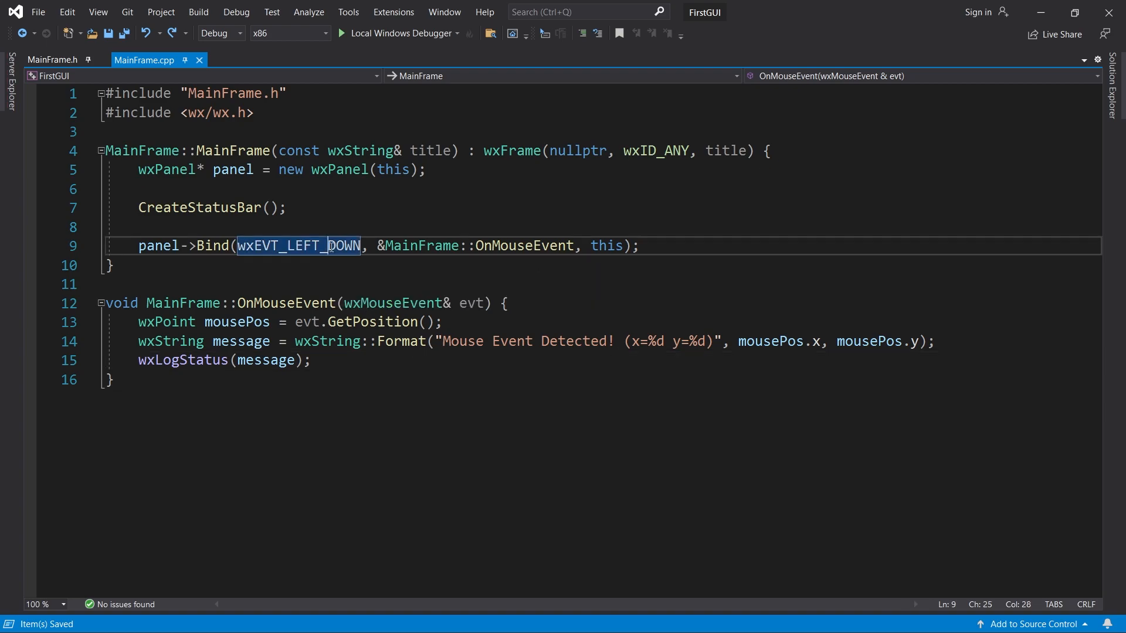
double_click(297, 246)
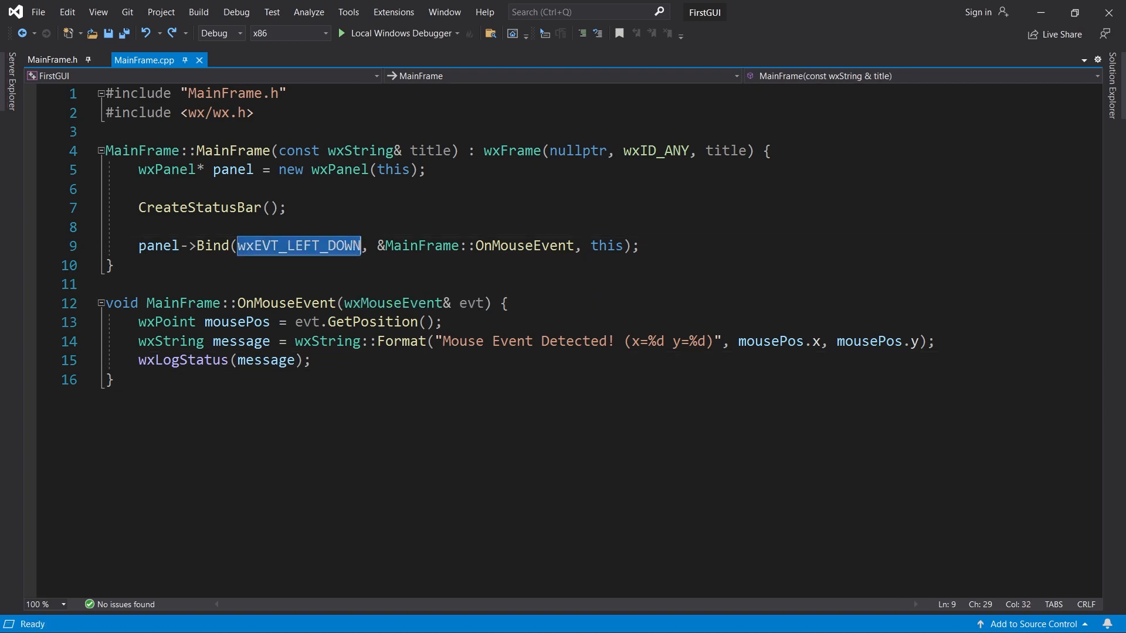
text(wxEV)
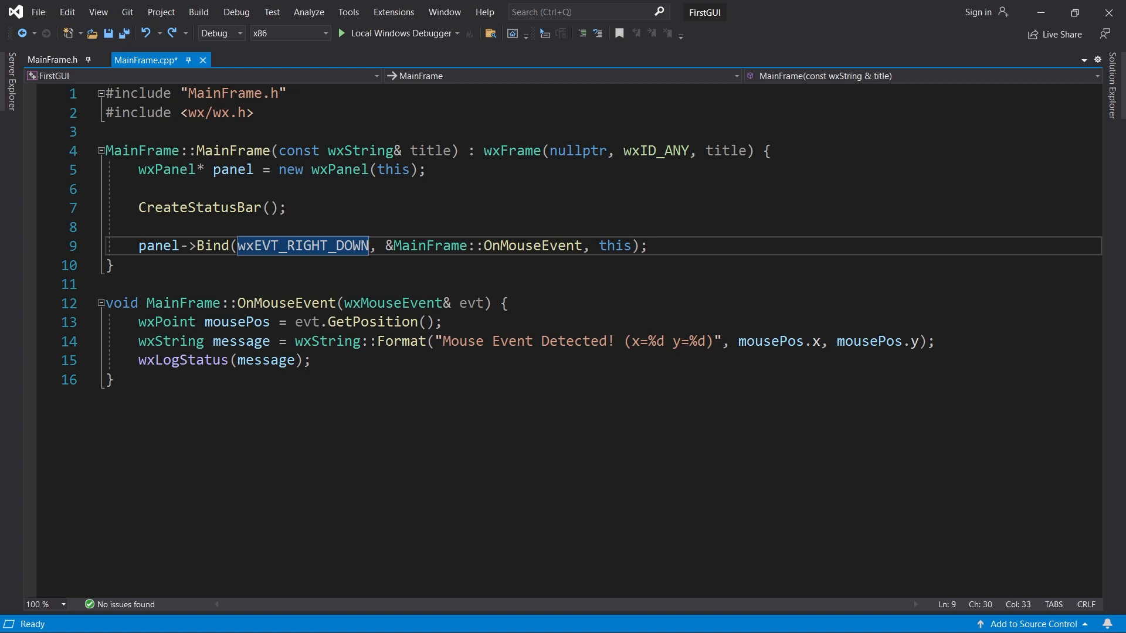
key(Delete)
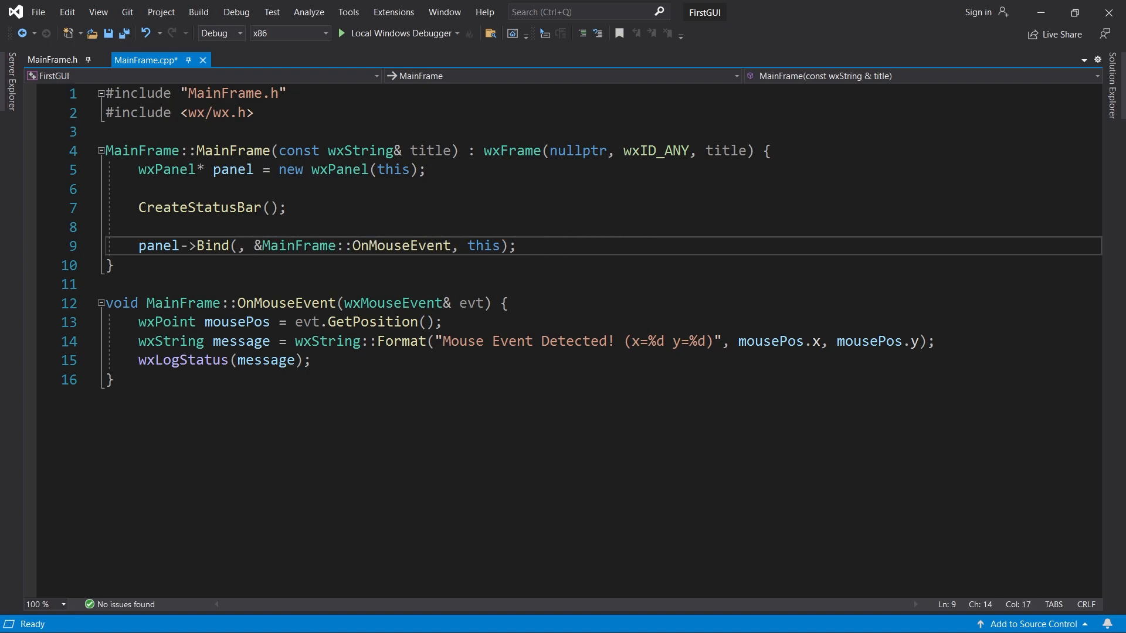
text(wxEVT_MIDDLE_DOWN)
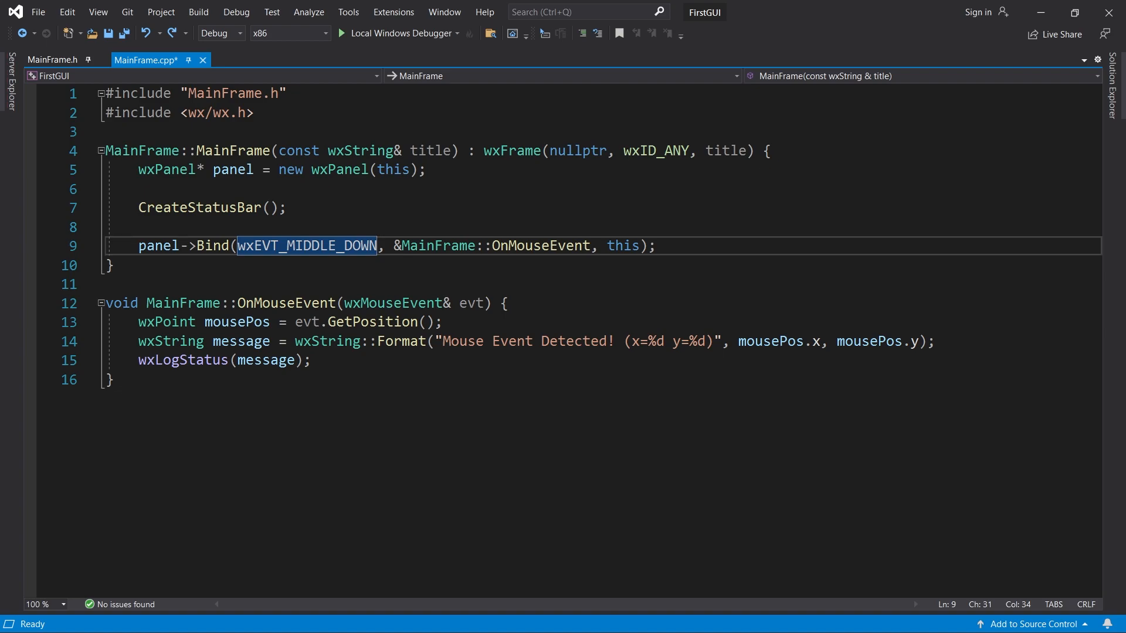
text(w)
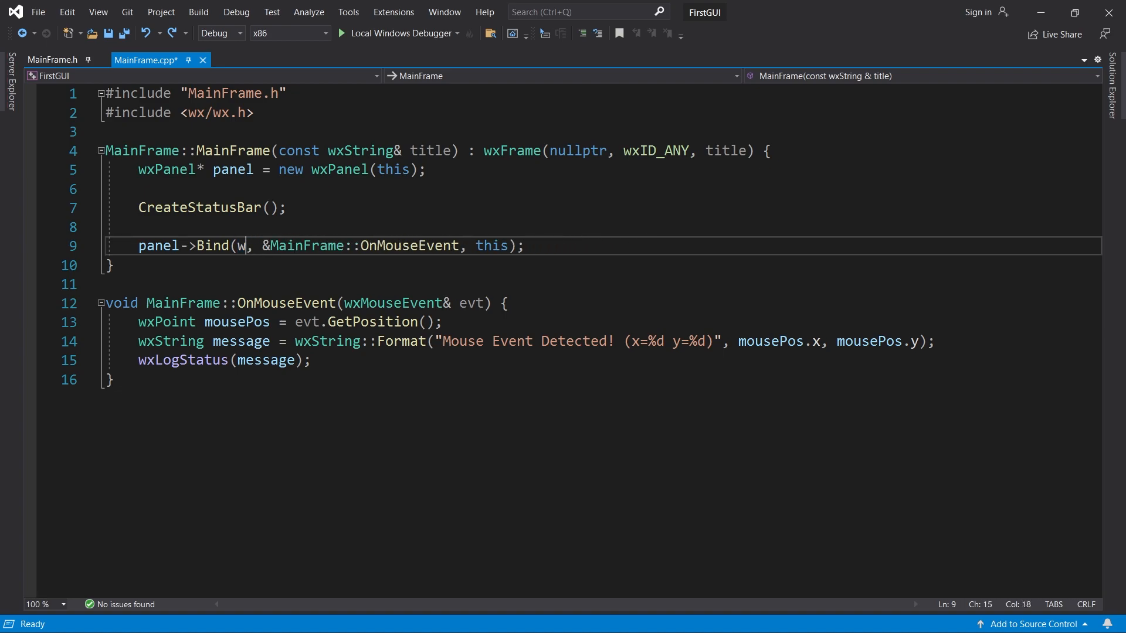
text(xEVT_LEFT_DCLICK)
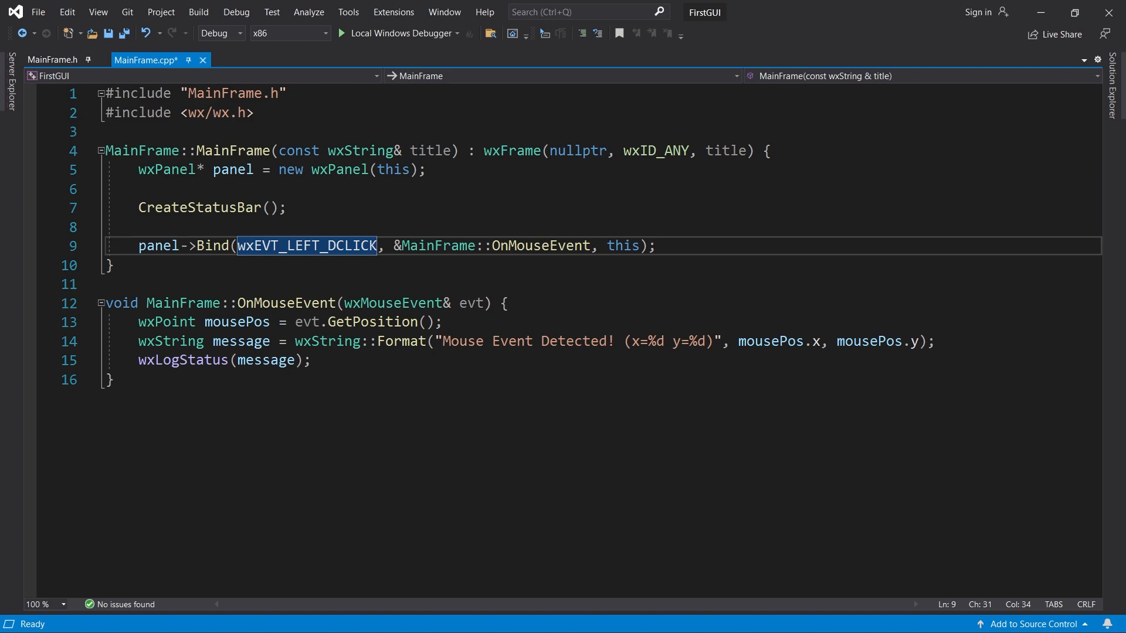
key(Backspace)
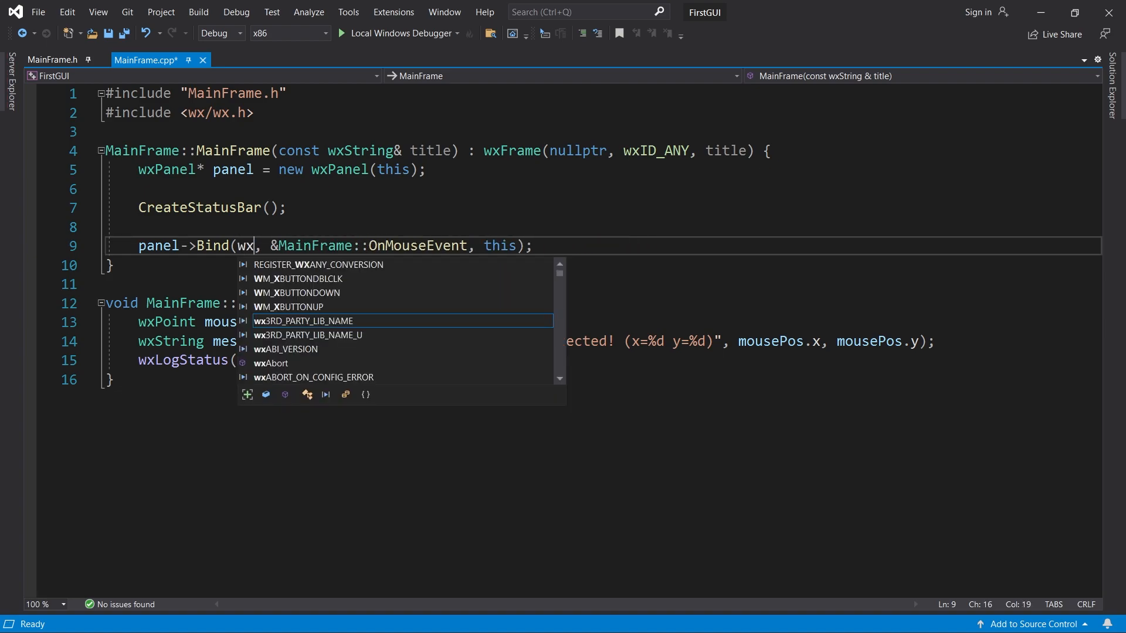
Change the Bind event type to wxEVT_MOTION using IntelliSense.
text(EVT_MOTION)
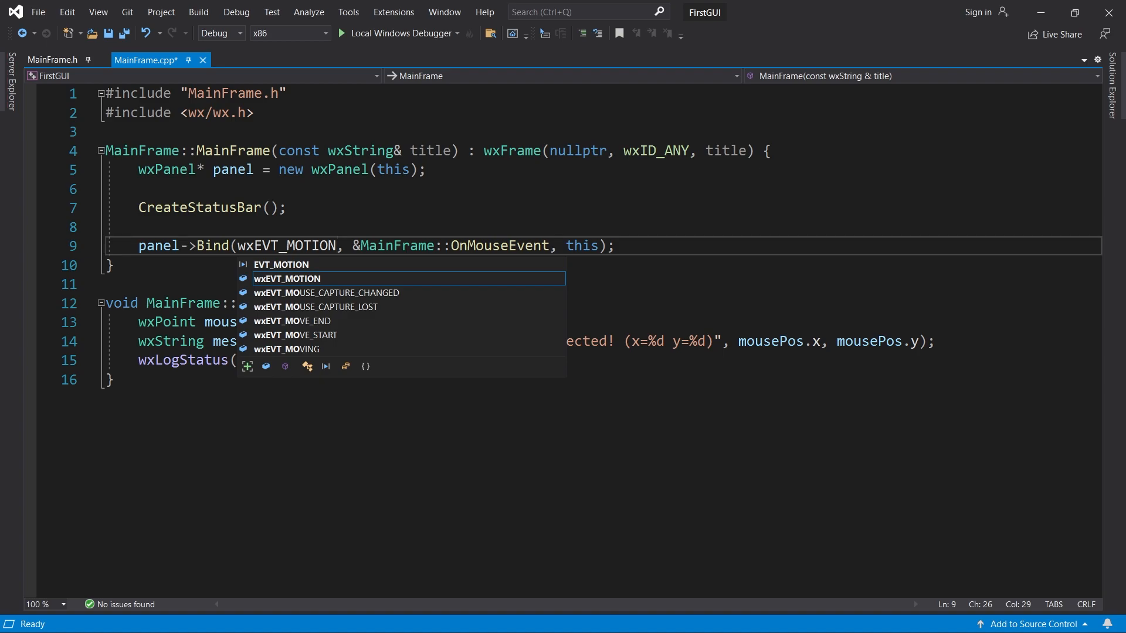
key(Tab)
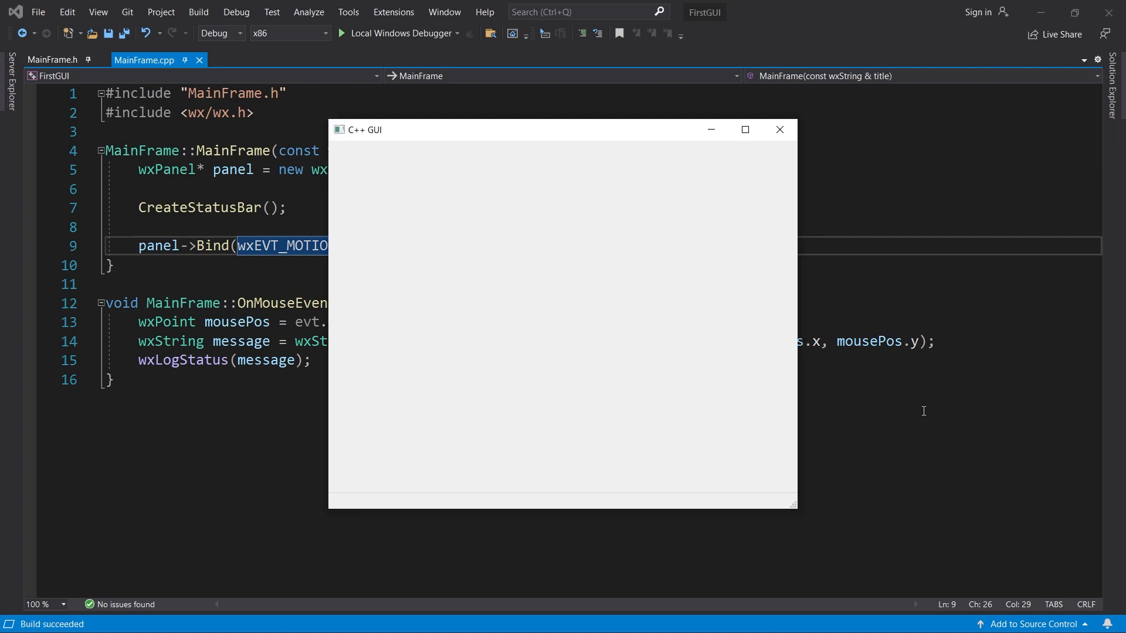
mouse_move(622, 250)
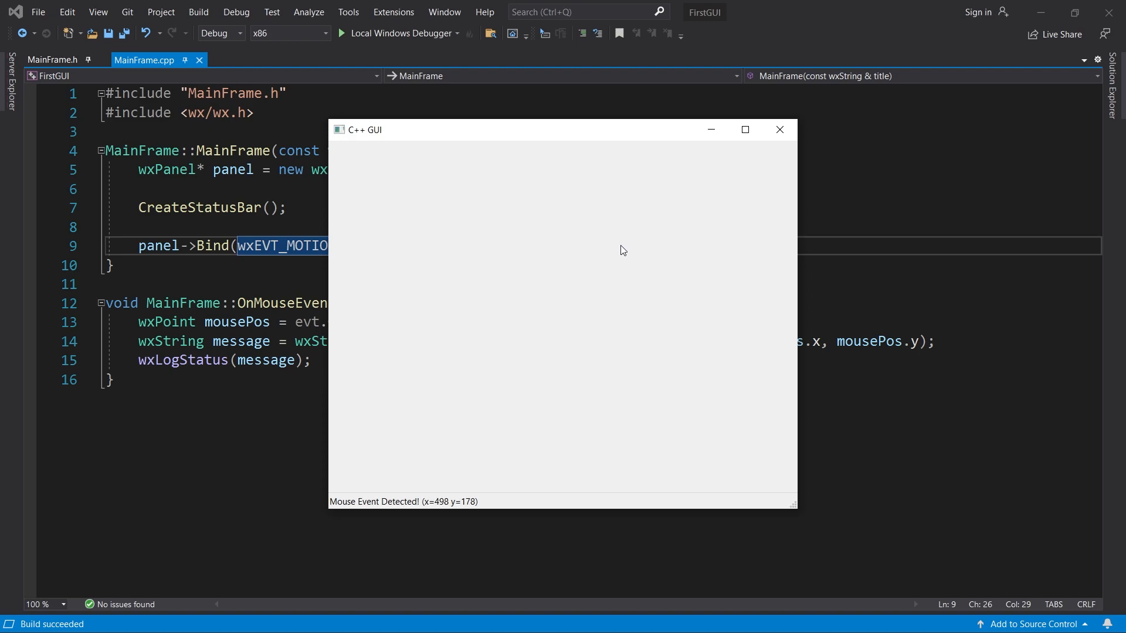
mouse_move(452, 197)
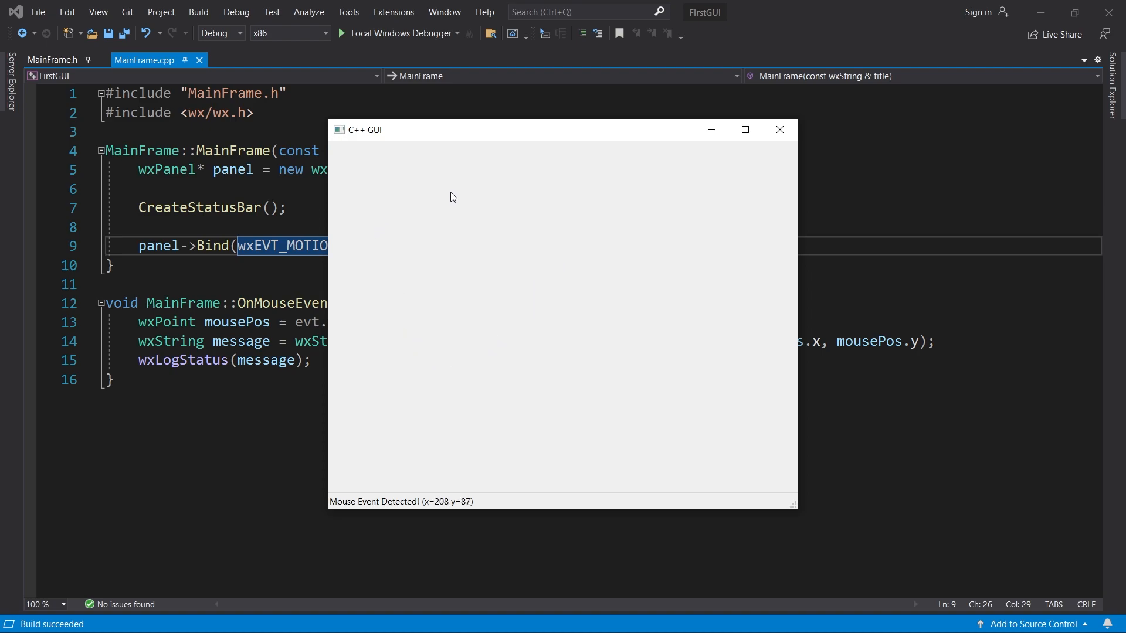
mouse_move(588, 416)
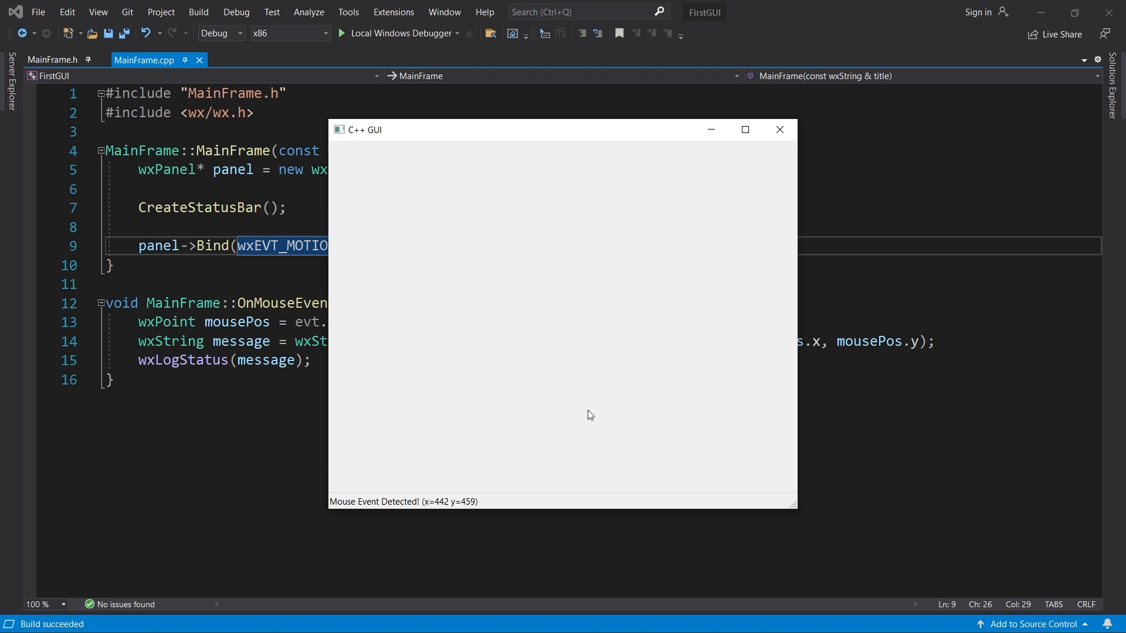
mouse_move(620, 343)
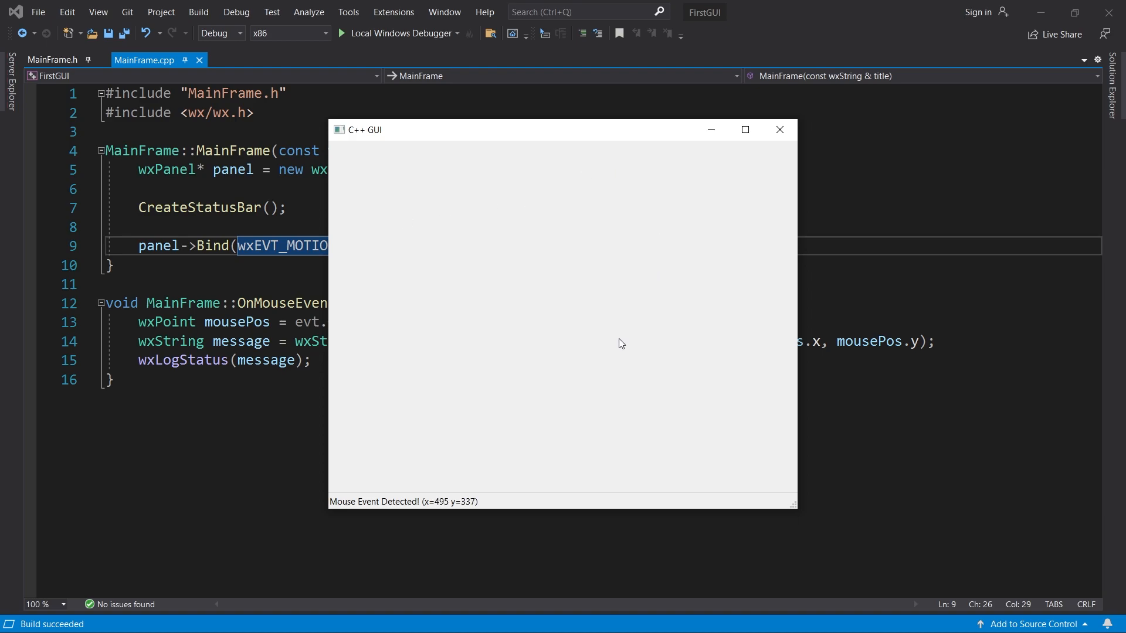
mouse_move(636, 379)
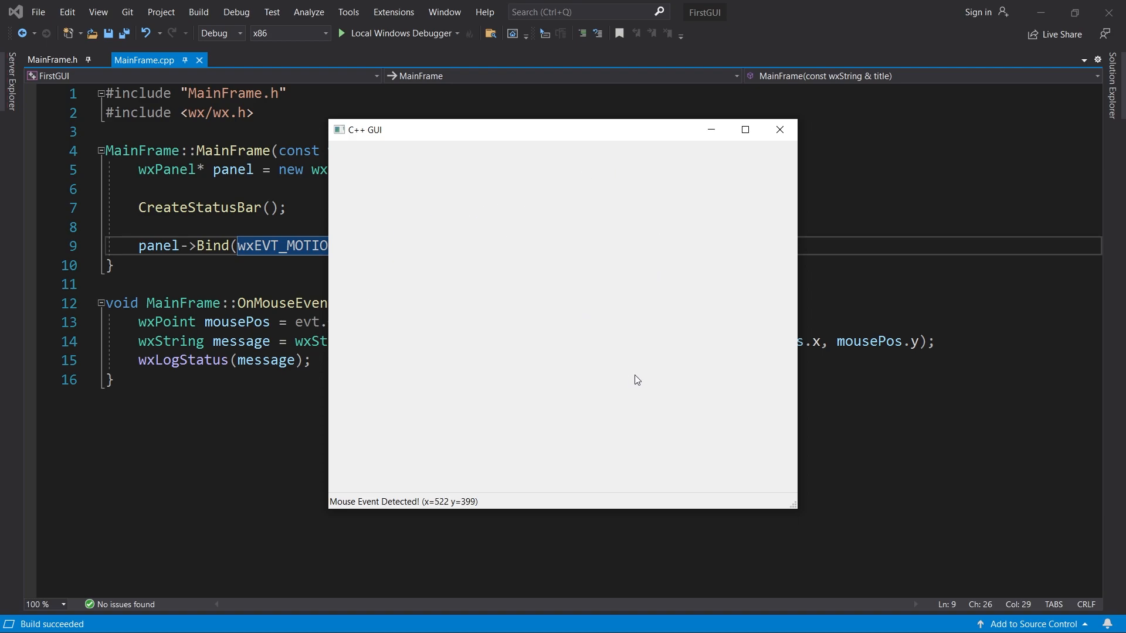
mouse_move(391, 322)
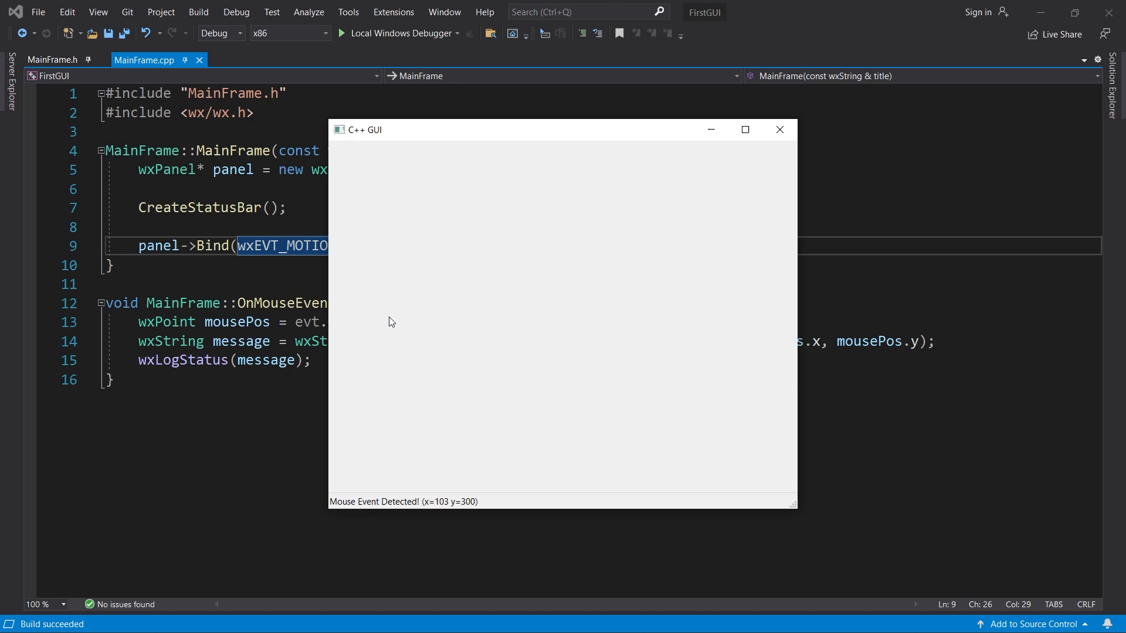
mouse_move(554, 199)
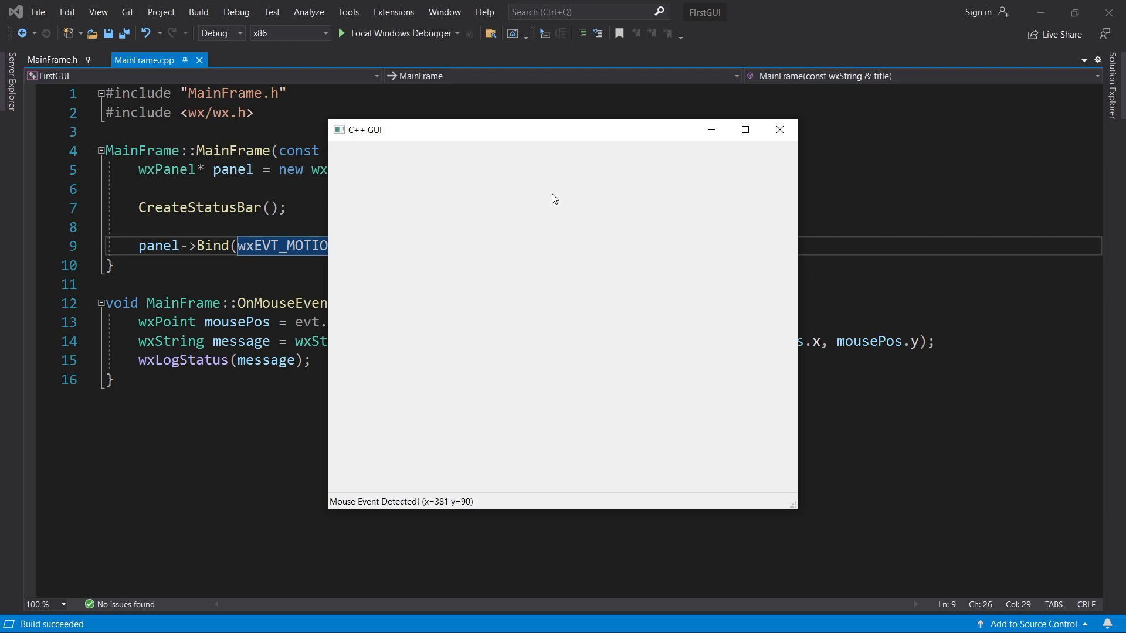
Close the test app after watching the live coordinates update.
click(780, 130)
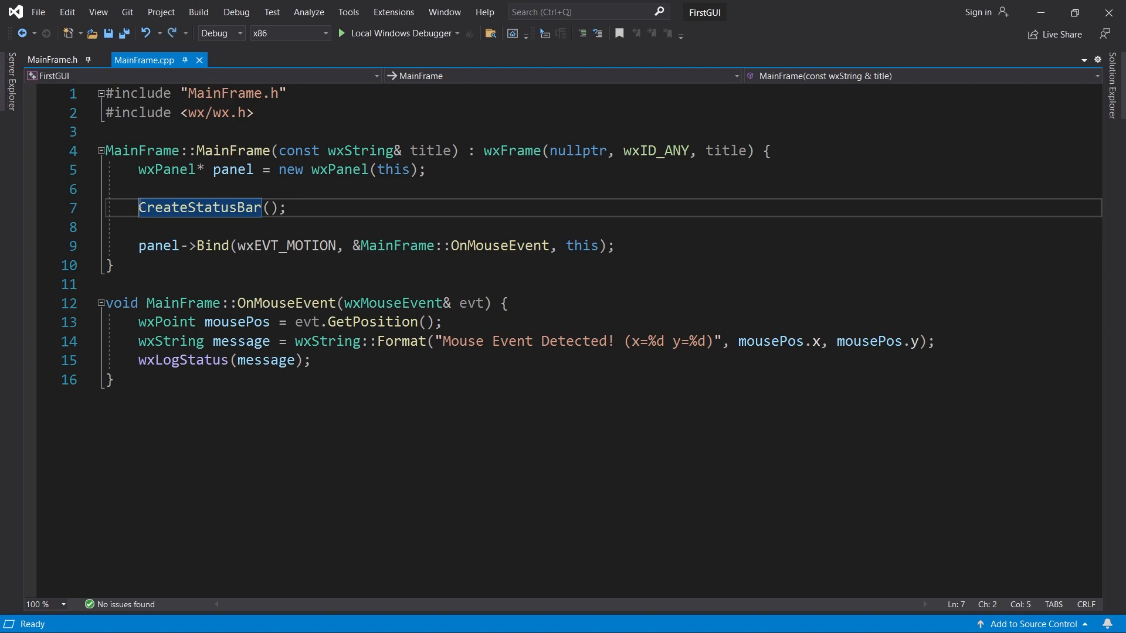
Assign CreateStatusBar() to a wxStatusBar* statusBar and call statusBar->SetDoubleBuffered(true).
text(wxStatusBar* statusBar =)
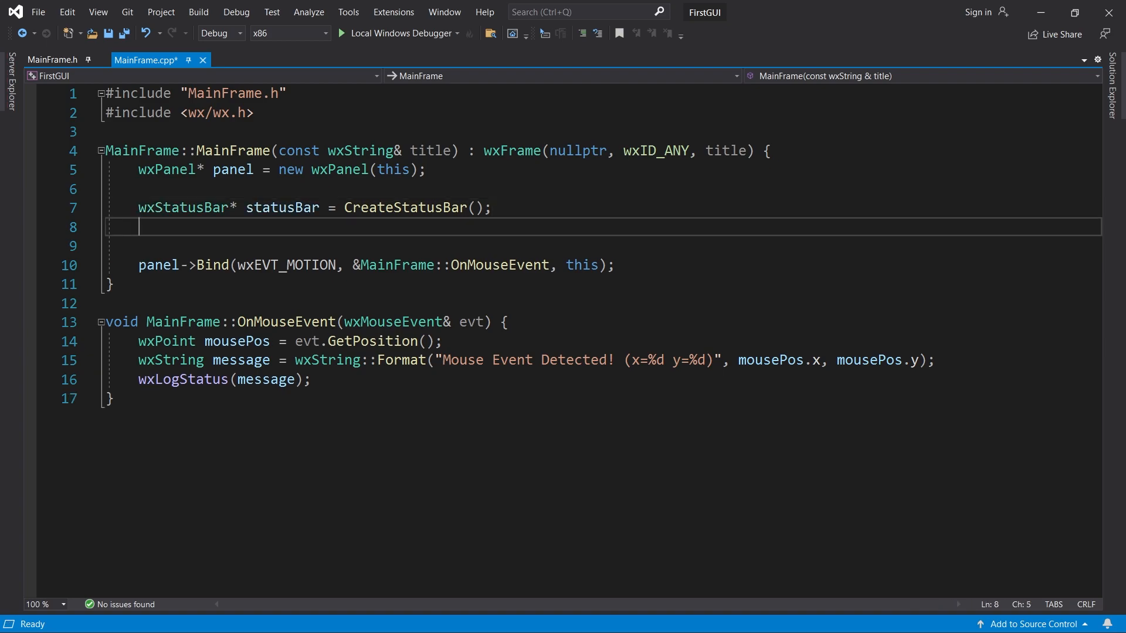
text(s)
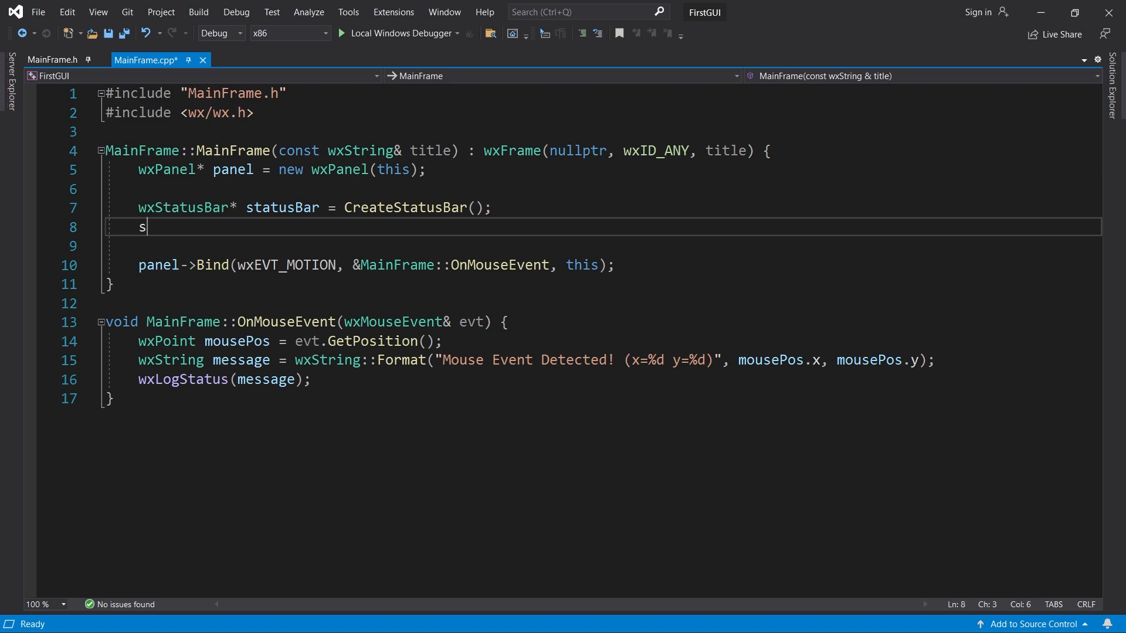
text(tatusBar->SetDoubleBuf)
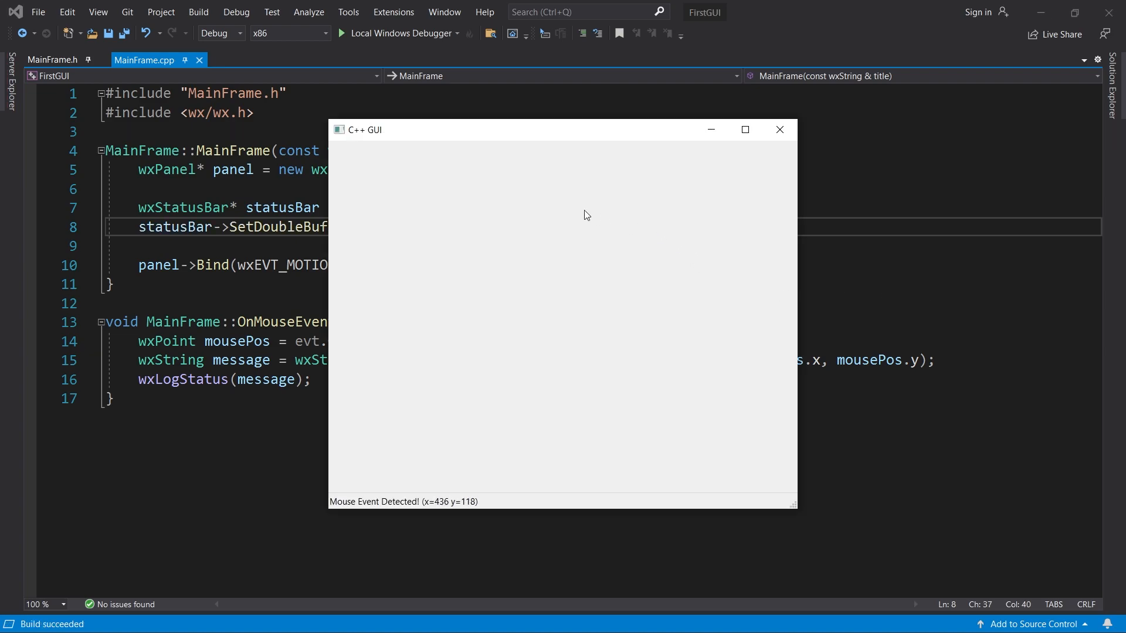
mouse_move(474, 302)
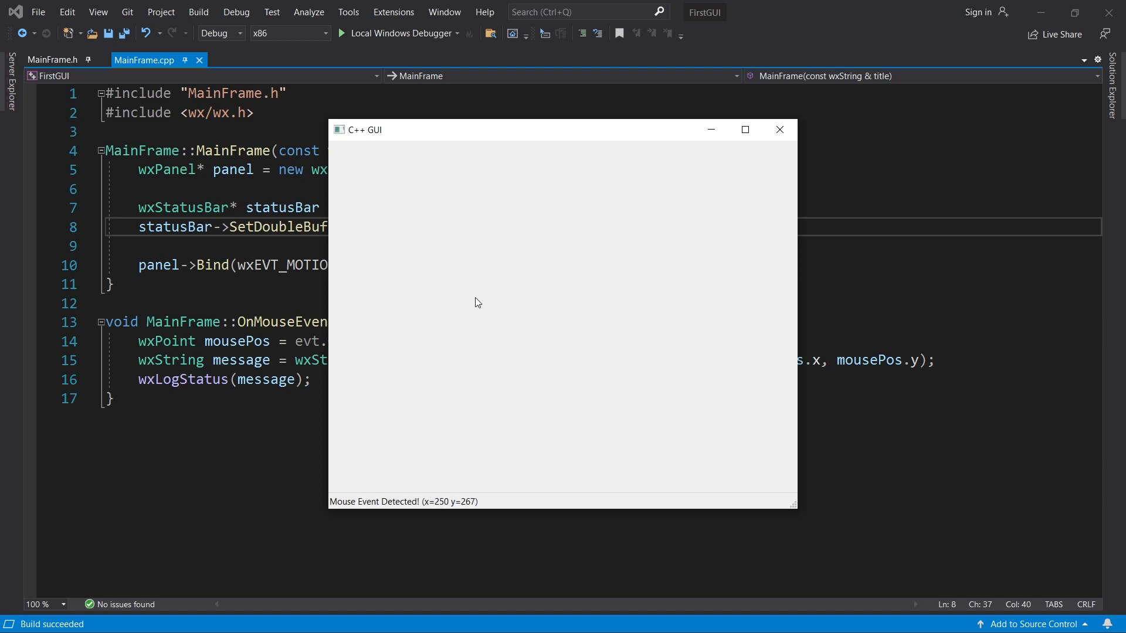
mouse_move(395, 415)
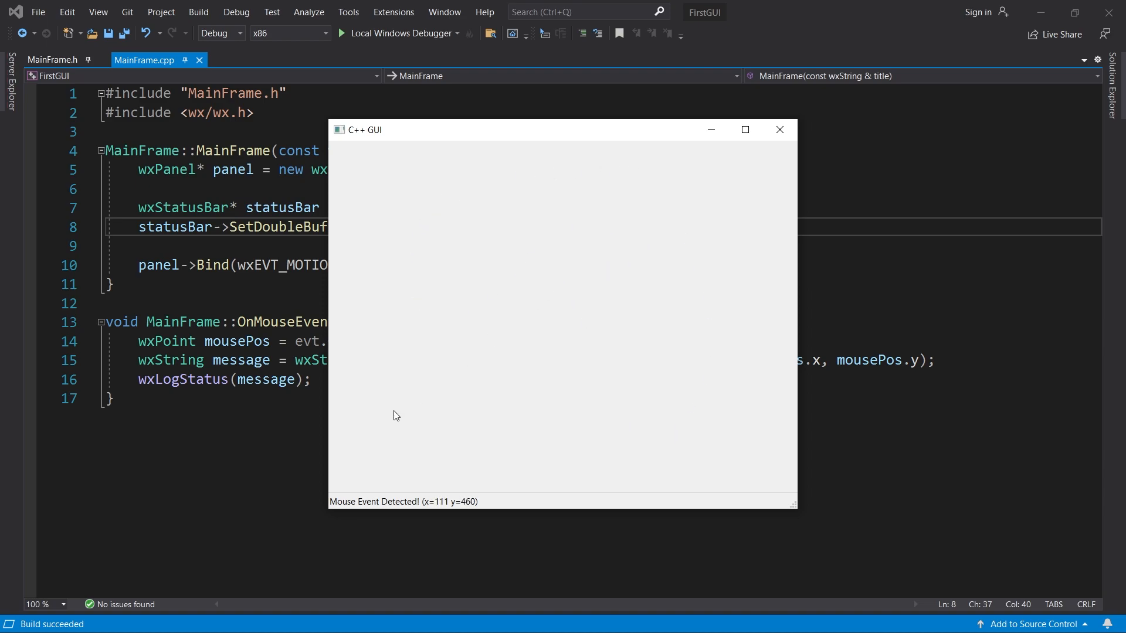
Close the running C++ GUI test window.
click(779, 129)
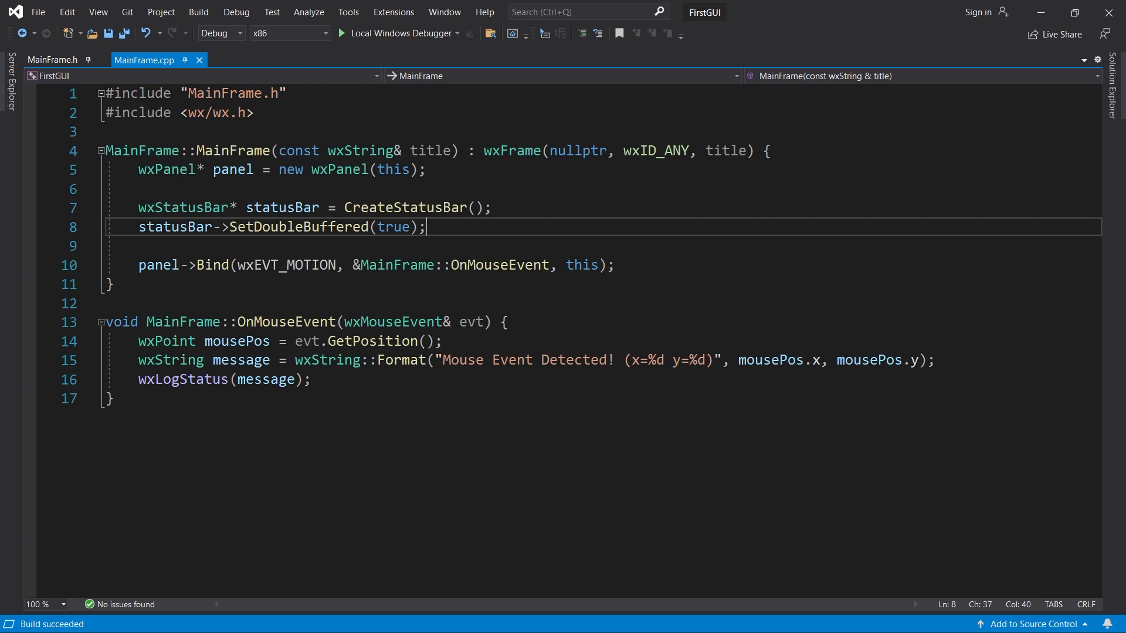
Create wxButton* button on the panel labelled "Button" at wxPoint(300, 250), wxSize(200, 100).
double_click(406, 207)
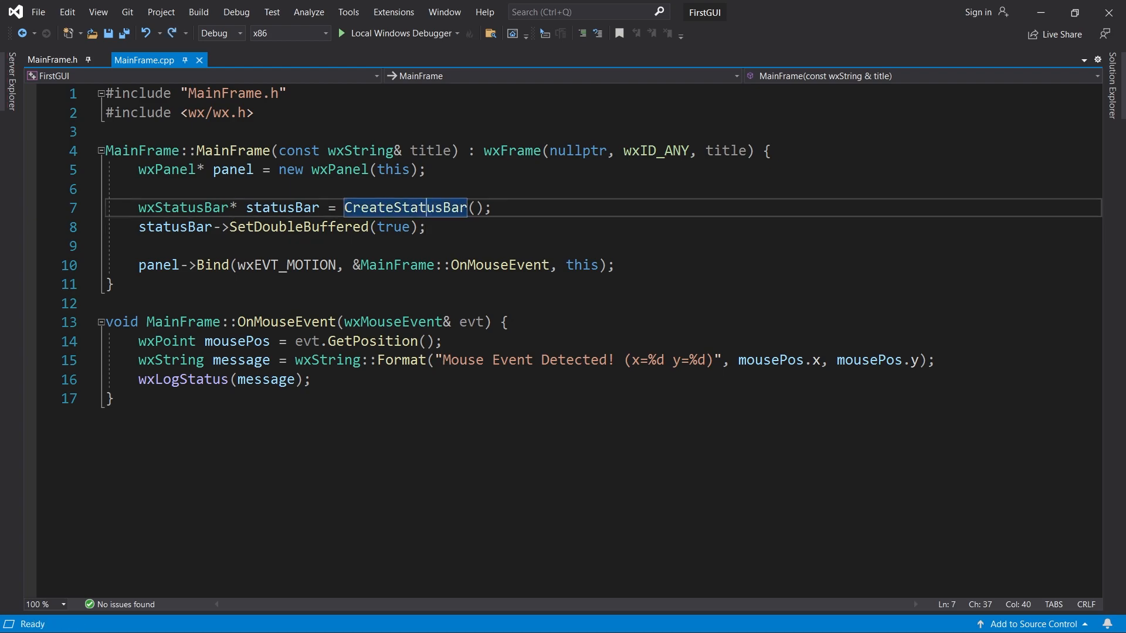
text(wxButton*)
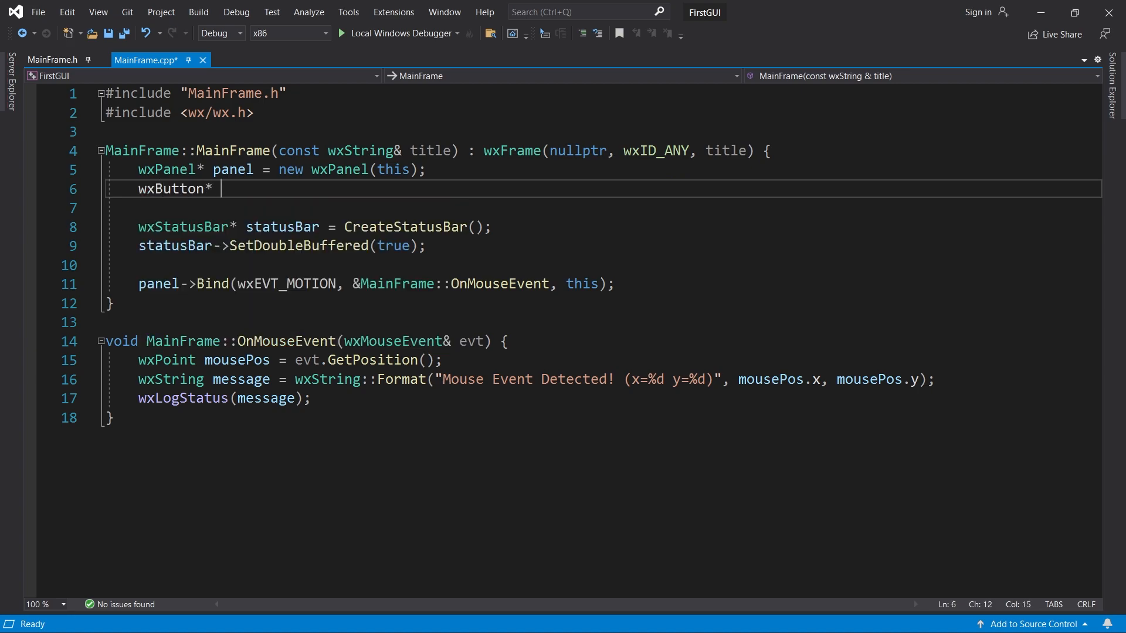
text(button = new wxButton()
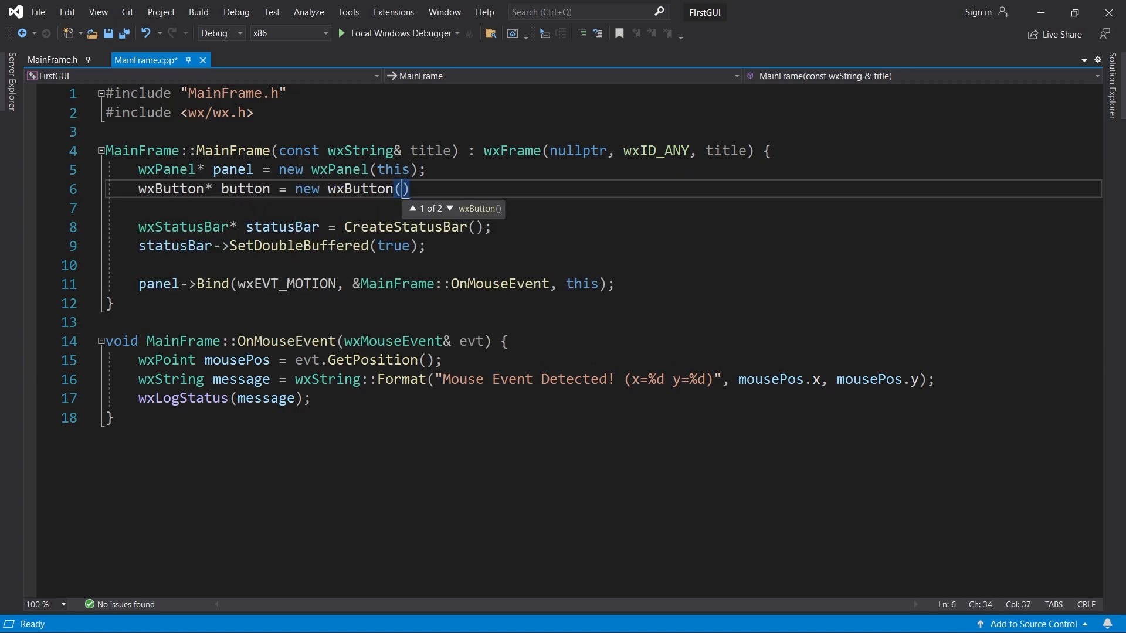
text(panel, wxID_ANY, "Button", wxPoint(300, 250)
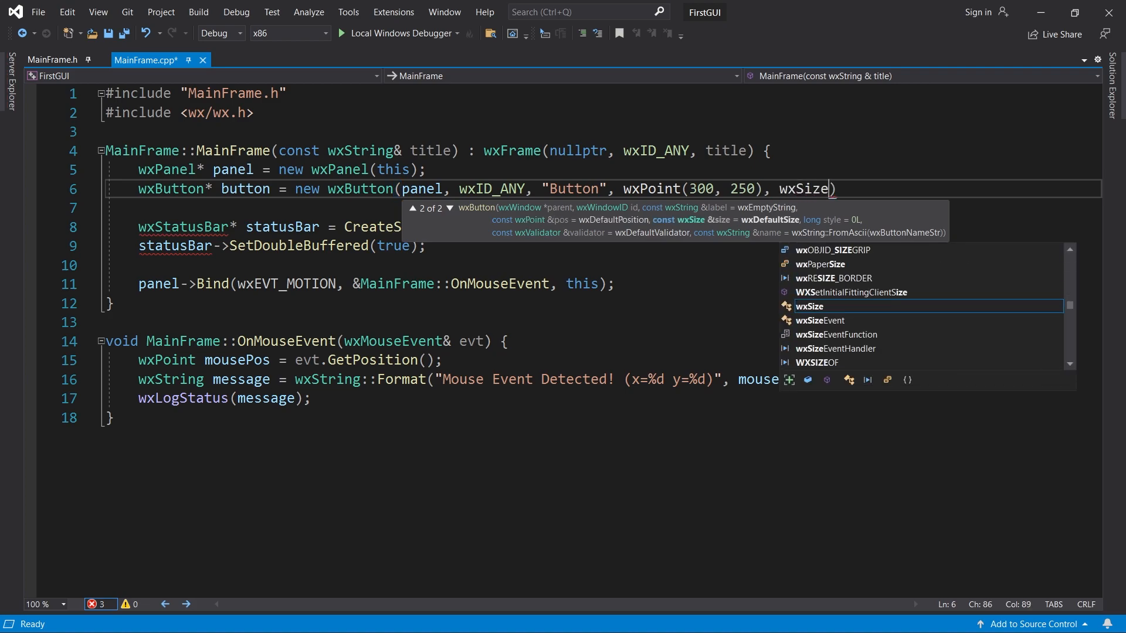
text((200, 100))
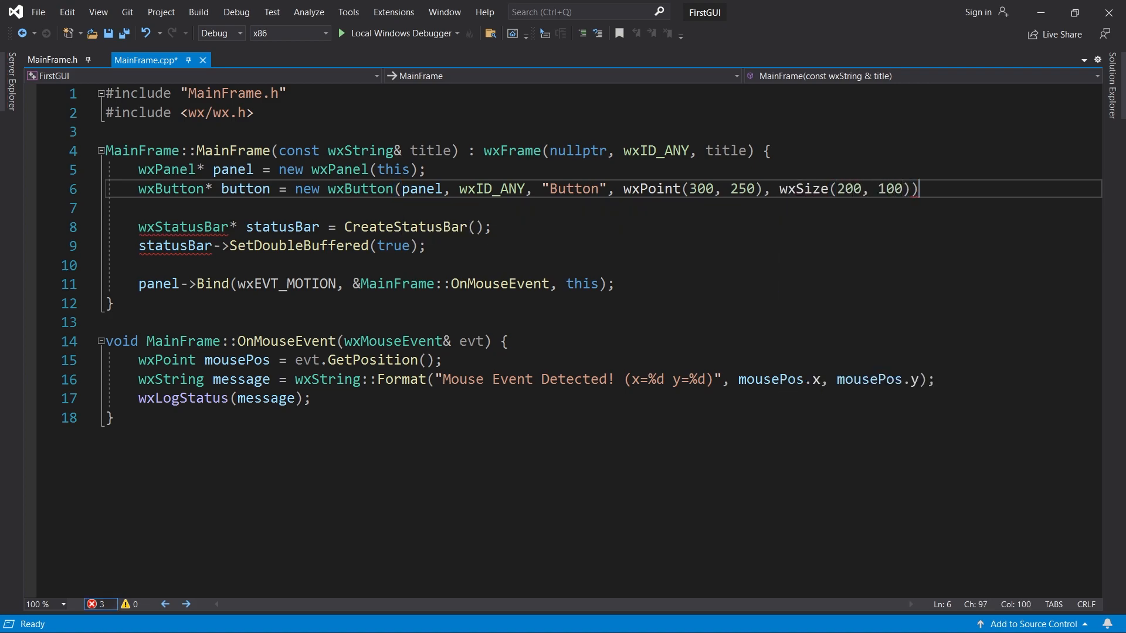
text(;)
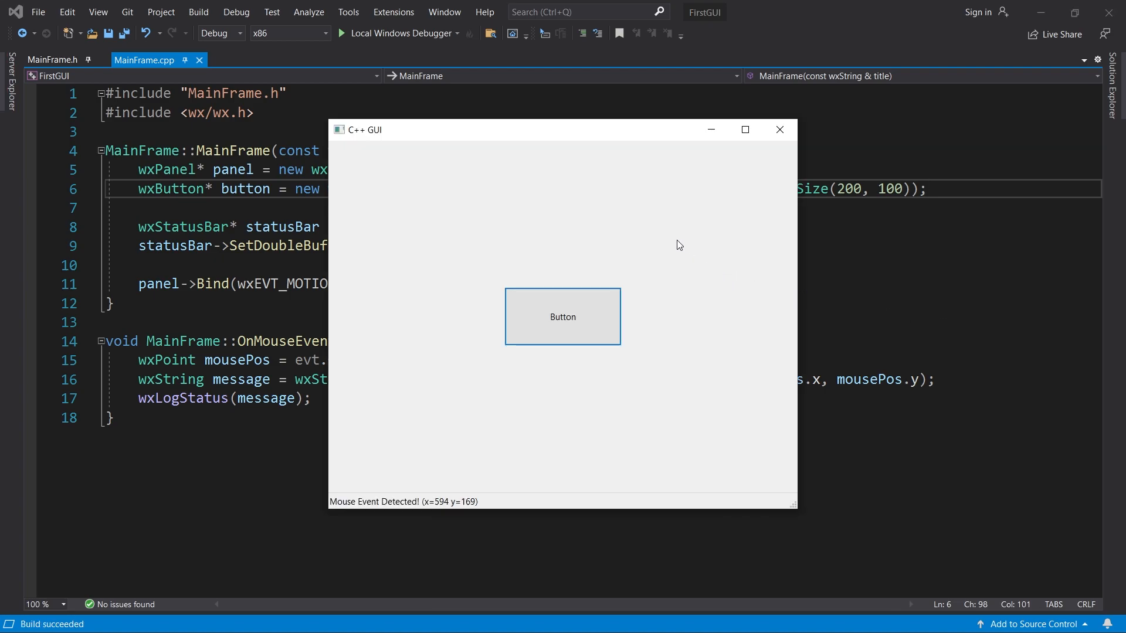
mouse_move(539, 446)
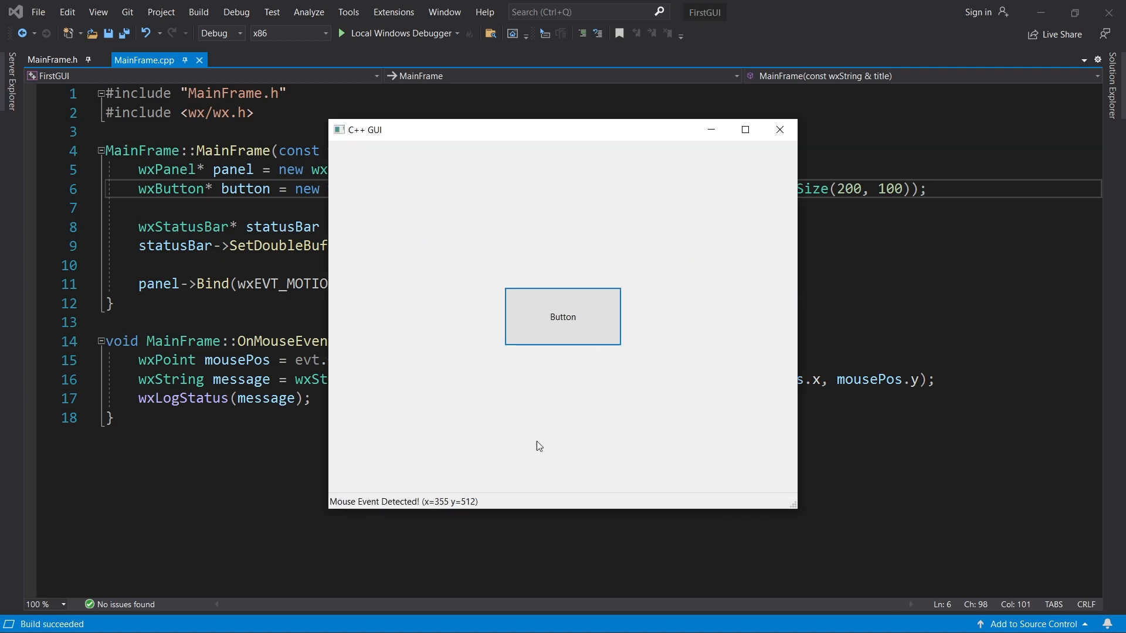
mouse_move(357, 280)
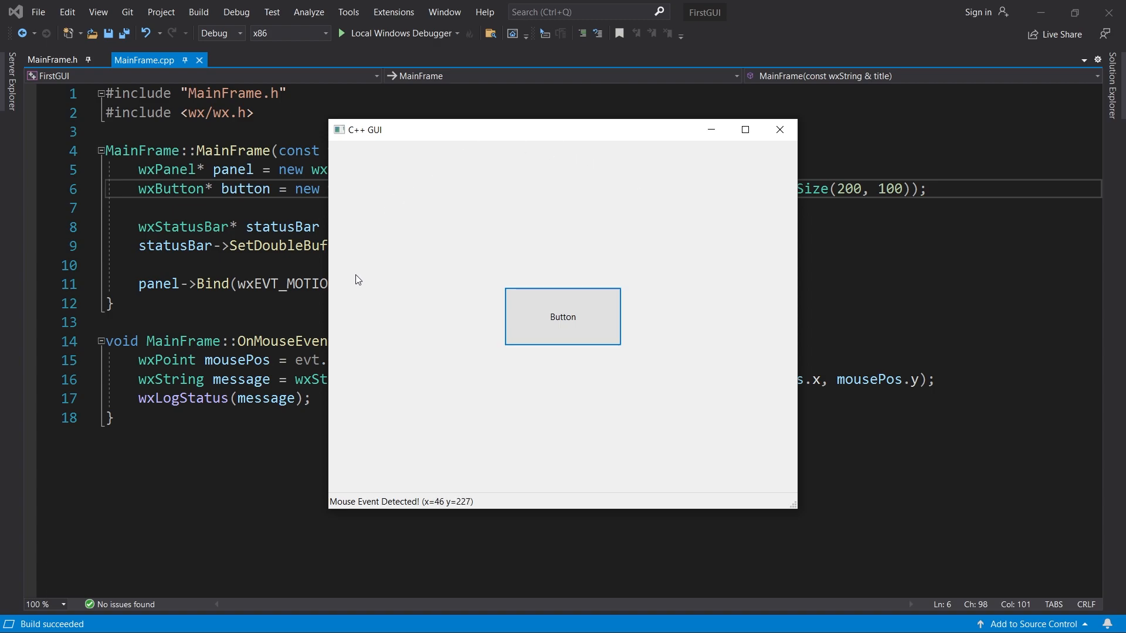
mouse_move(527, 323)
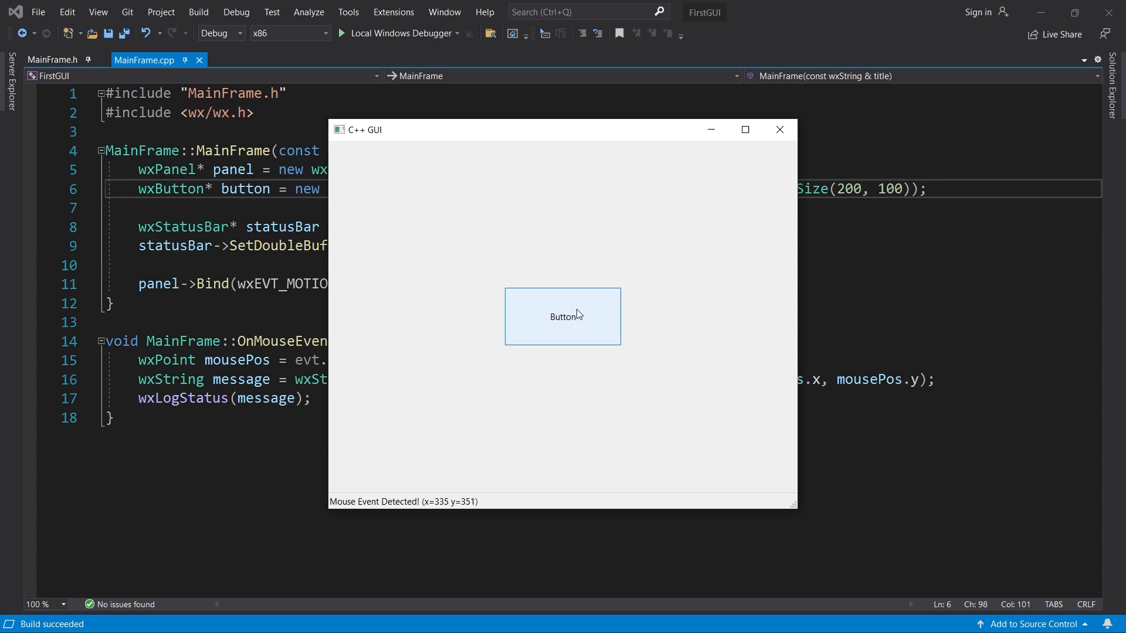
mouse_move(529, 314)
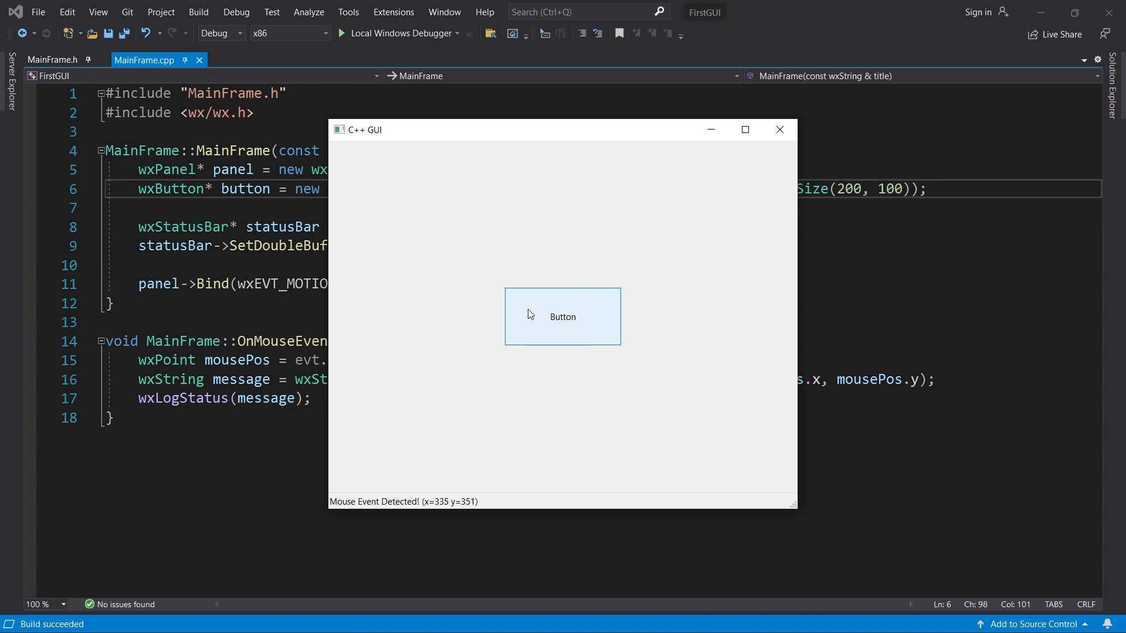
mouse_move(592, 315)
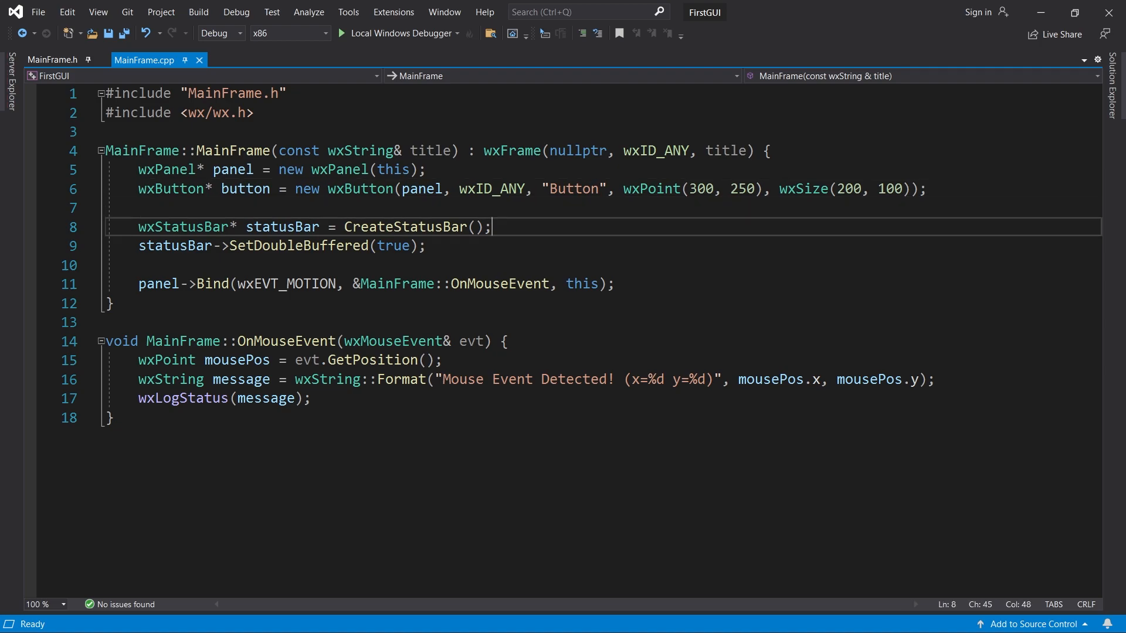
Bind wxEVT_MOTION on the button to MainFrame::OnMouseEvent.
text(button->Bind(wxEVT_MOTI)
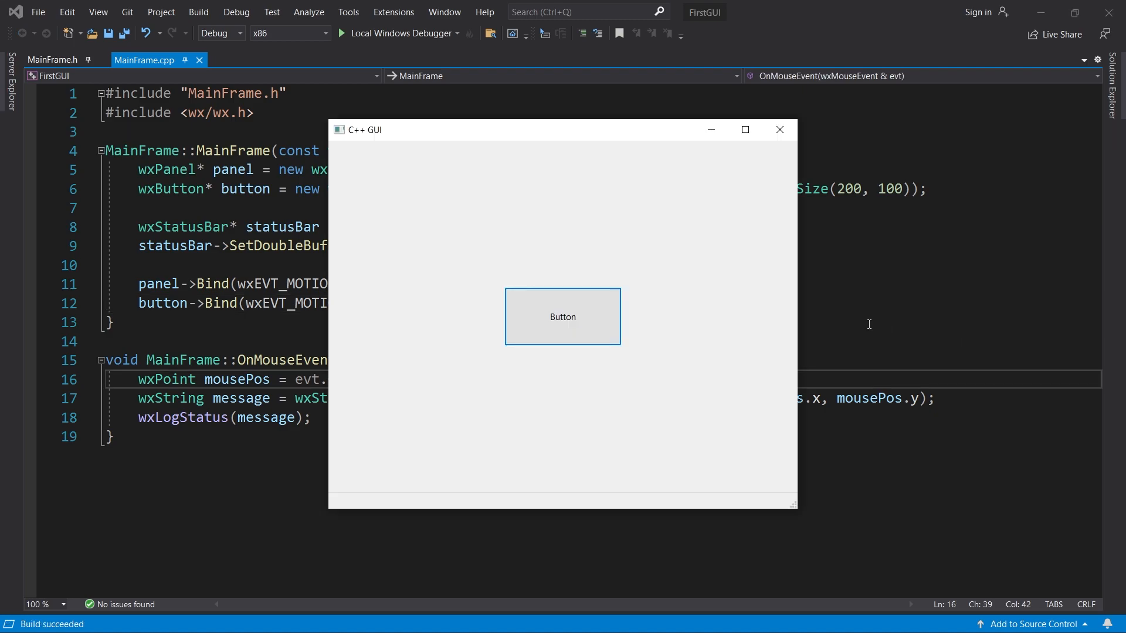
mouse_move(604, 313)
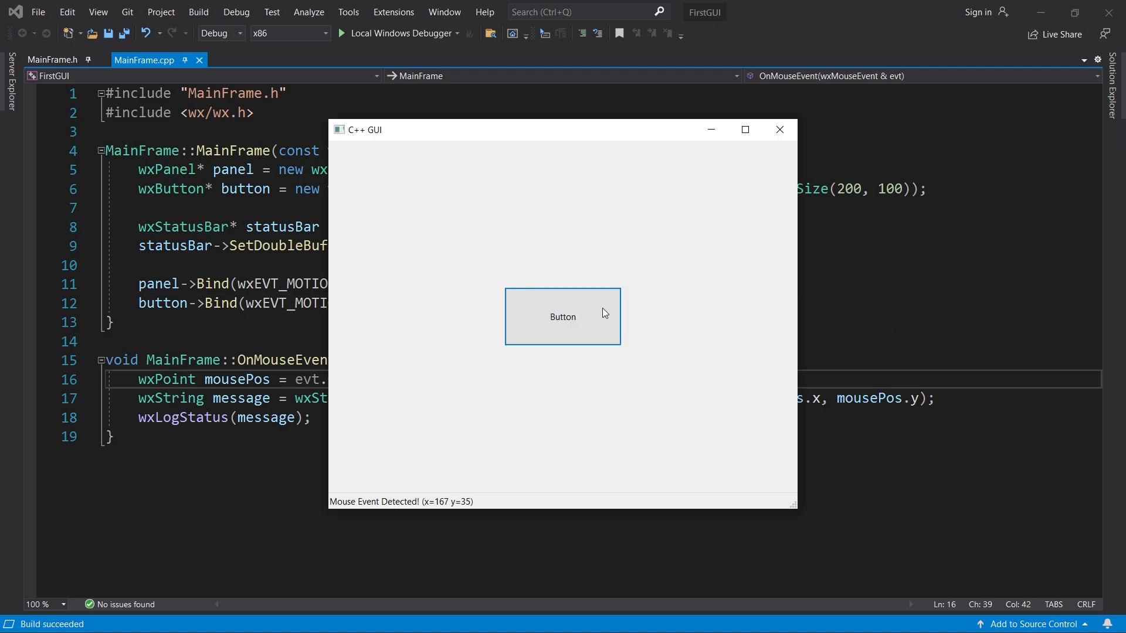
mouse_move(579, 308)
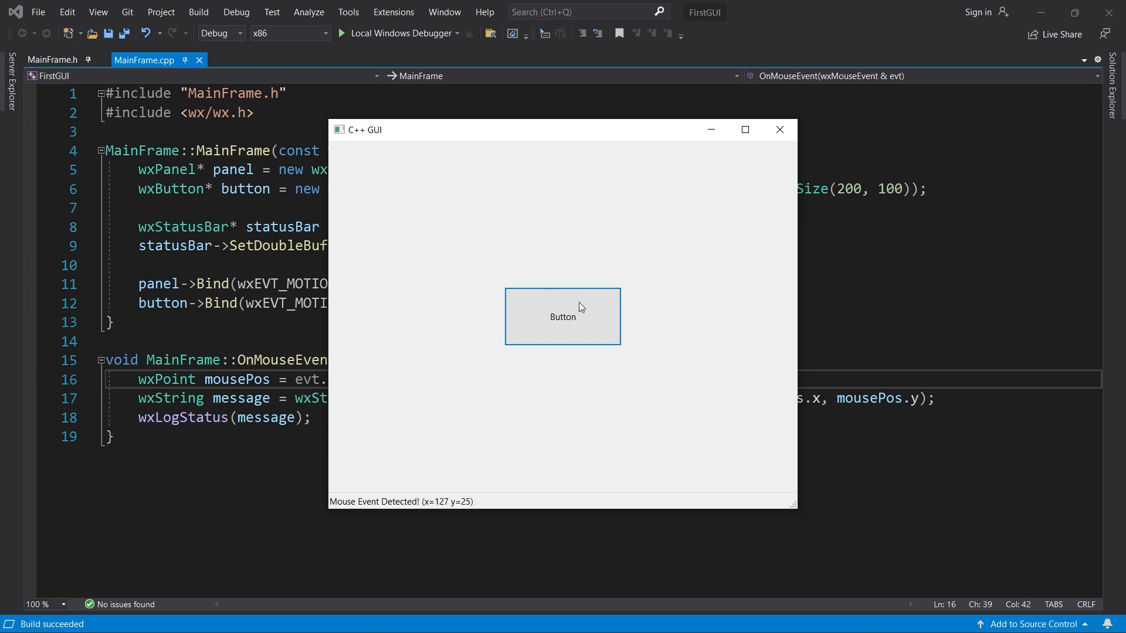
mouse_move(518, 303)
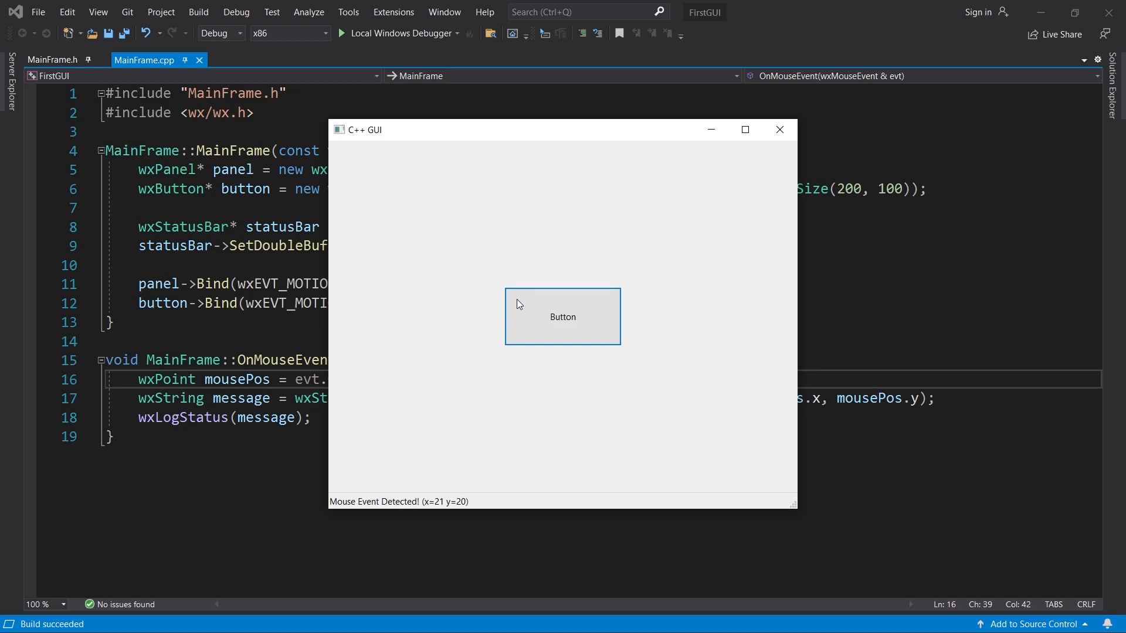
mouse_move(559, 308)
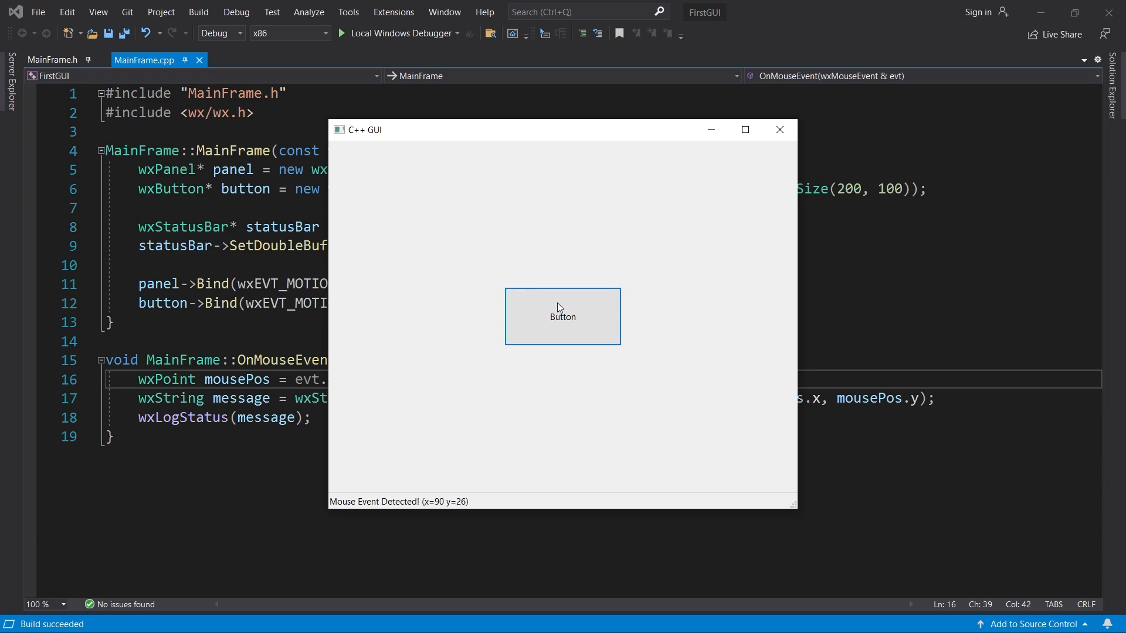
mouse_move(591, 330)
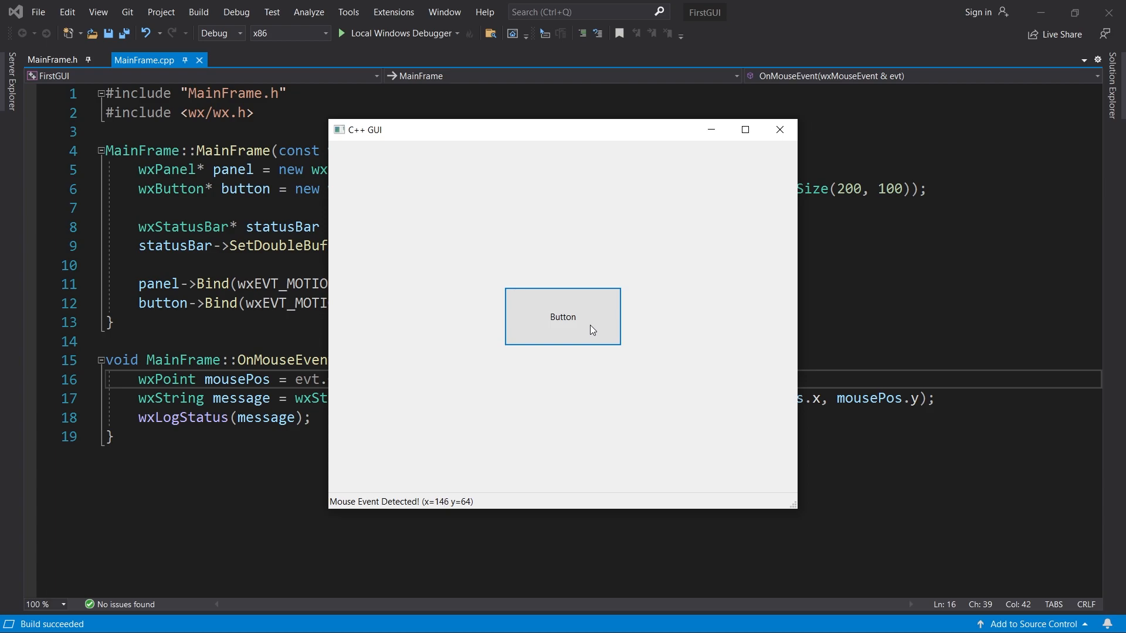
mouse_move(532, 236)
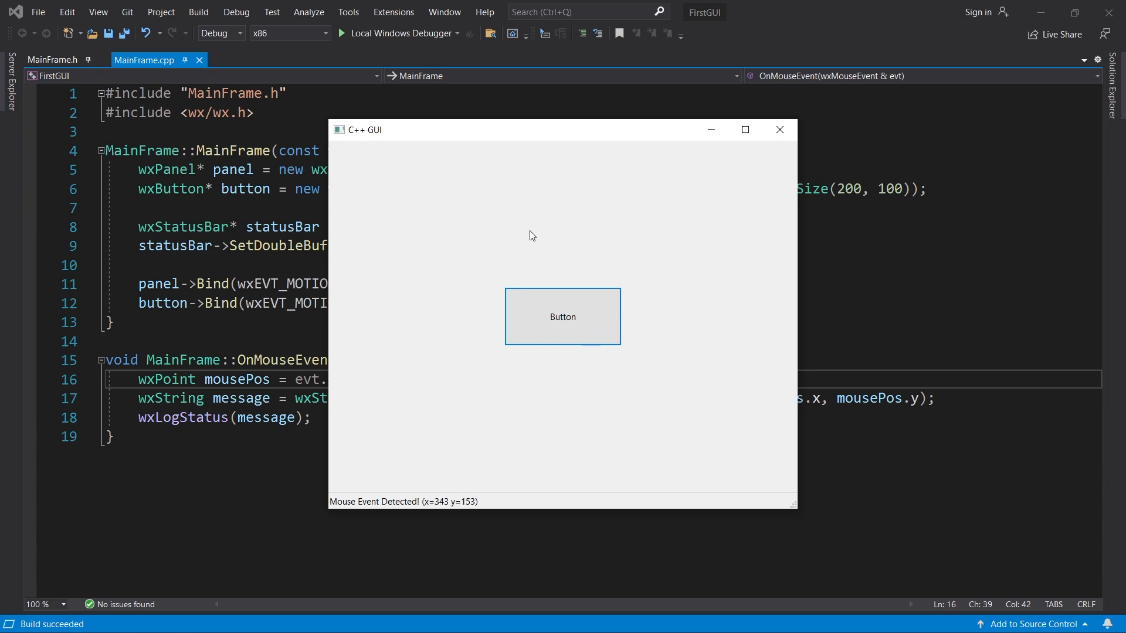
mouse_move(383, 279)
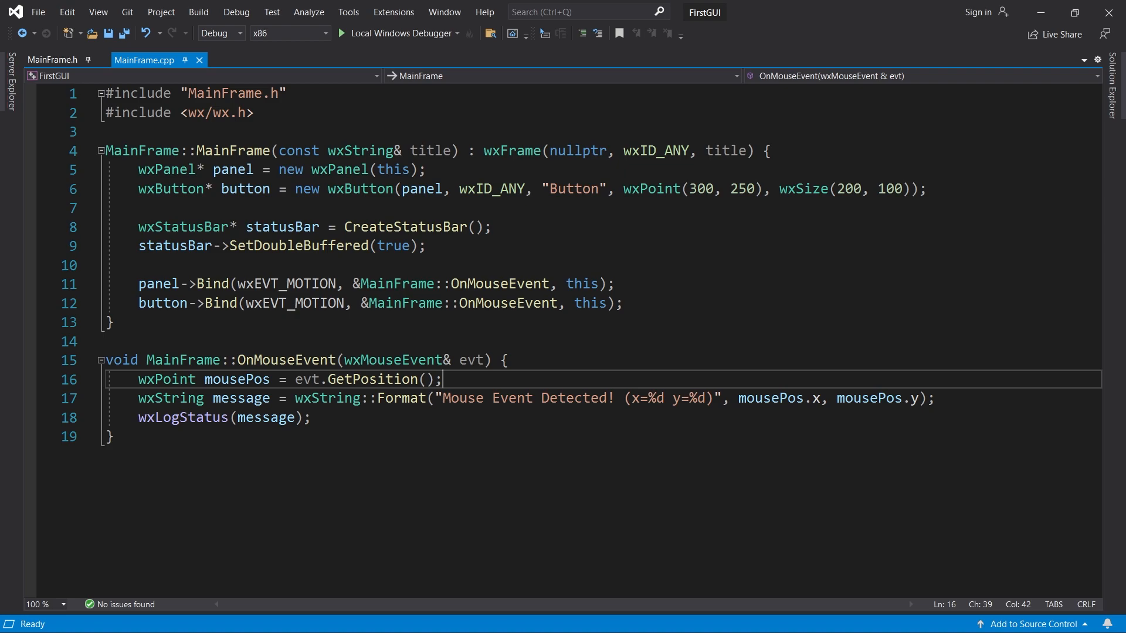
Replace evt.GetPosition on line 16 with wxGetMousePosition via IntelliSense.
double_click(311, 380)
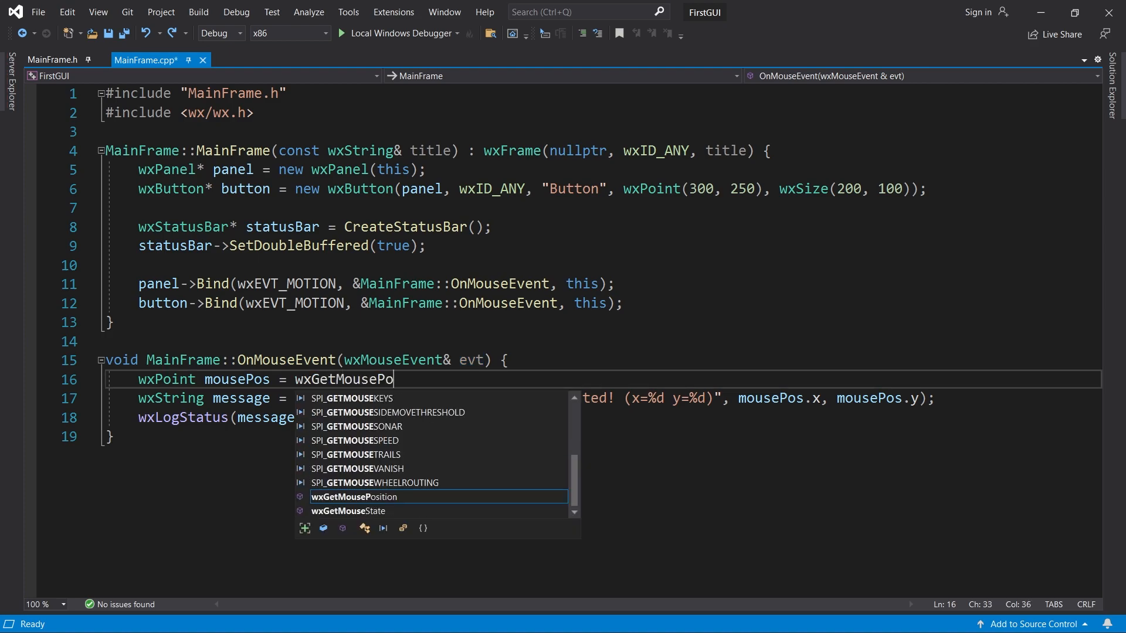
key(Tab)
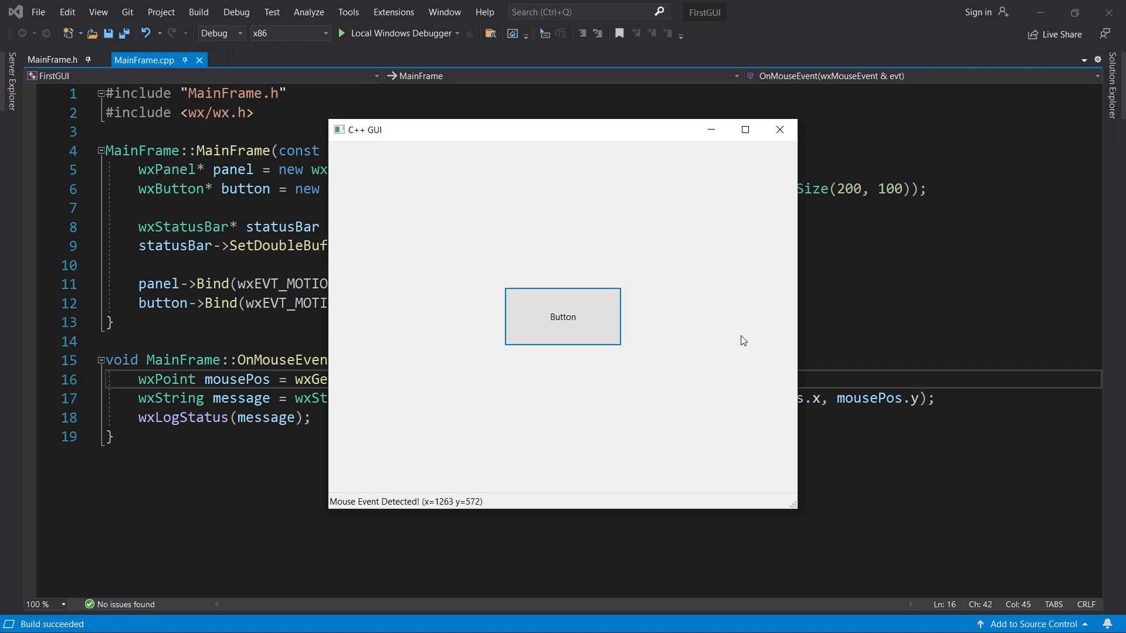
mouse_move(412, 213)
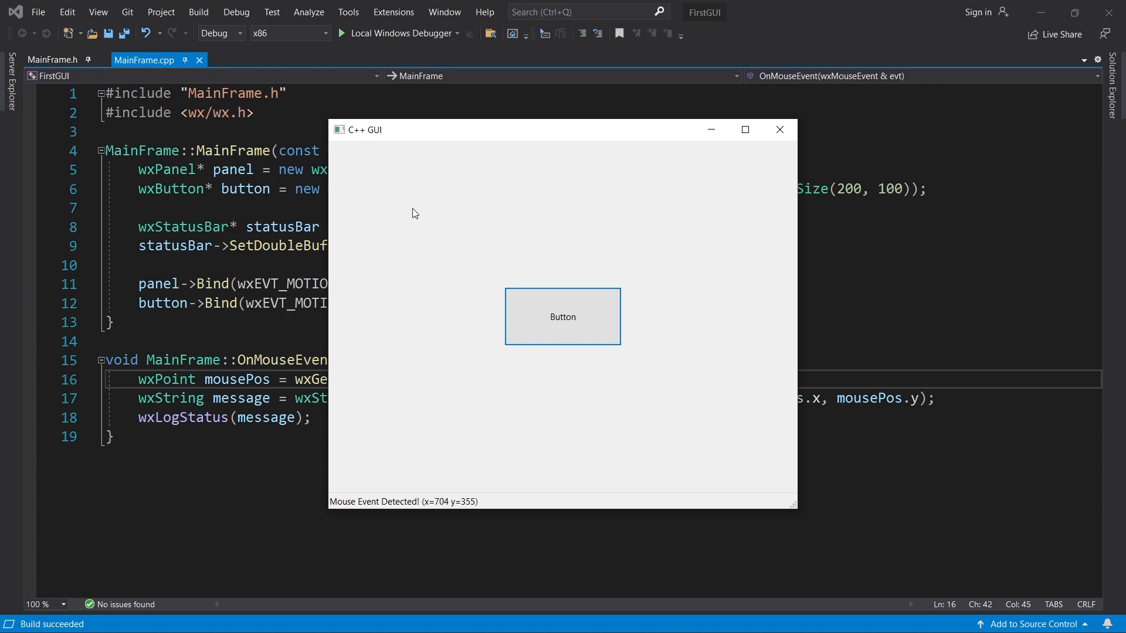
mouse_move(759, 383)
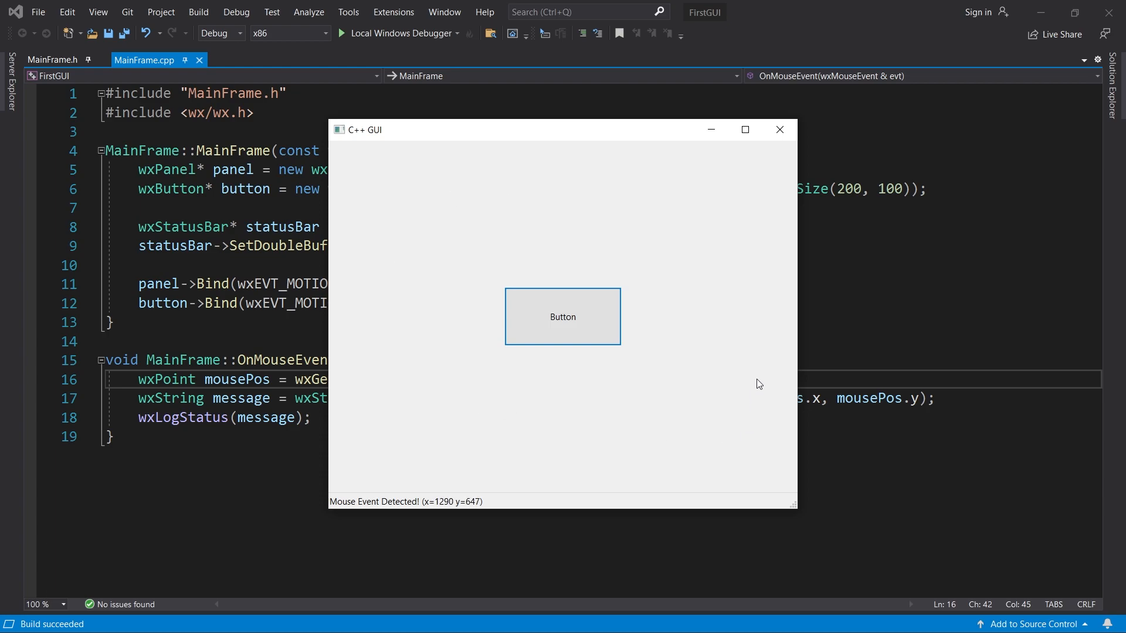
mouse_move(669, 220)
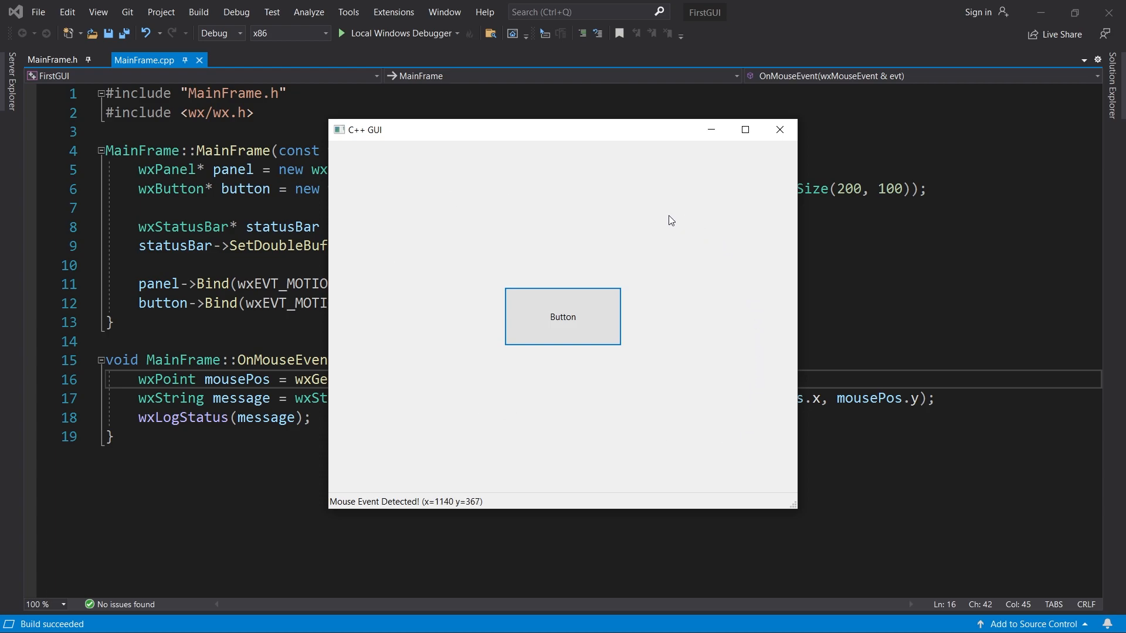
mouse_move(668, 220)
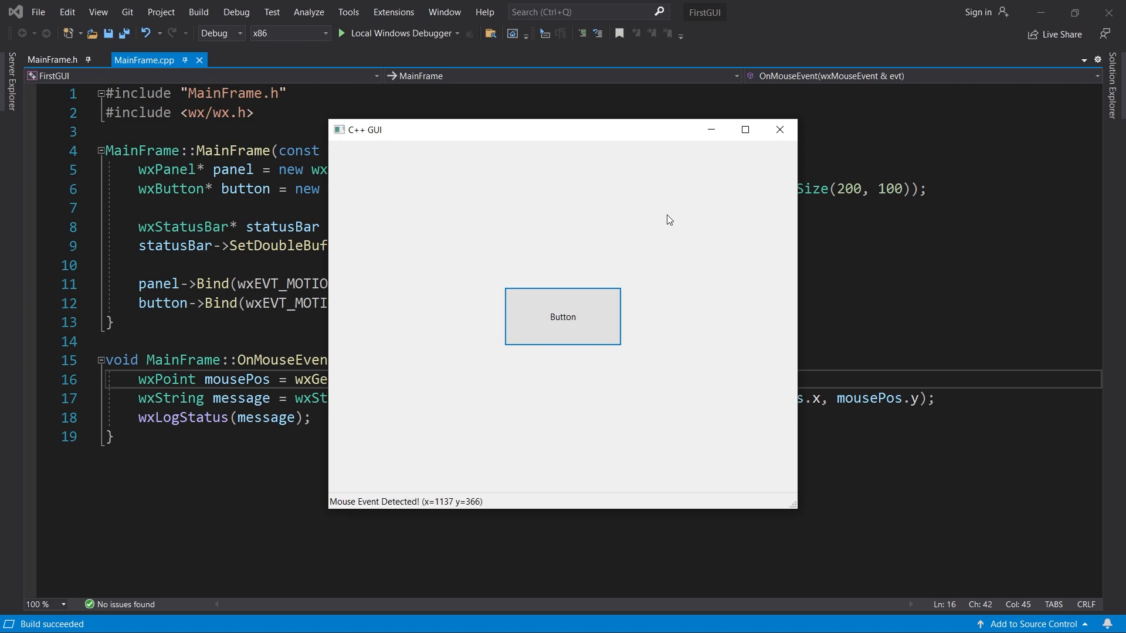
mouse_move(409, 336)
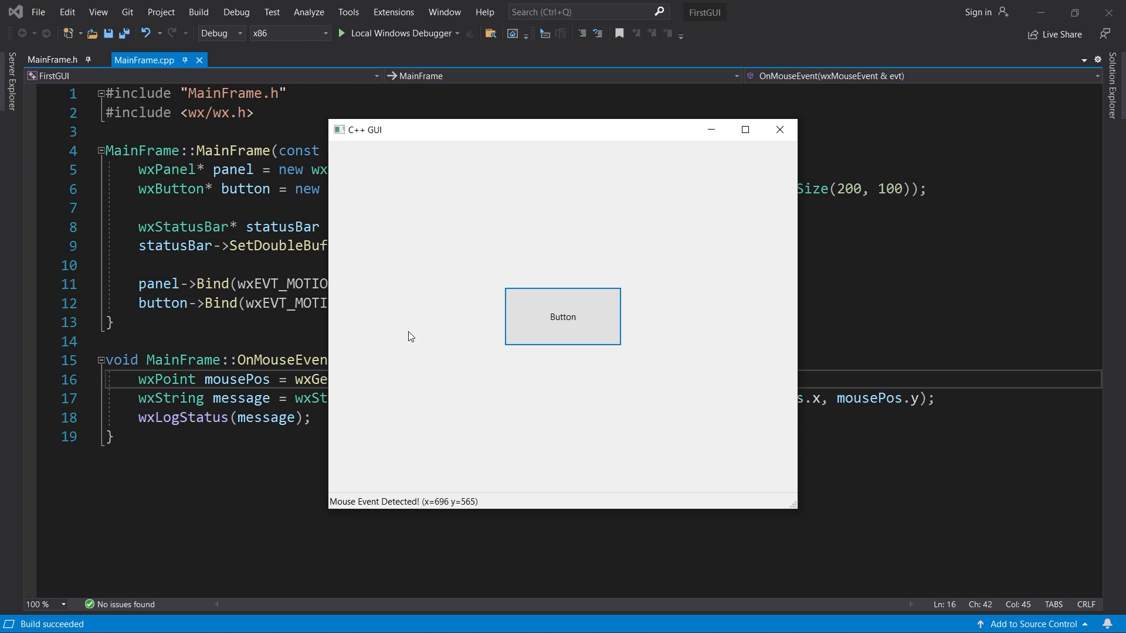
mouse_move(567, 328)
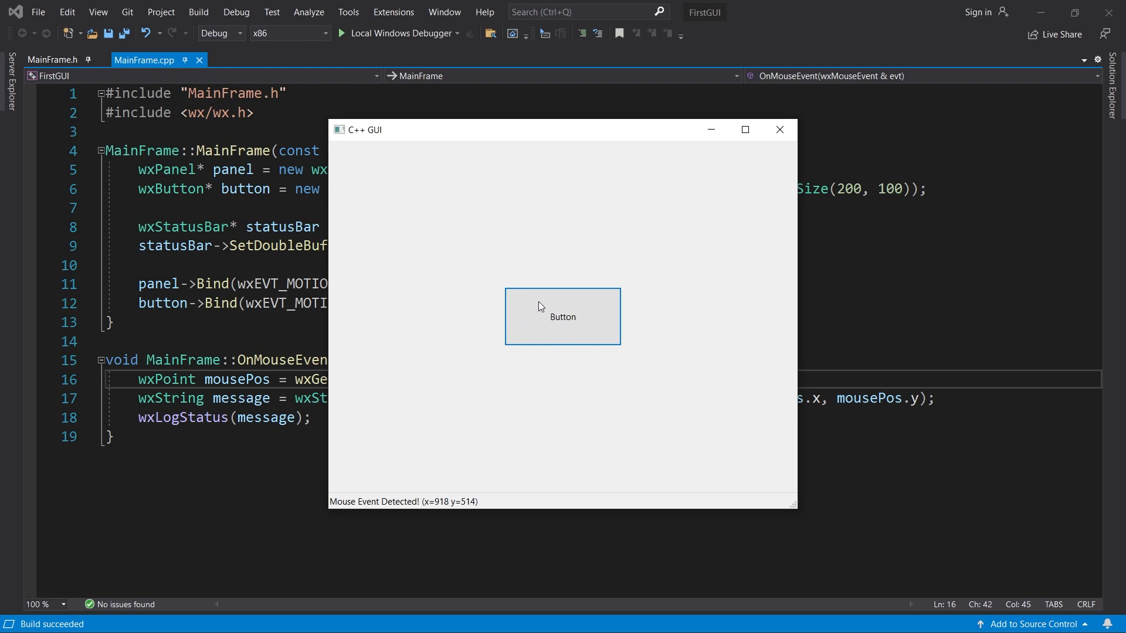
mouse_move(570, 184)
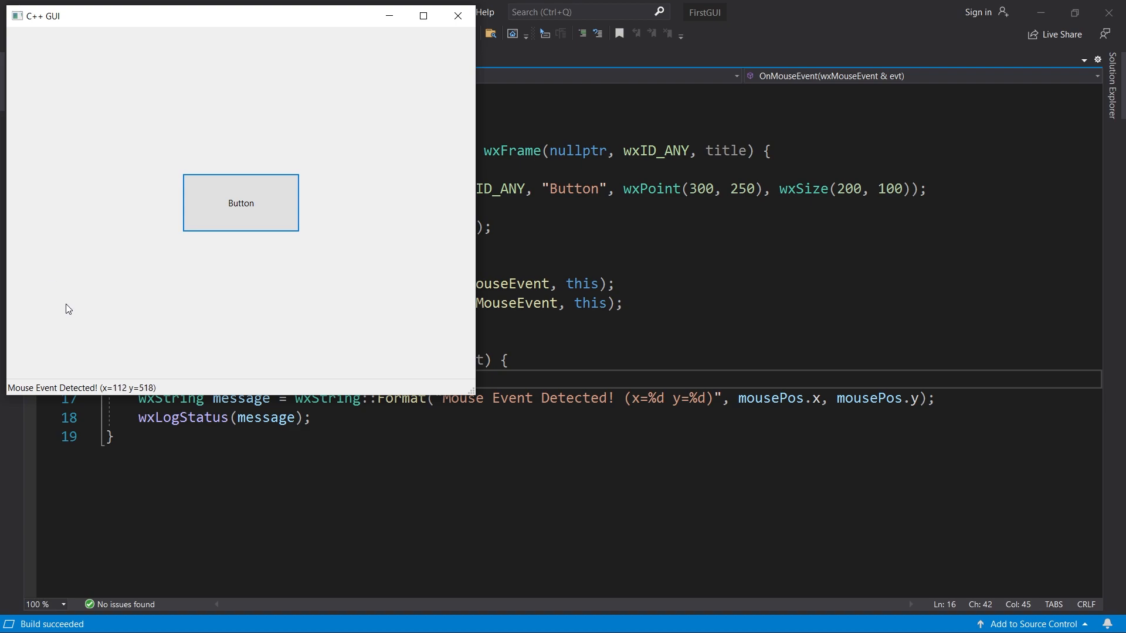
Close the running GUI app after checking screen coordinates.
click(456, 15)
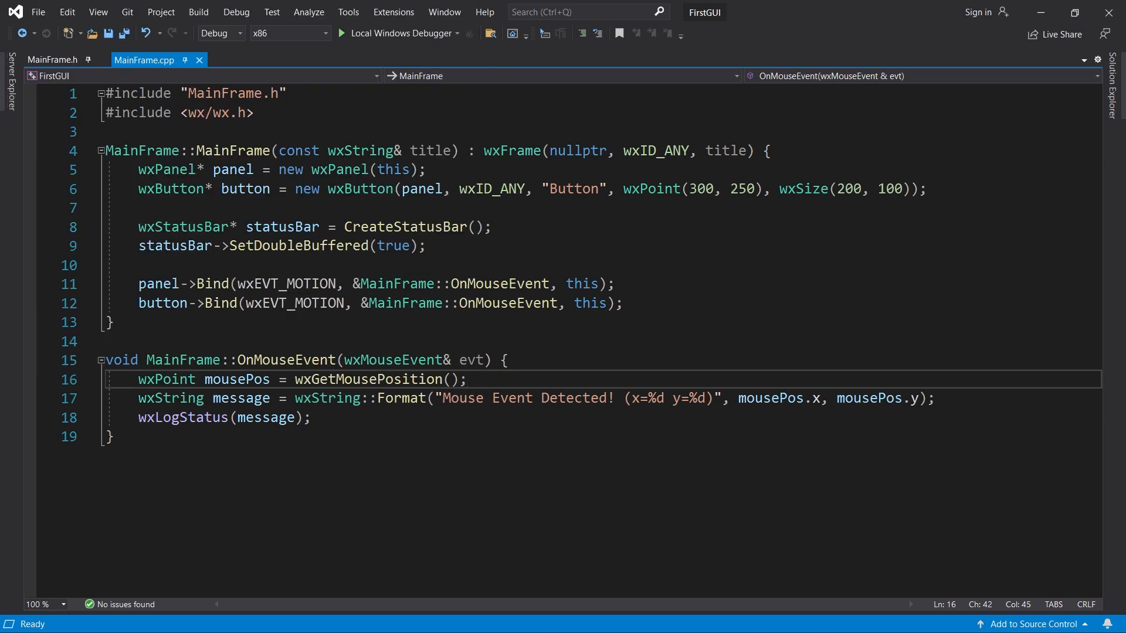
Add mousePos = this->ScreenToClient(mousePos); after line 16.
click(466, 379)
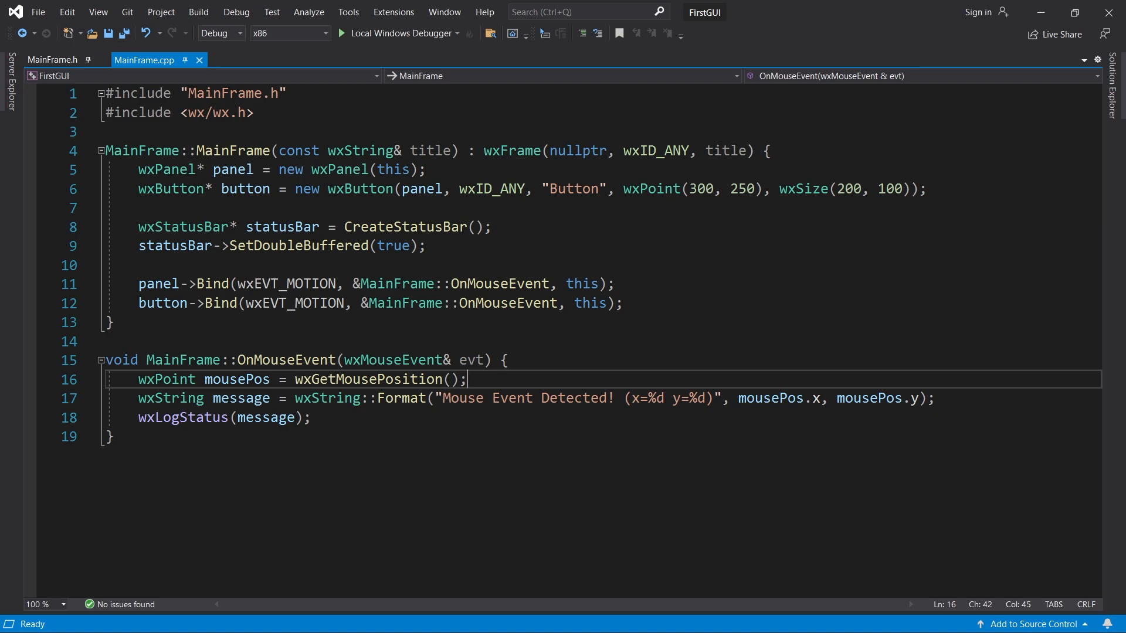
text(mousePos = this->ScreenToClient(mousePos);)
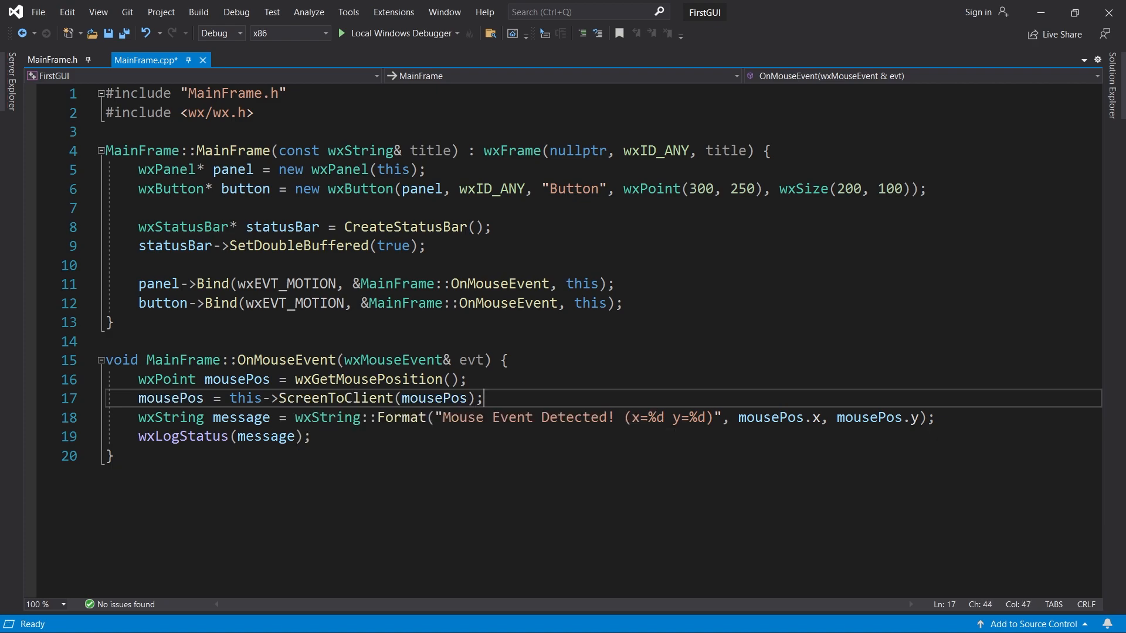
Build and run with Local Windows Debugger to check window-relative coordinates.
click(352, 33)
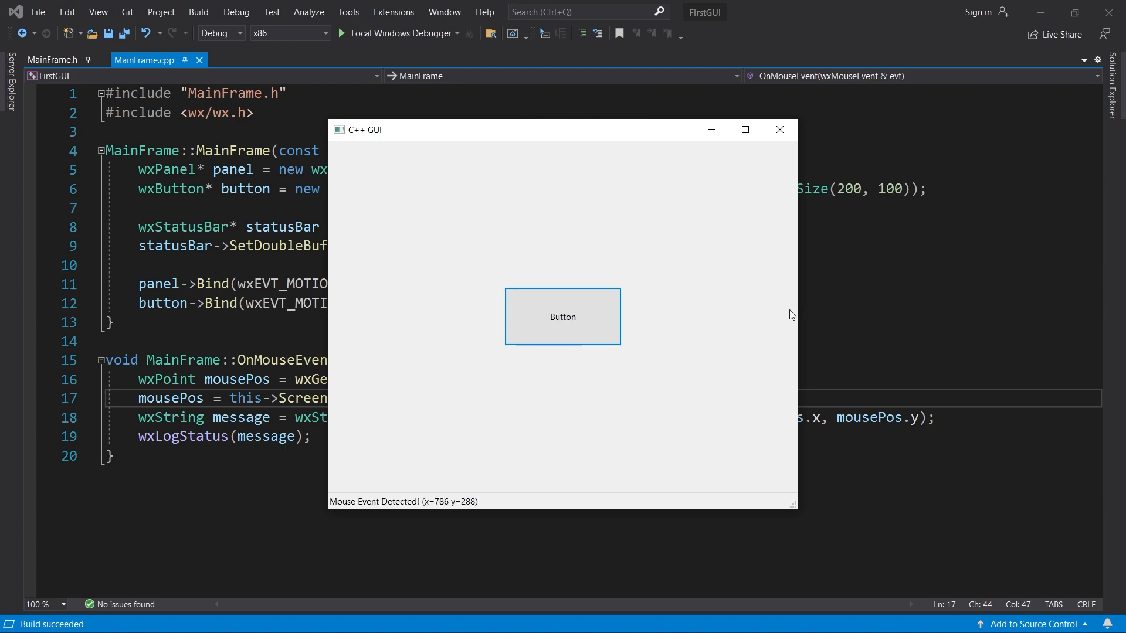
mouse_move(355, 154)
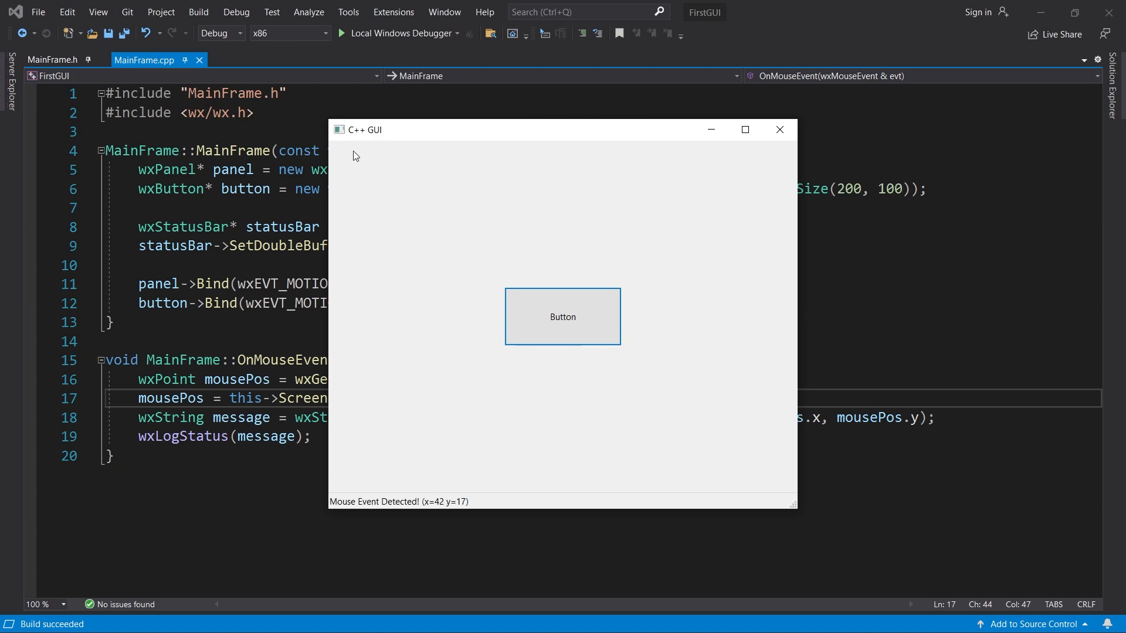
mouse_move(525, 310)
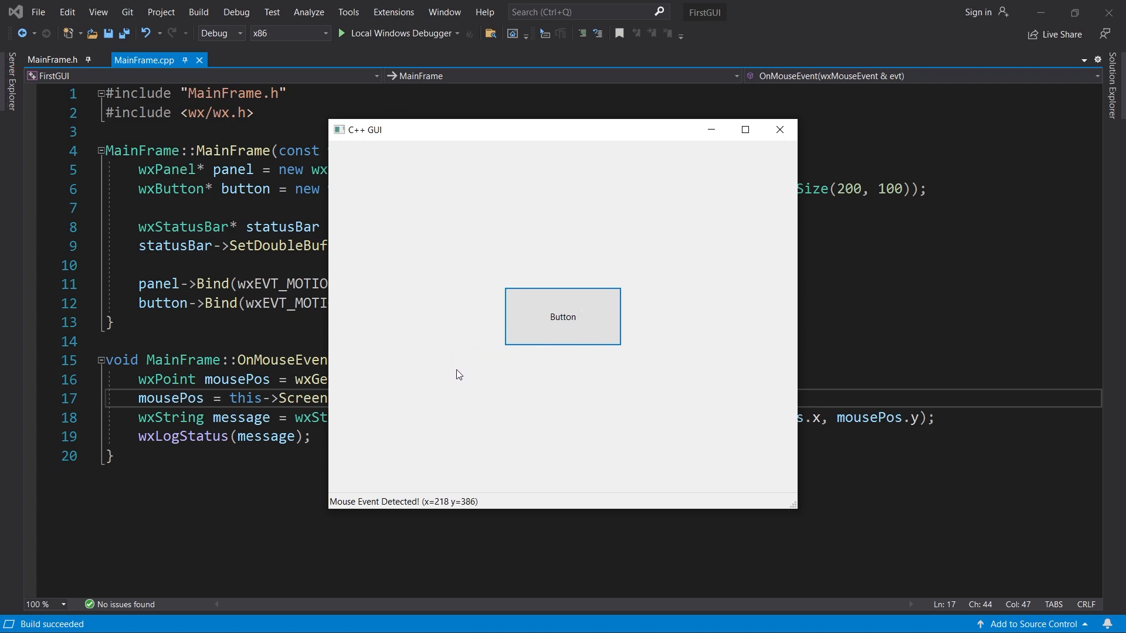
mouse_move(500, 274)
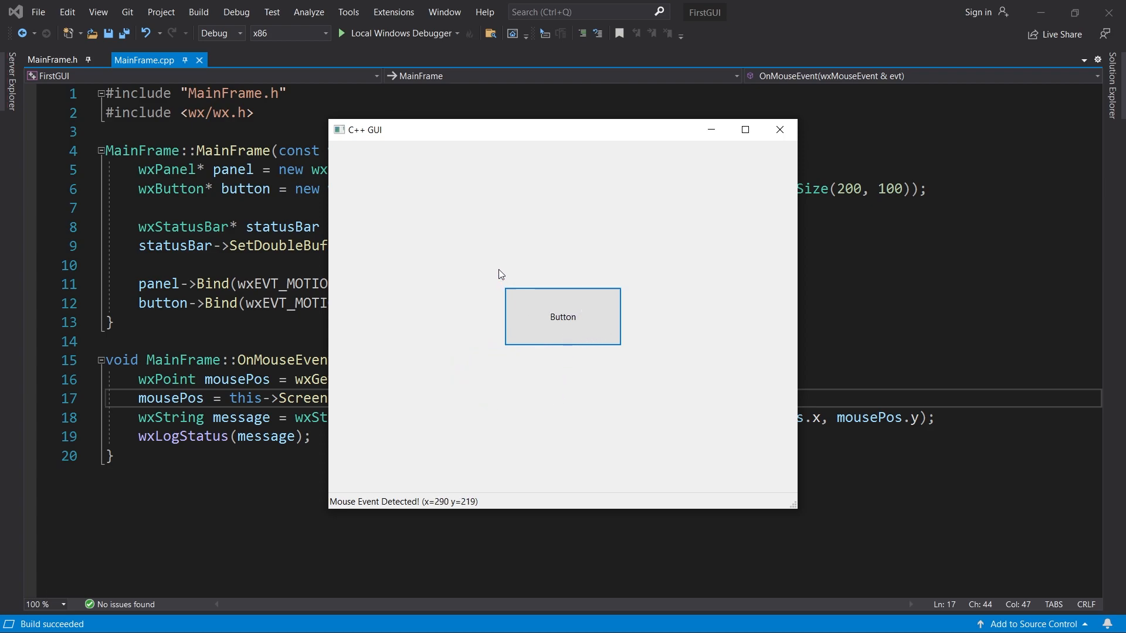
mouse_move(343, 156)
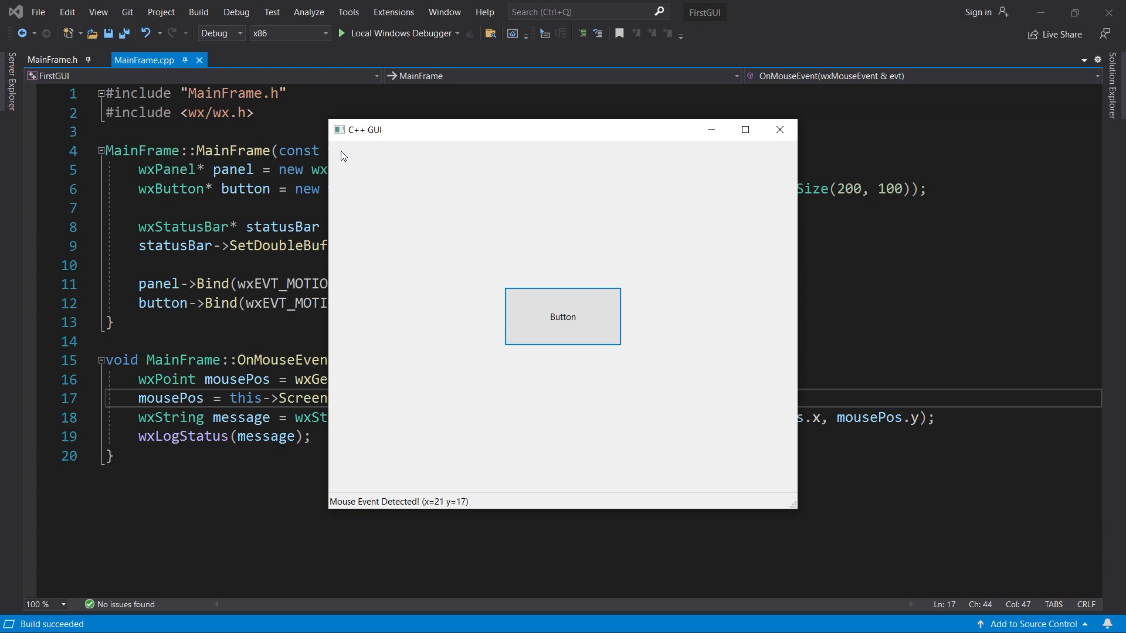